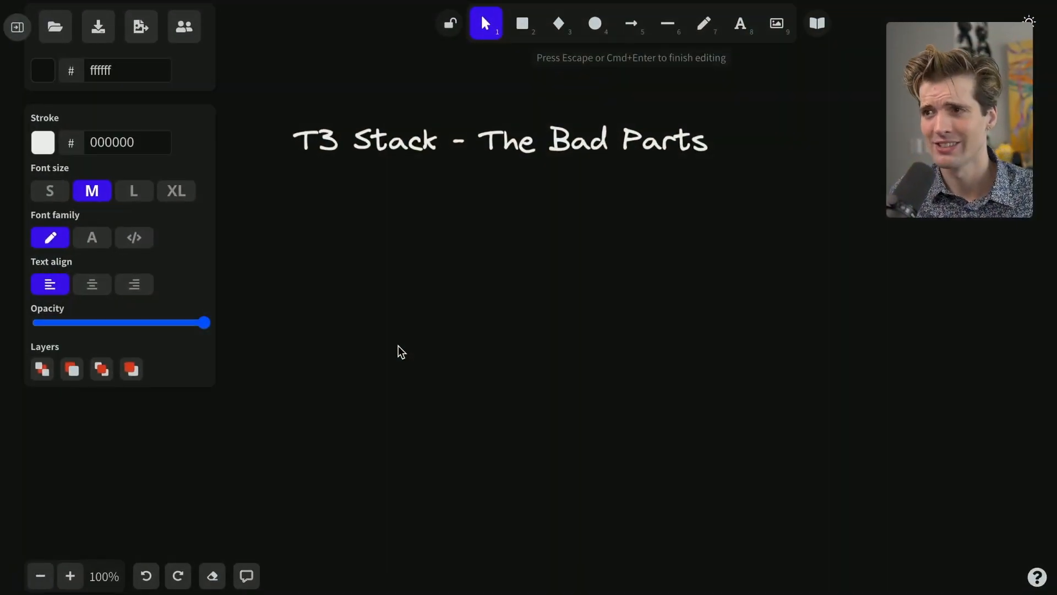
Write 'There is SO MUCH GOOD' with bullets for full stack typesafety and great horizontal scaling
type("There is SO MUCH GOOD")
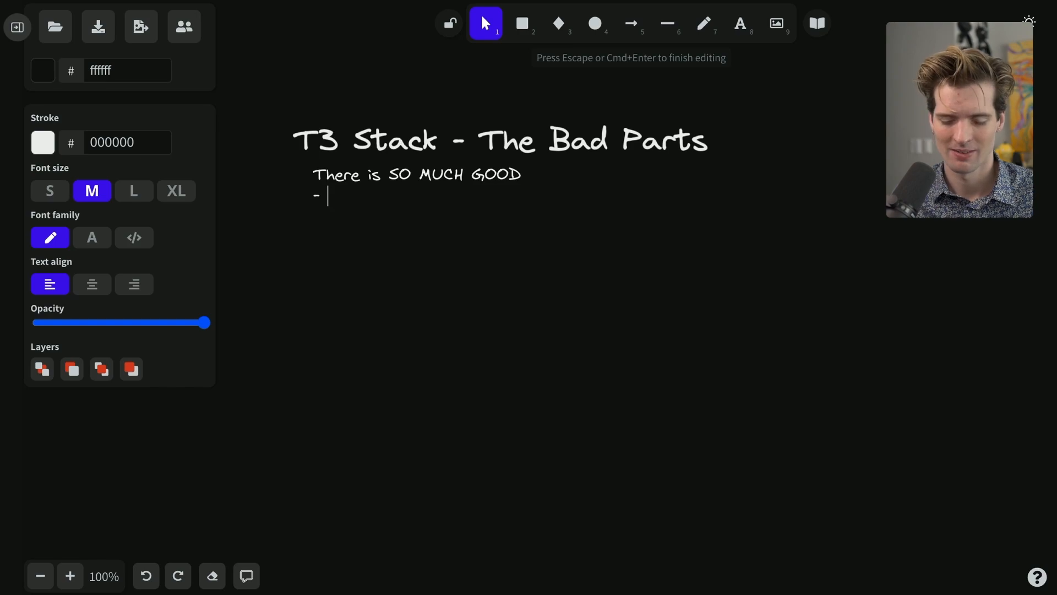
type("Full stack typesafety")
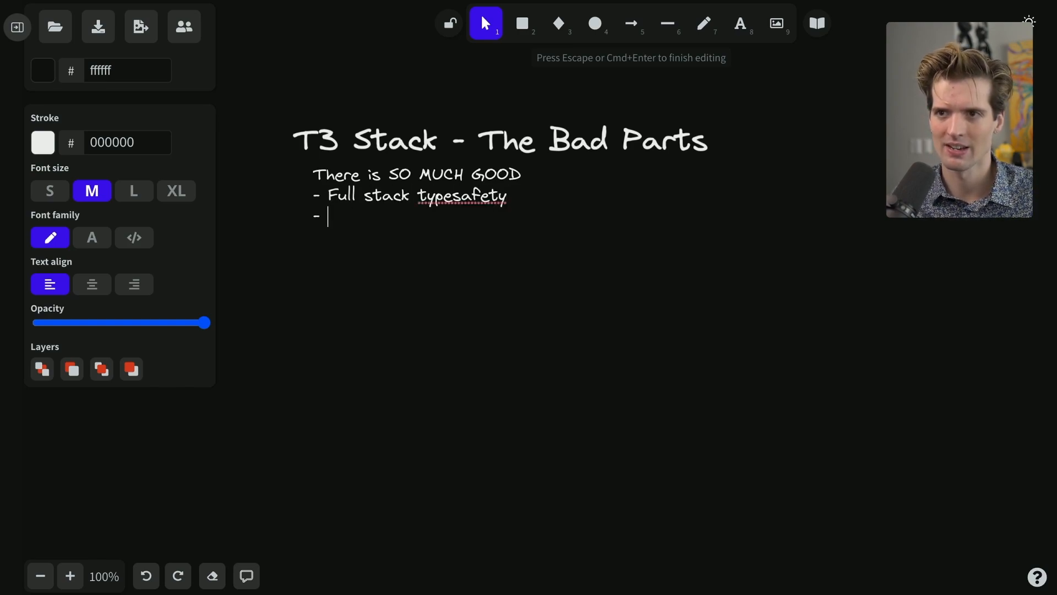
type("Great")
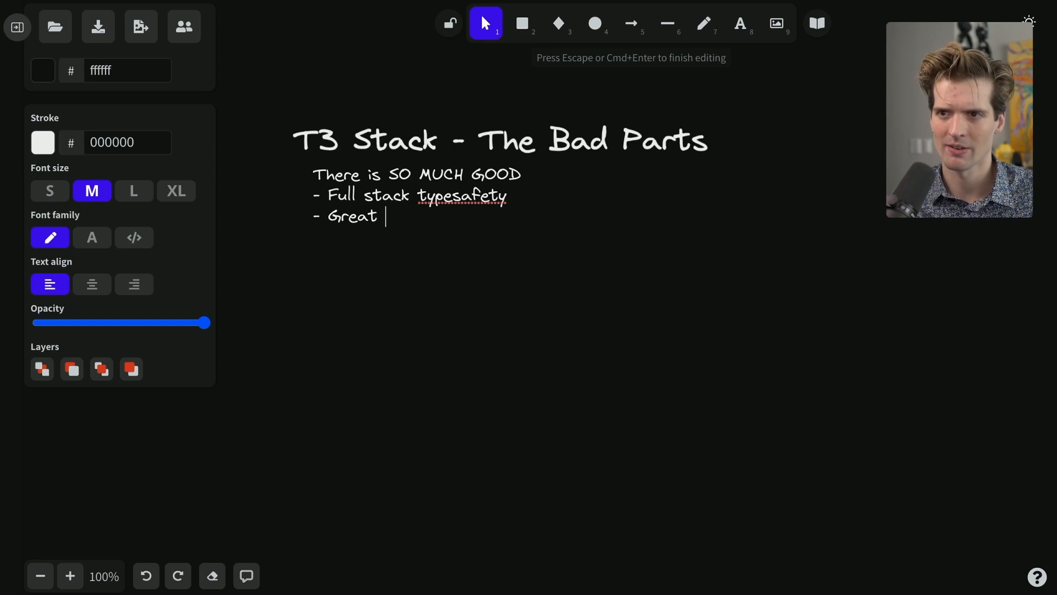
type("horizontal scalin")
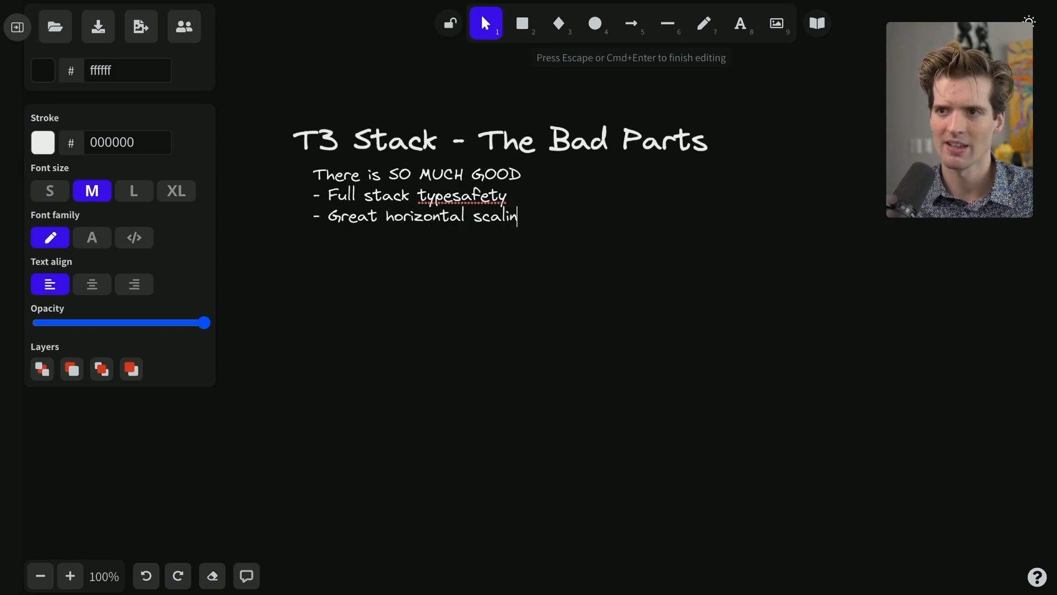
type("g")
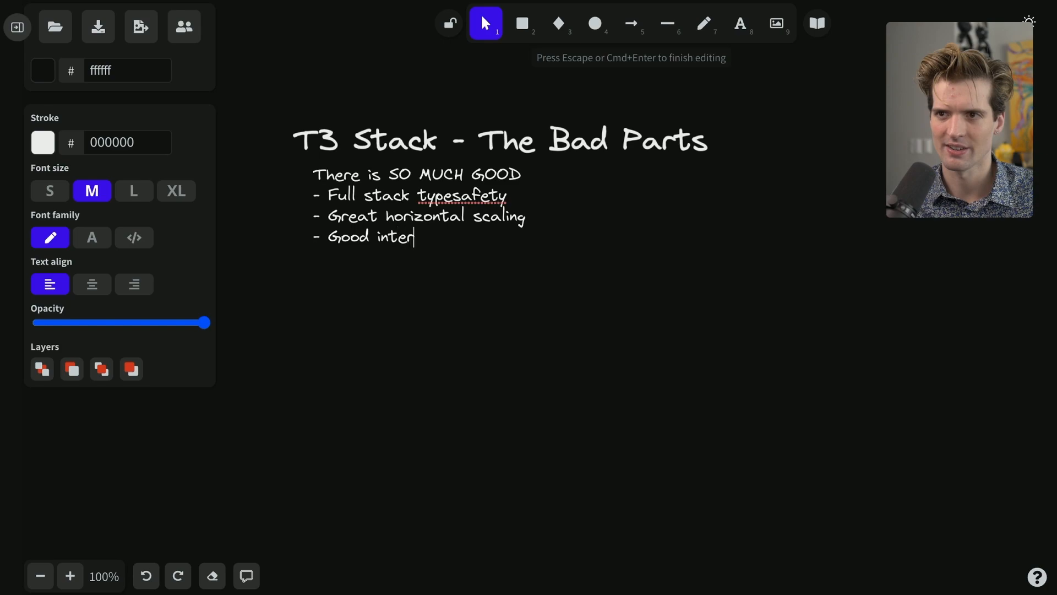
Add bullets for hot-swappable standards and using the bleeding edge responsibly
type("standards w/")
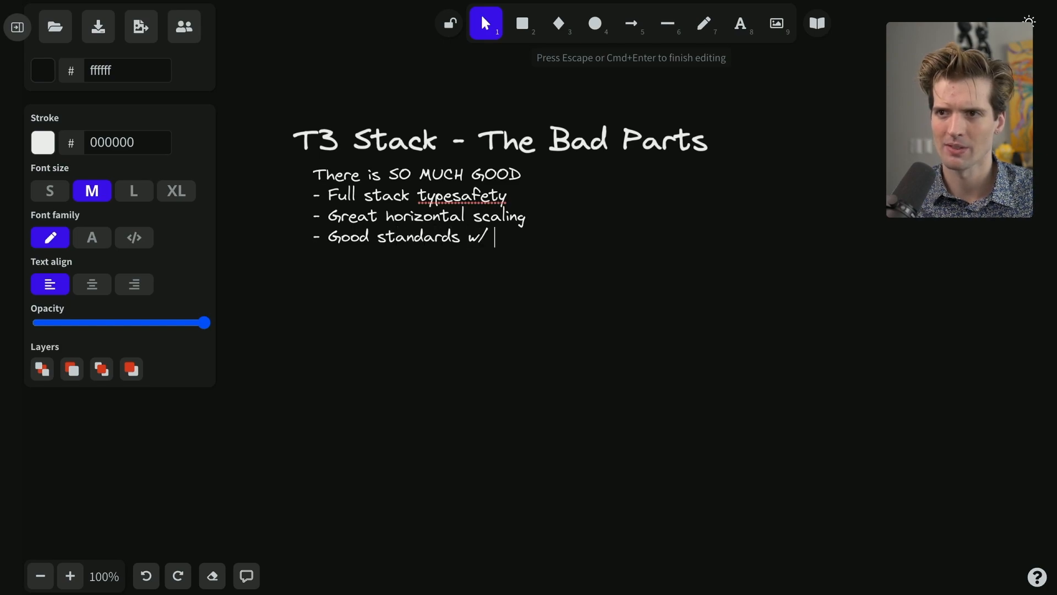
type("hot swappabilit")
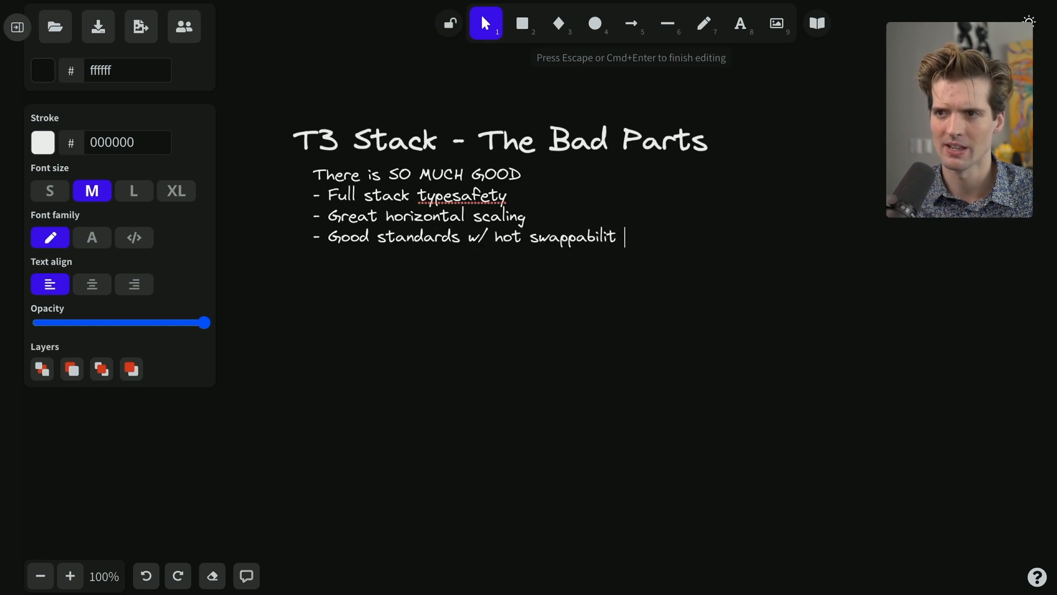
type("y of parts")
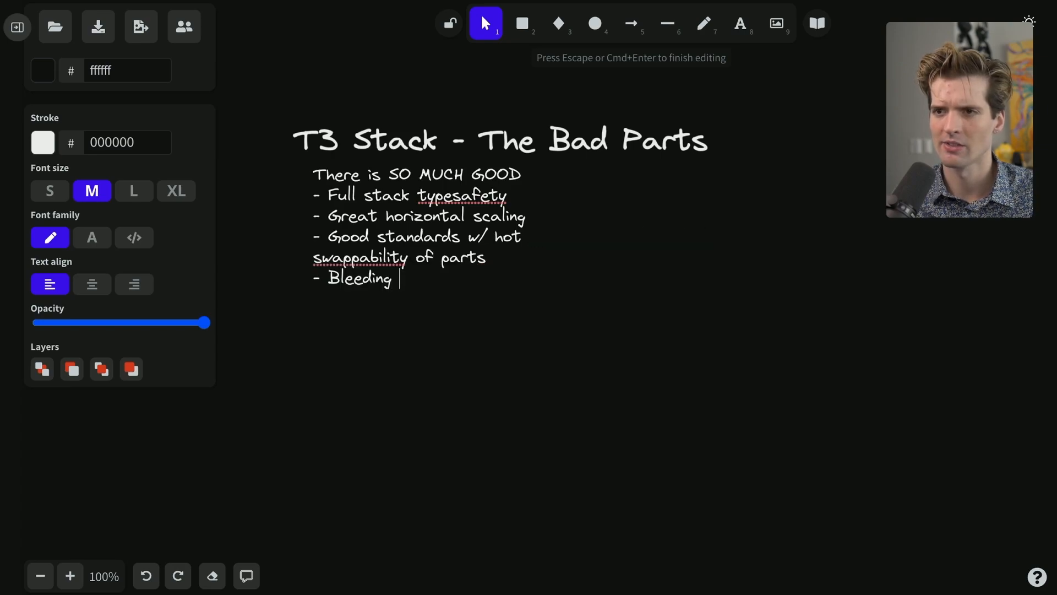
type("edge responbil")
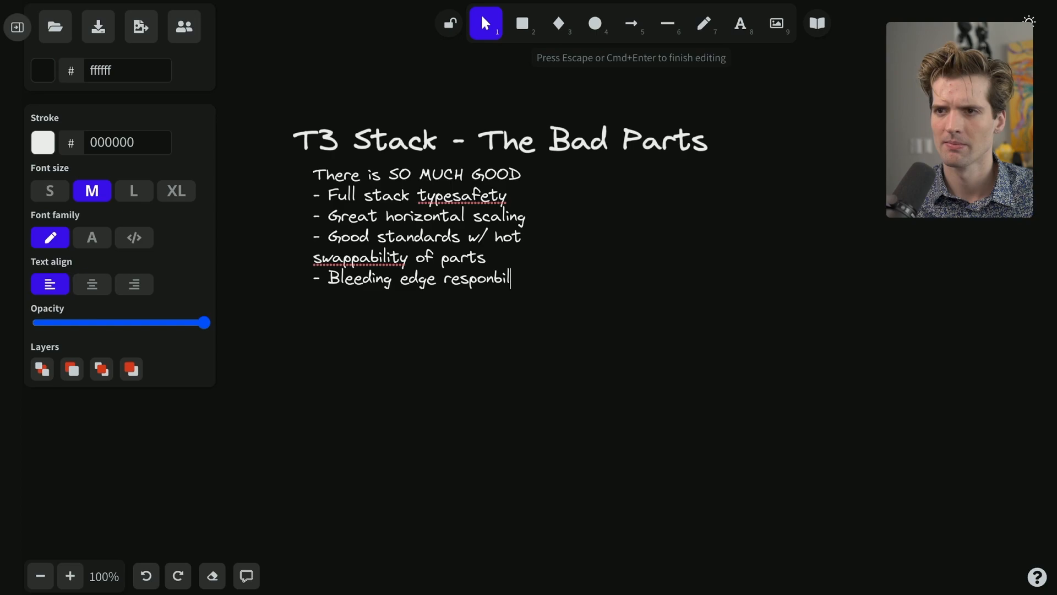
type("bly")
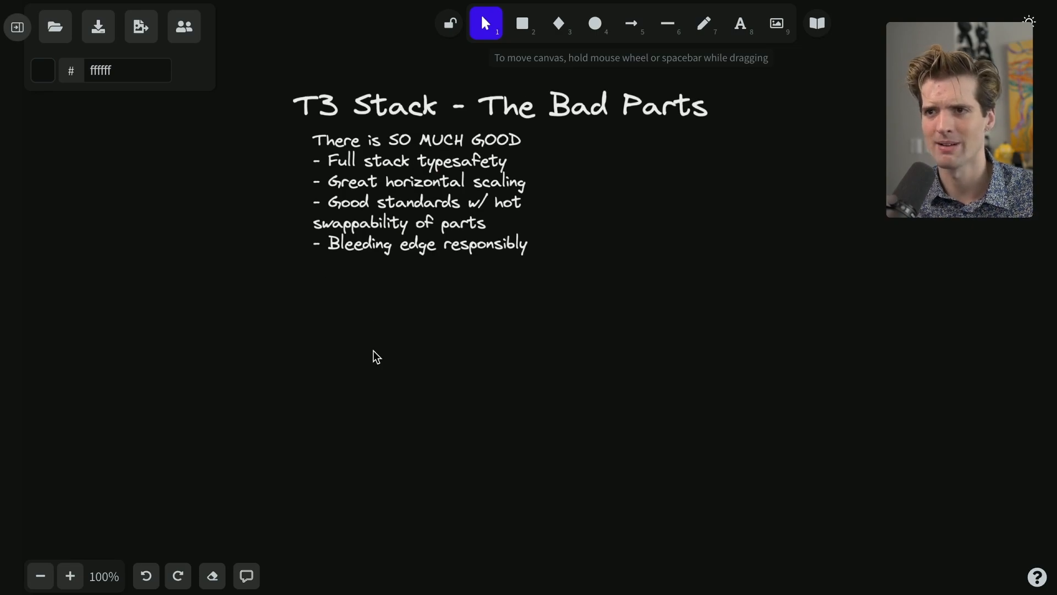
Remove the good-parts list and add a 'What CAN'T it do?' heading below the title
left_click(425, 188)
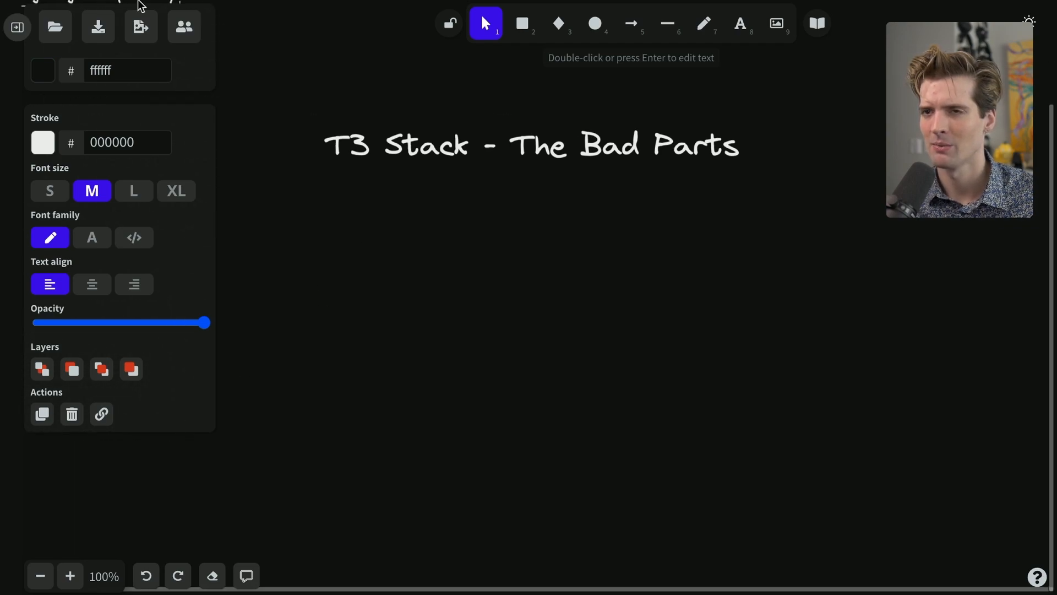
left_click(422, 267)
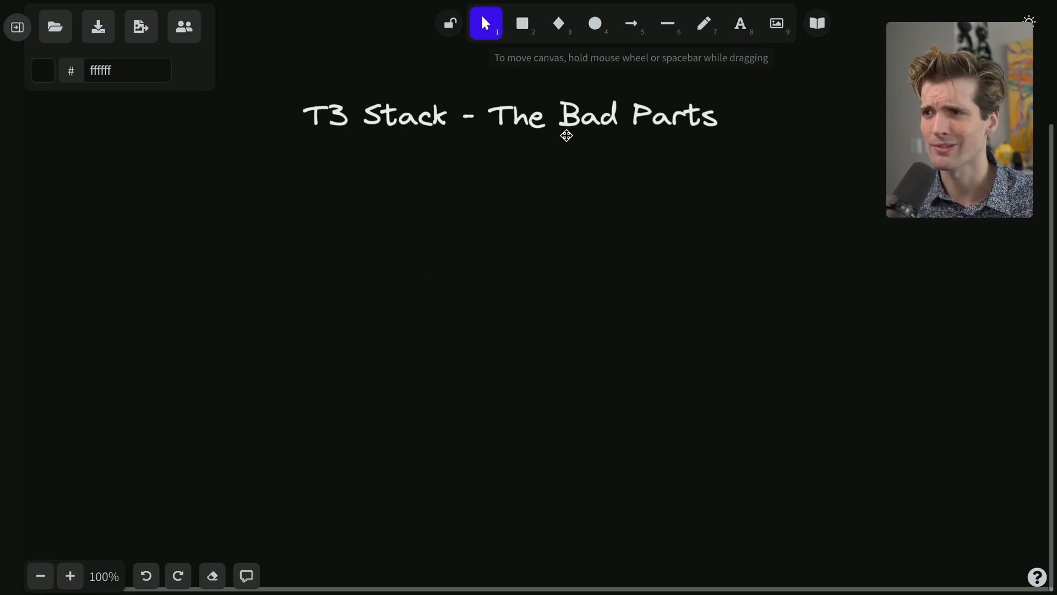
type("What CAN'T it do?")
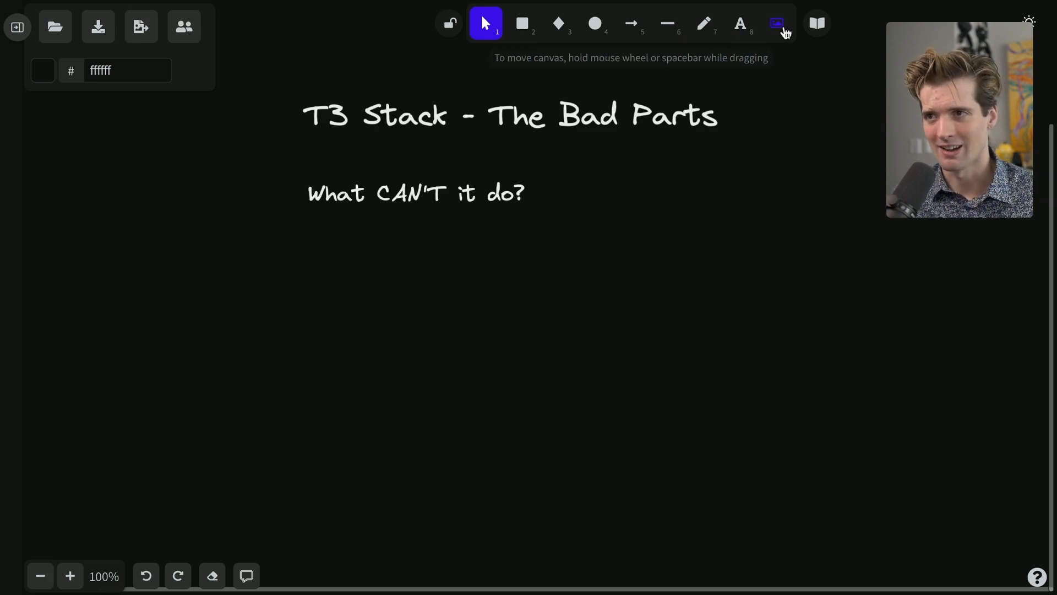
List the stack parts Prisma, Tailwind, NextAuth, NextJS, React, Vercel as text below the heading
left_click(740, 23)
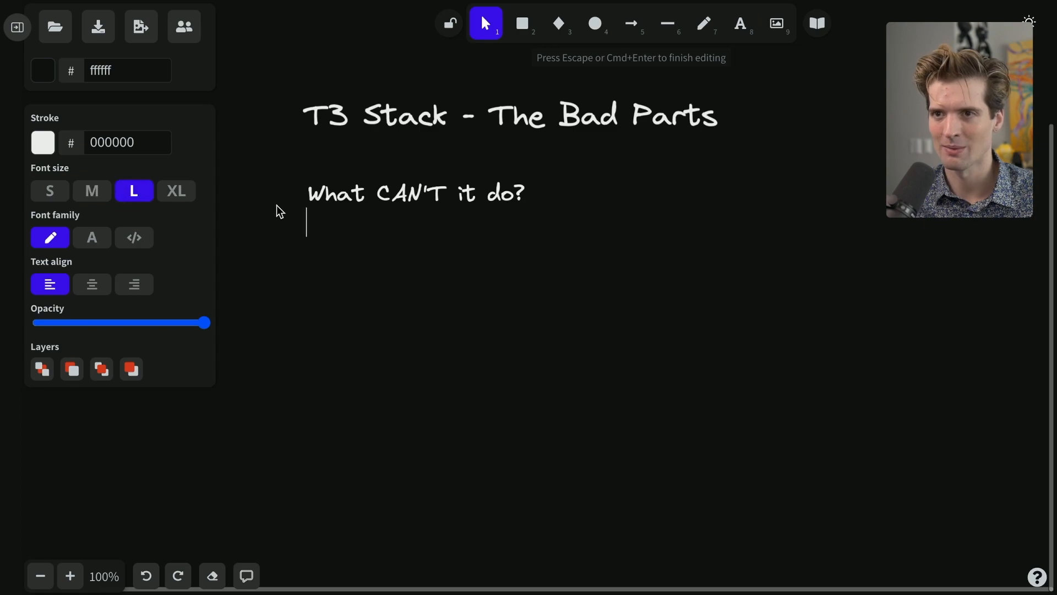
mouse_move(311, 221)
type("Prisma")
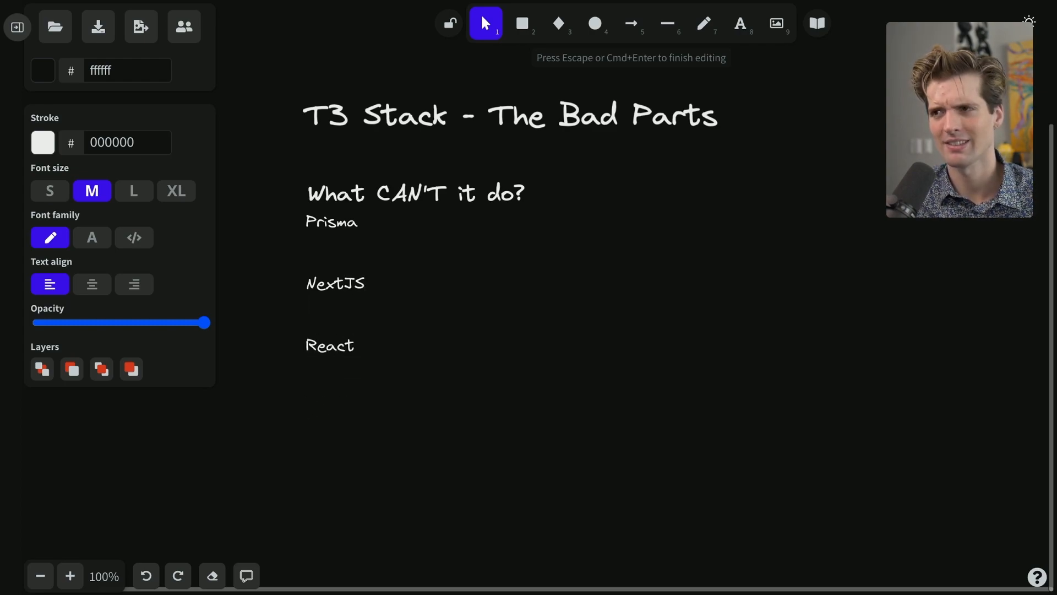
type("Vercel")
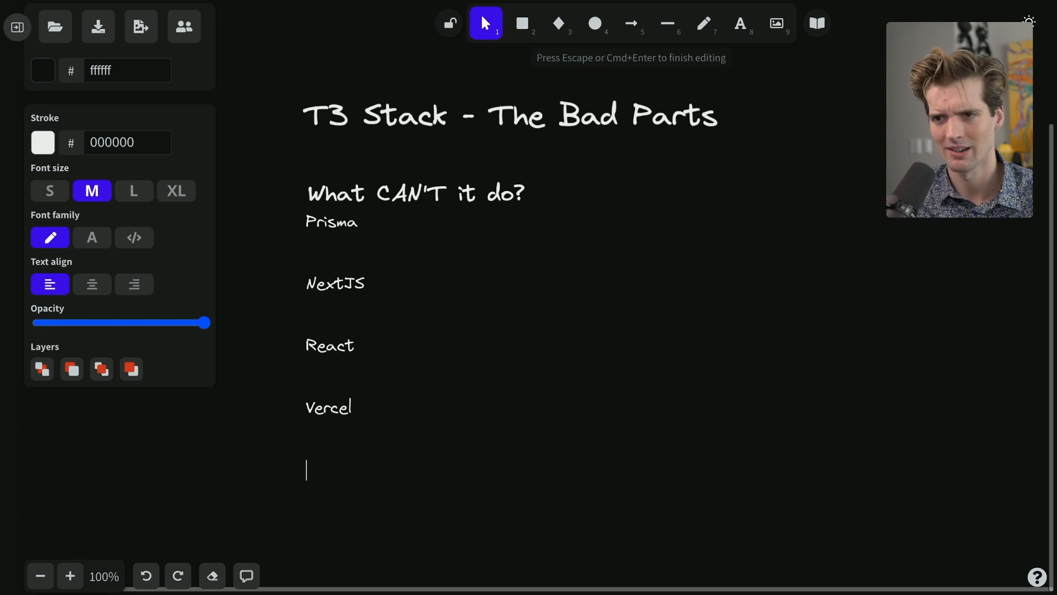
type("Tailwind")
type("NextAuth")
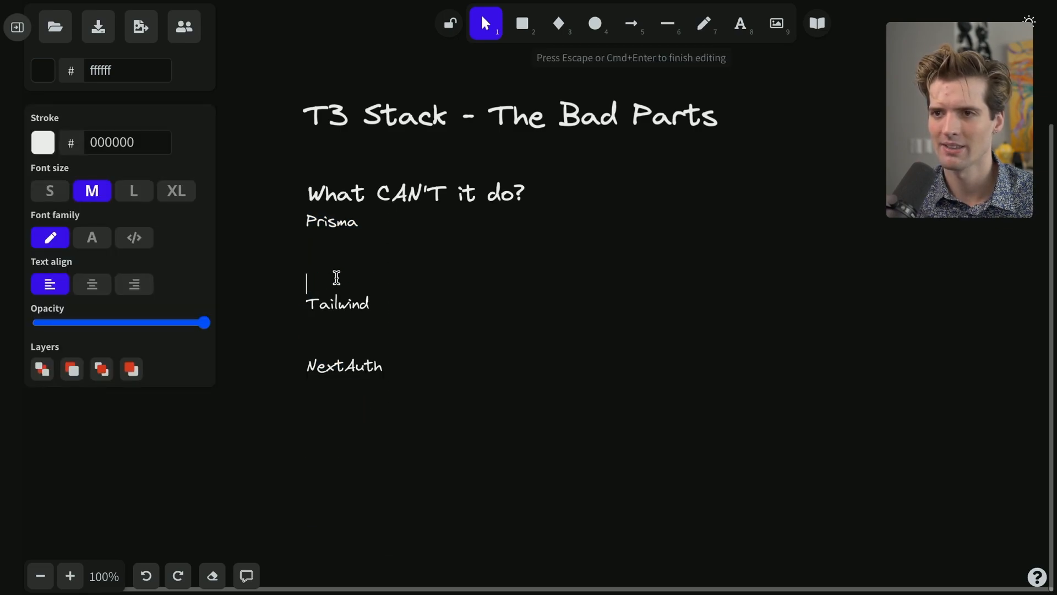
key("Escape")
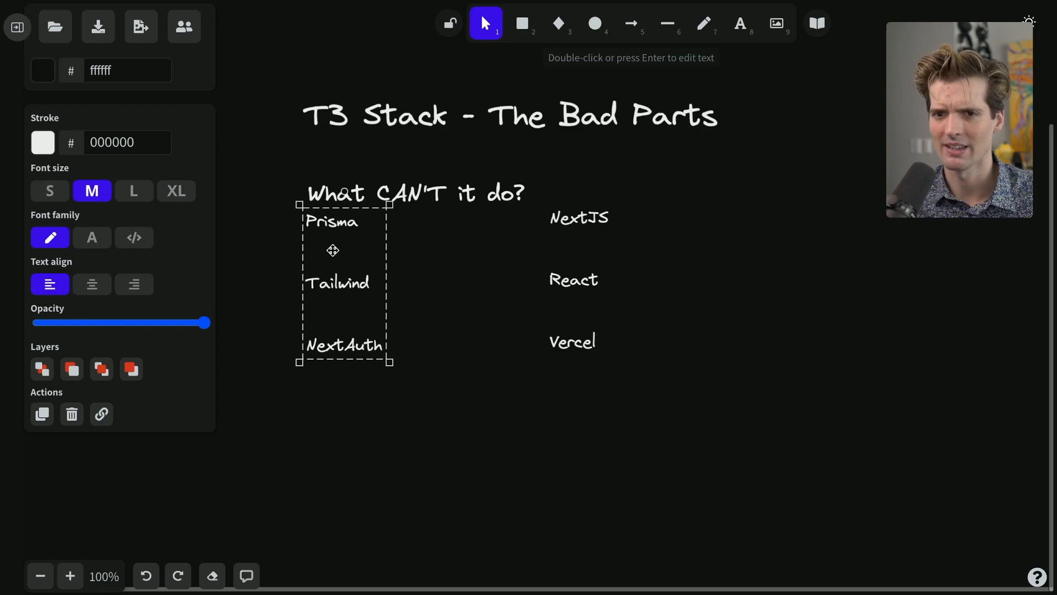
Insert tRPC into the left column of stack parts
double_click(344, 282)
type("tRPC")
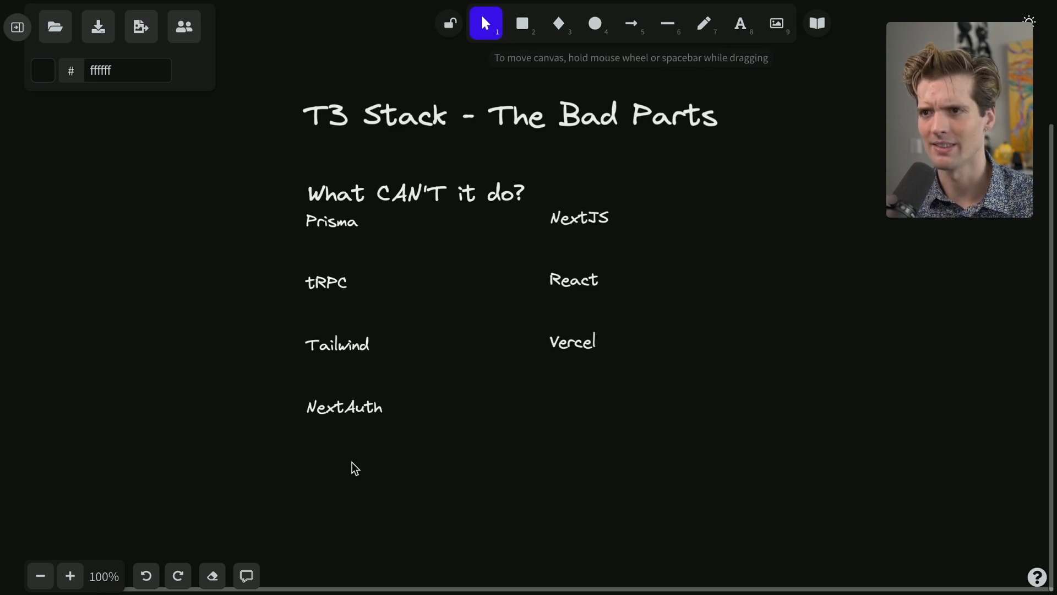
left_click(343, 283)
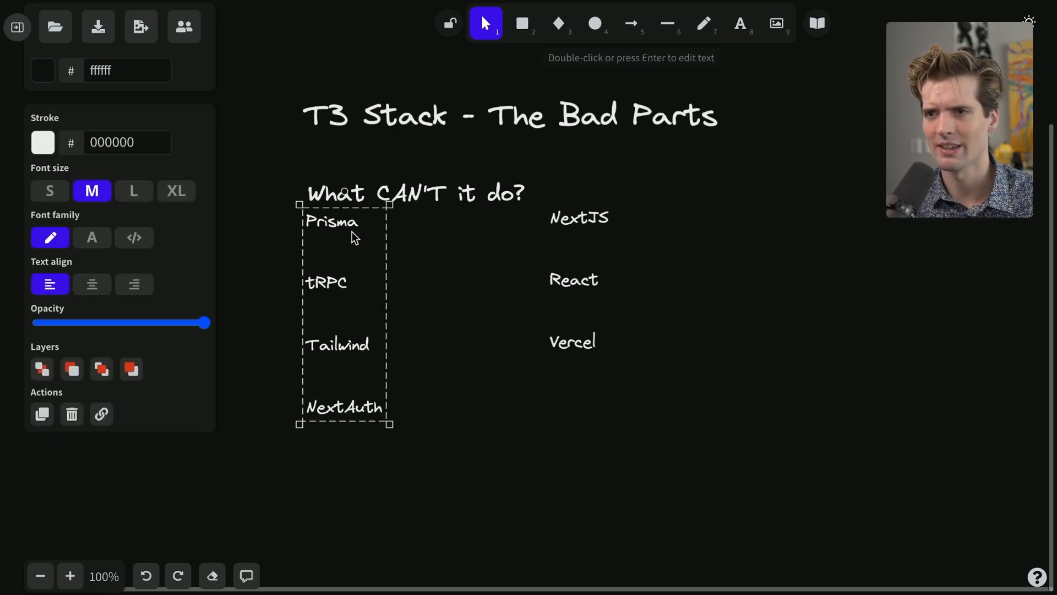
Add Prisma bullets Edge, Cold start are rough, Very opinionated on node_modules, Codegen, plus a dash under tRPC
double_click(344, 222)
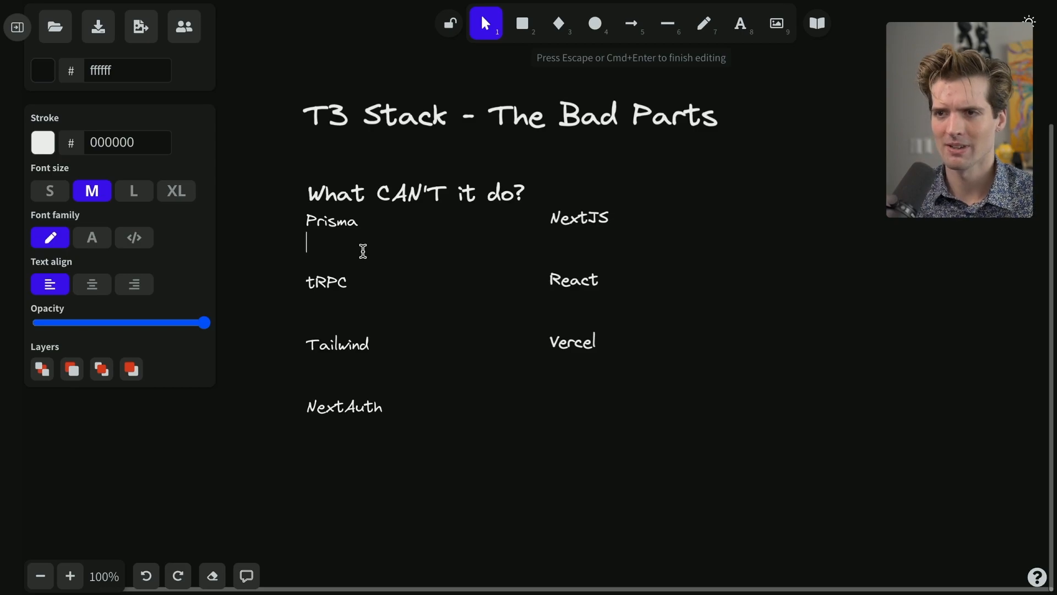
type("-")
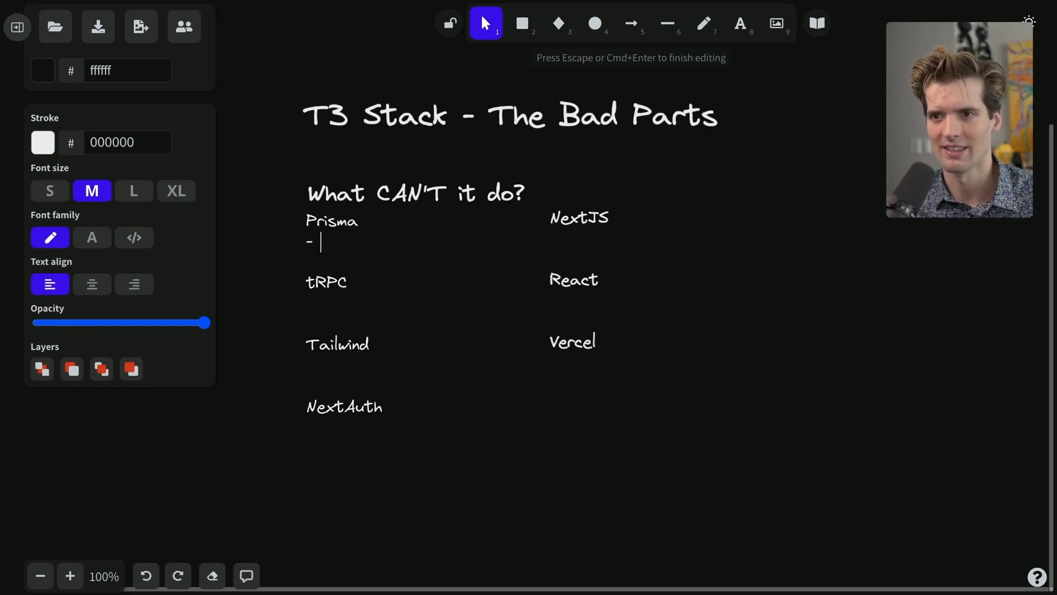
type("Edge")
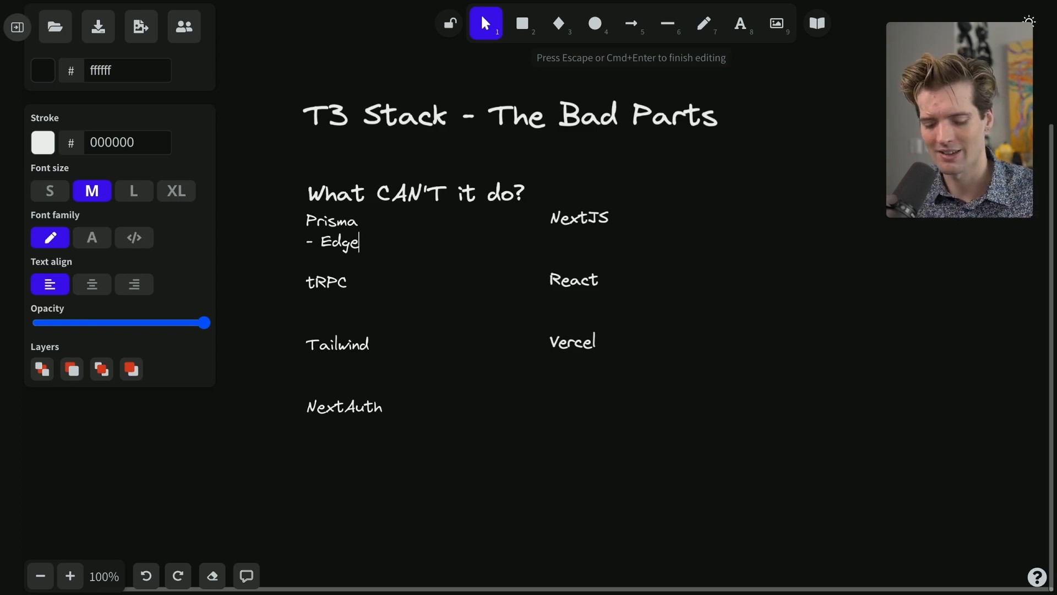
key("enter")
type("- Cold start are rough")
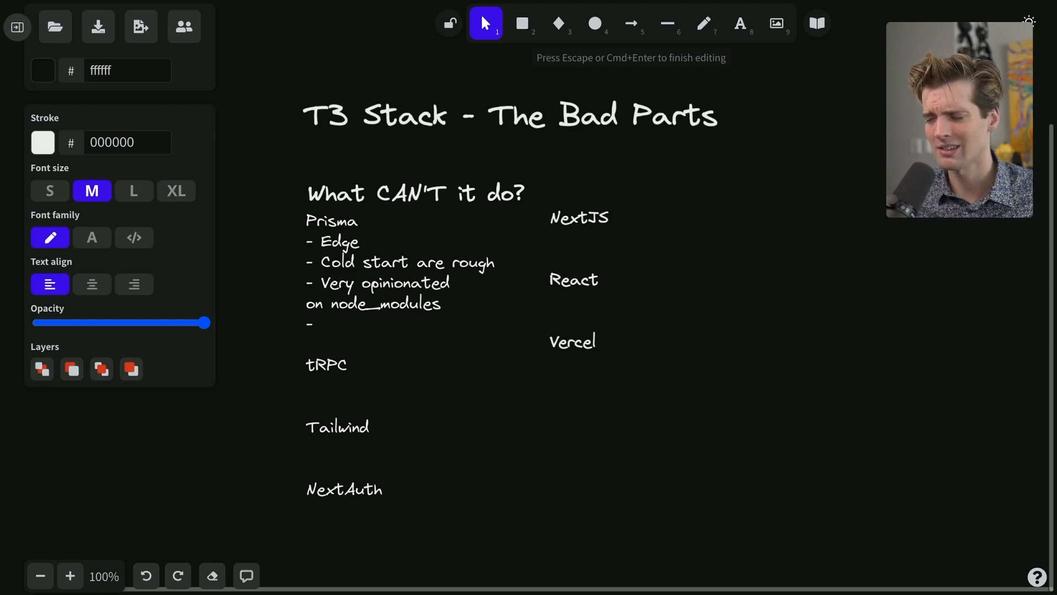
type("d")
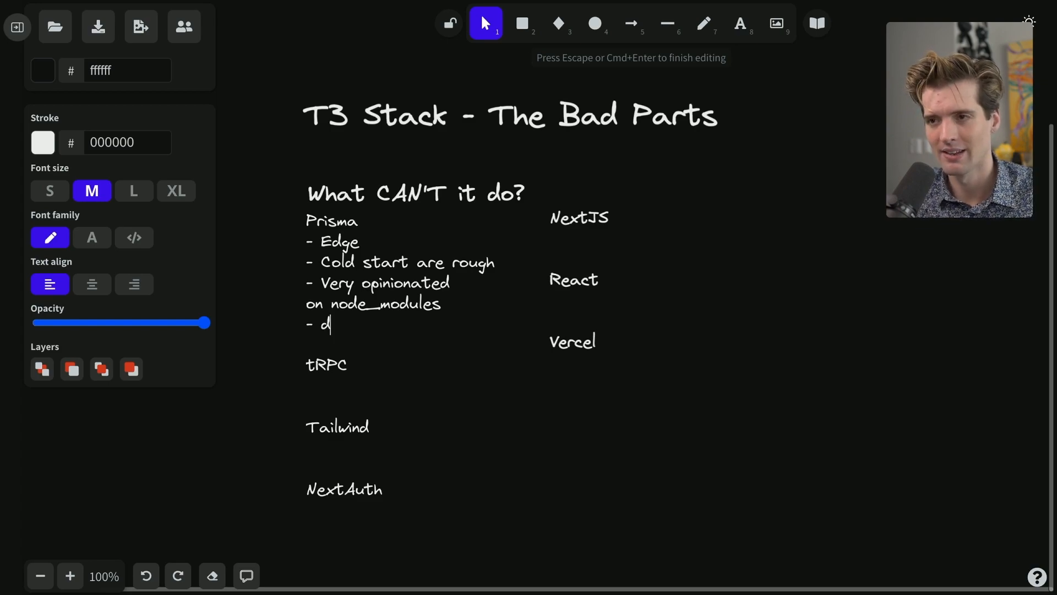
type("odegen")
type("-")
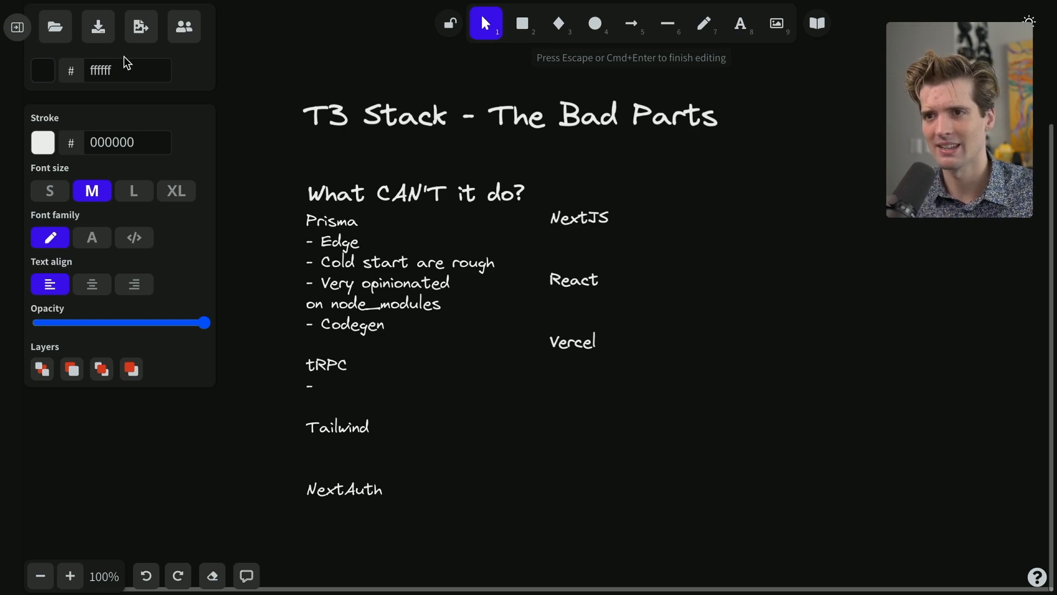
Reword the heading to 'What are the issues?', change to 'Can't Edge', and add '- Not the fastest thing'
left_click(134, 190)
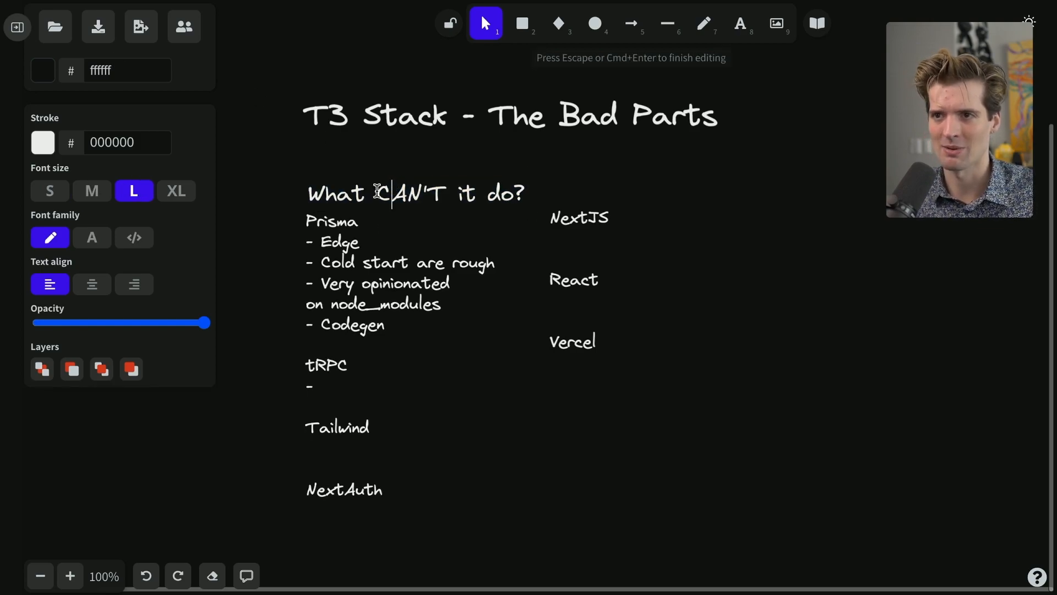
key("Backspace")
type(" Can't")
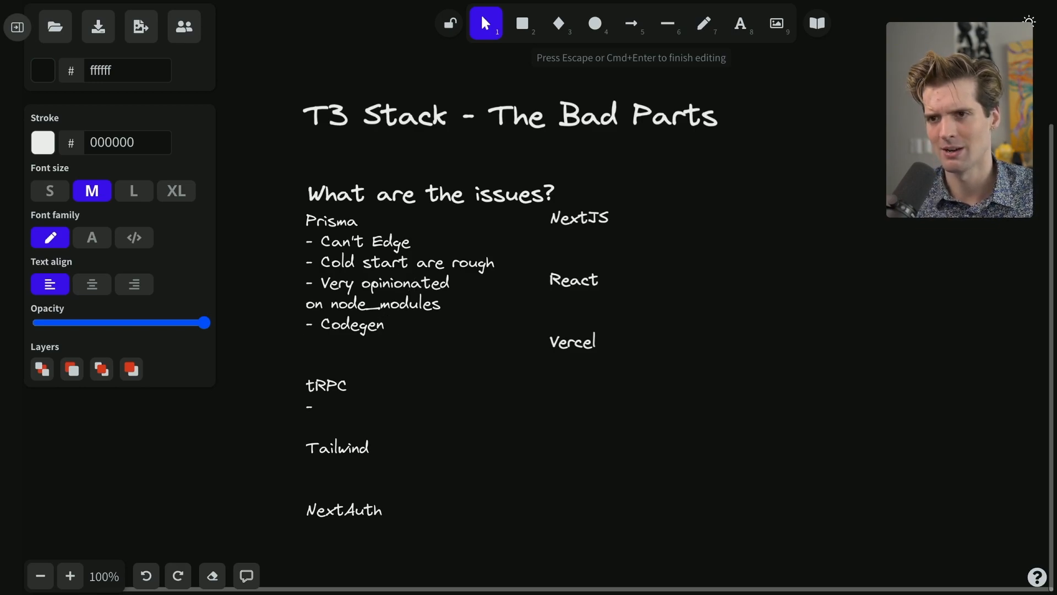
type("- Not the fastest thing")
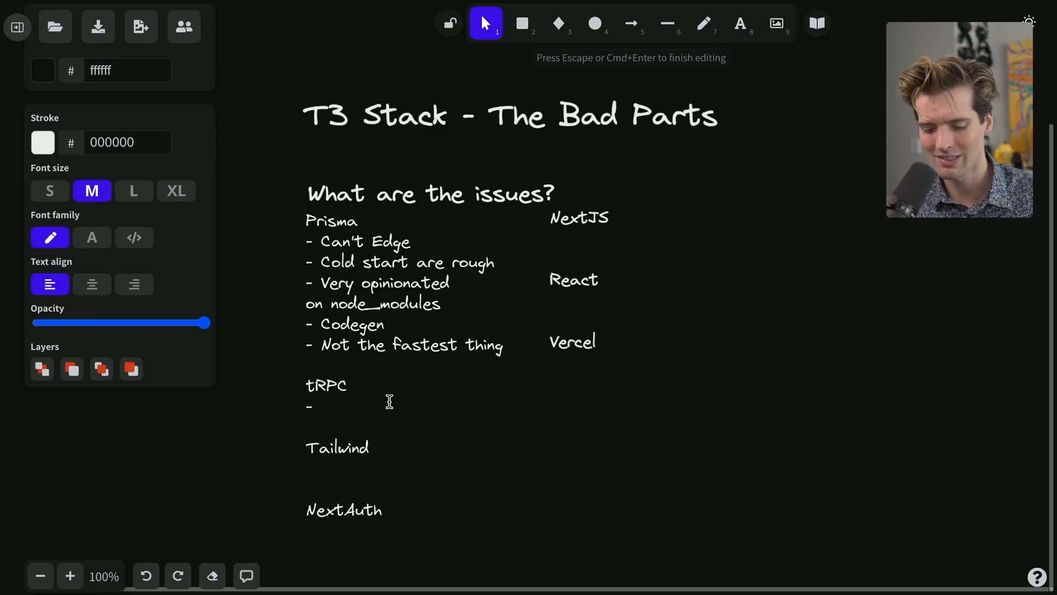
Add tRPC bullets: sucks outside of TS monorepos, third party APIs, non-TS languages
type("Sucks")
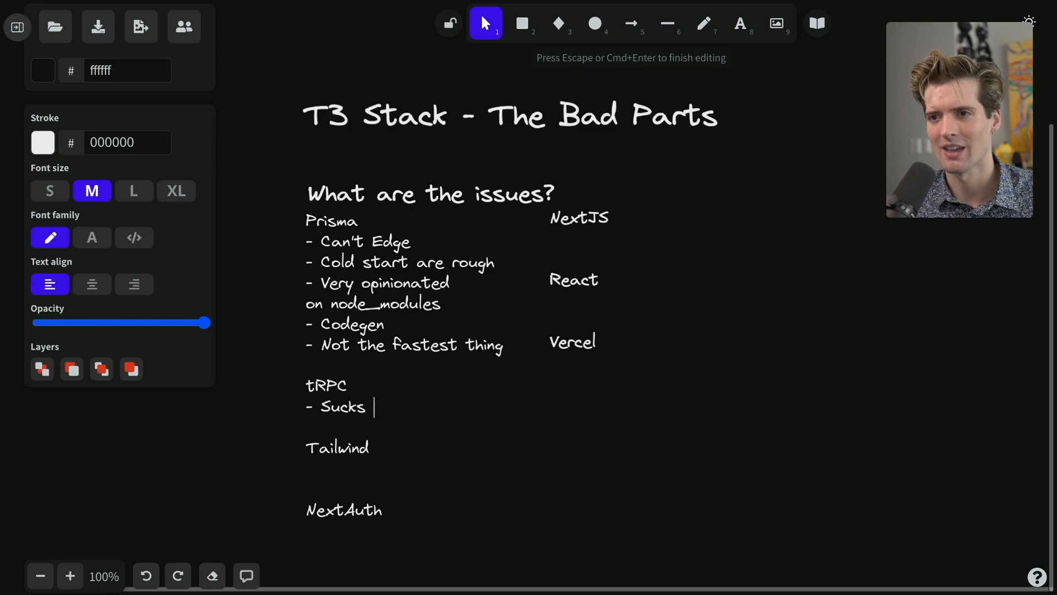
type("outside of TS monorepos")
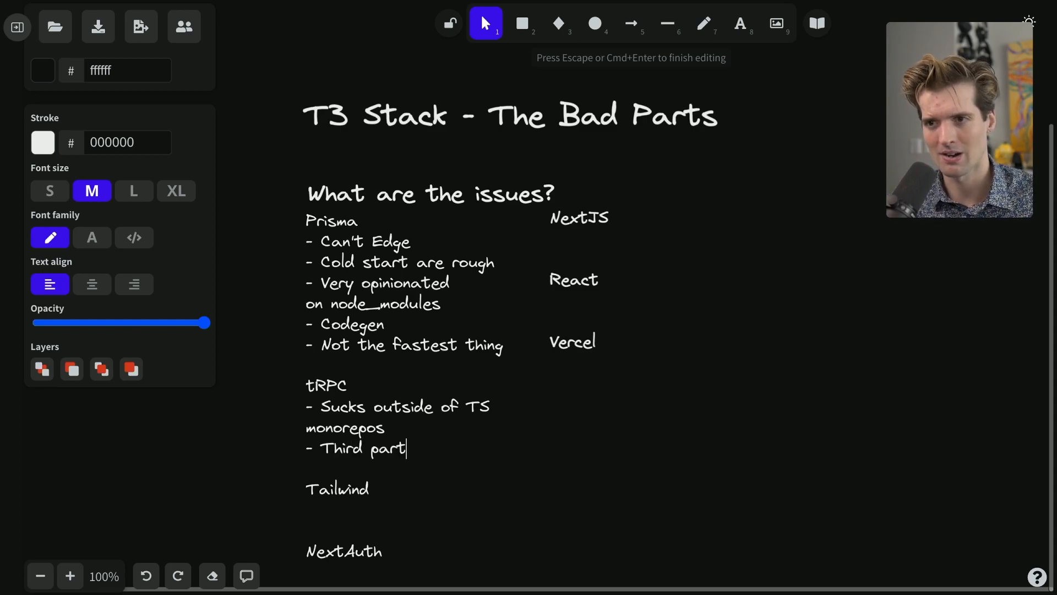
type("y APIs")
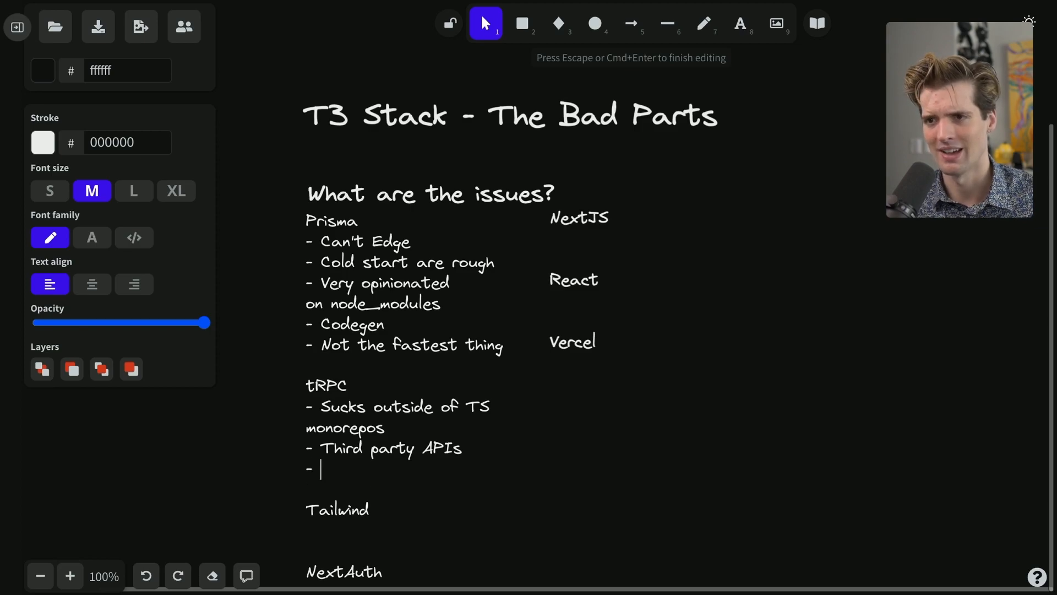
type("Non-TS languages")
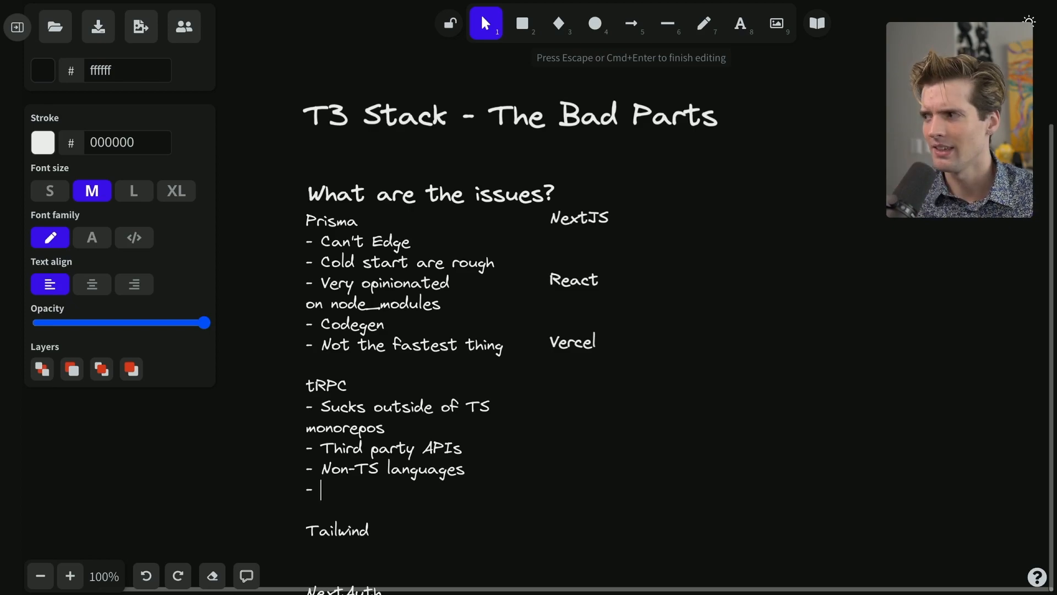
Add tRPC bullets: TS performance with lots of endpoints, client support outside JS, React version wraps React Query
type("Performance w/")
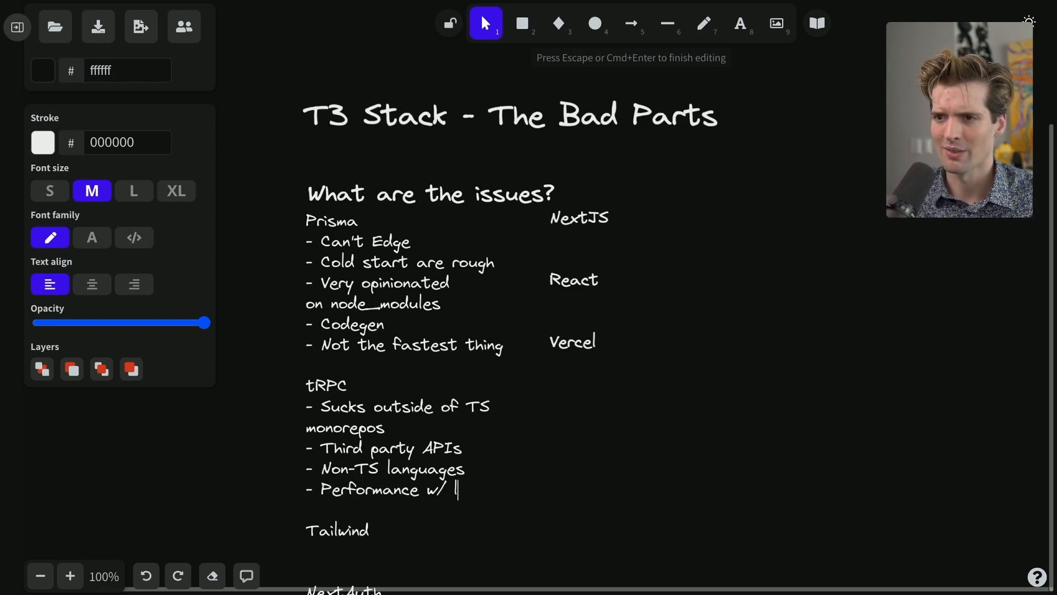
type("lots of endpoints is")
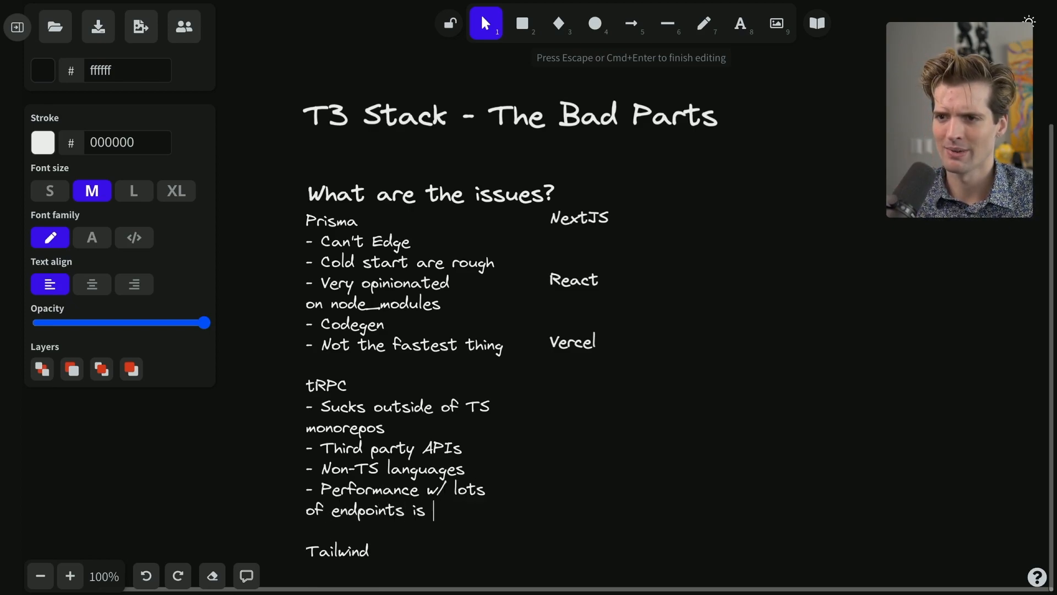
type("limiting")
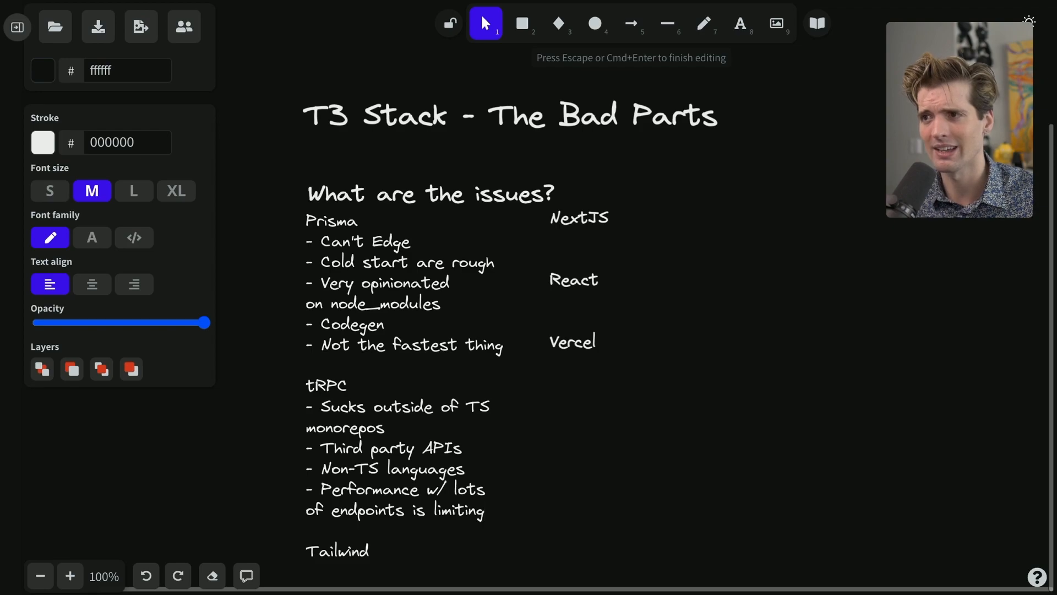
scroll("down", 3)
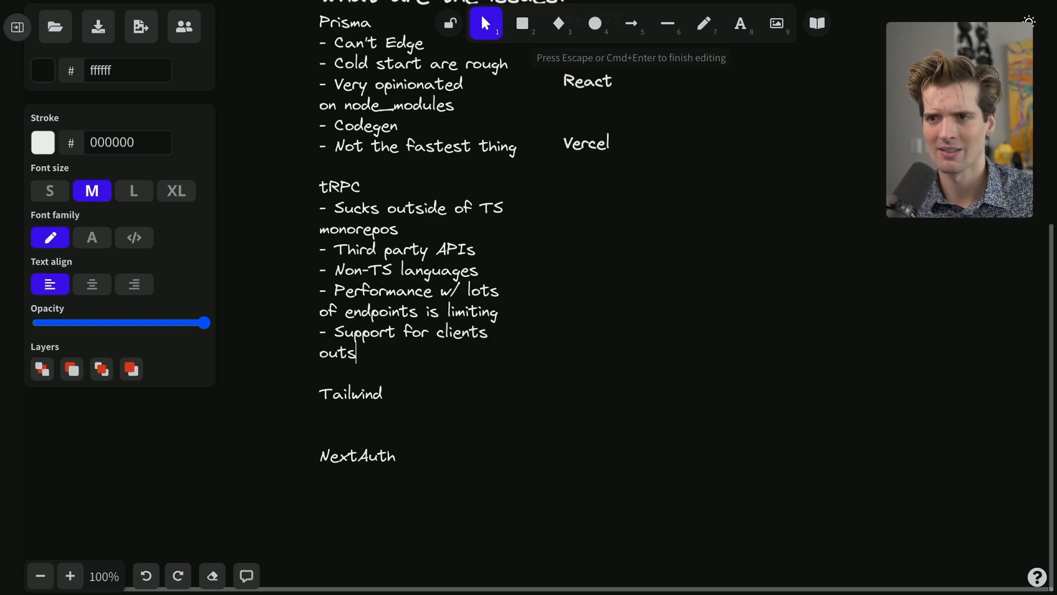
type("ide of JS is no")
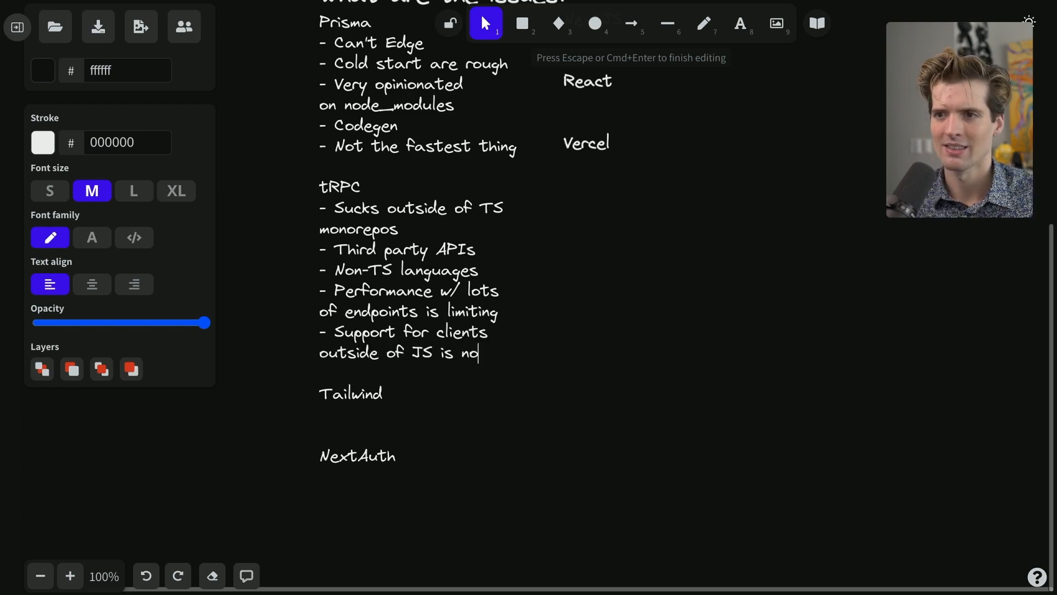
type("t as consistent")
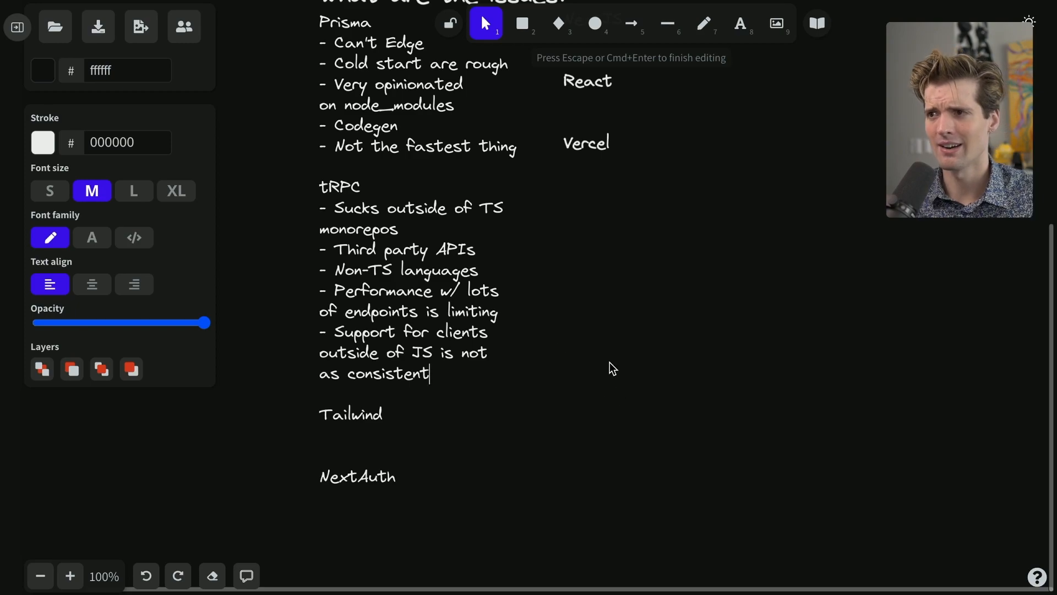
key("Escape")
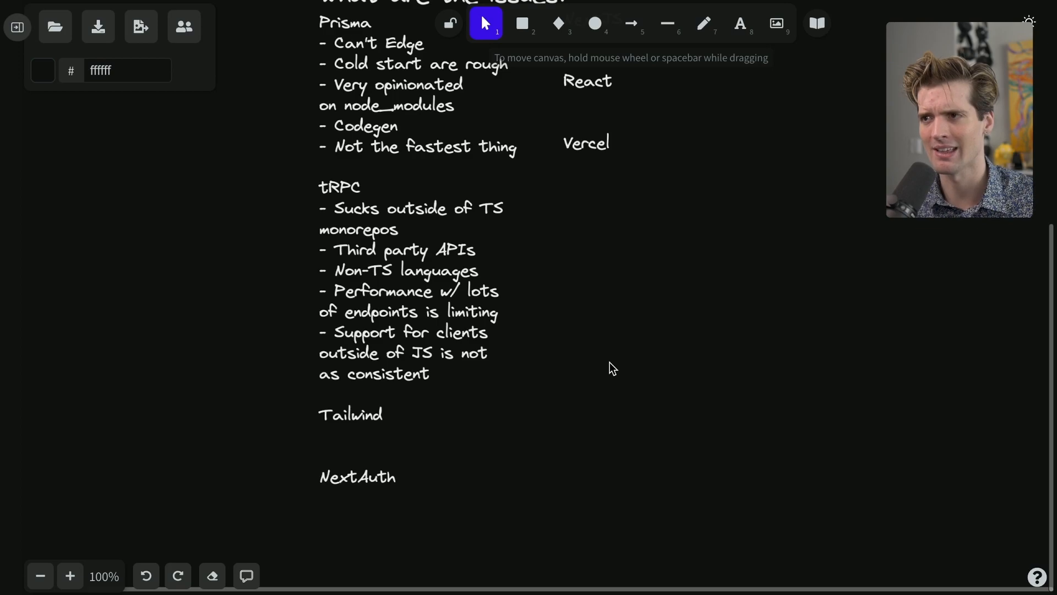
mouse_move(450, 373)
type("-")
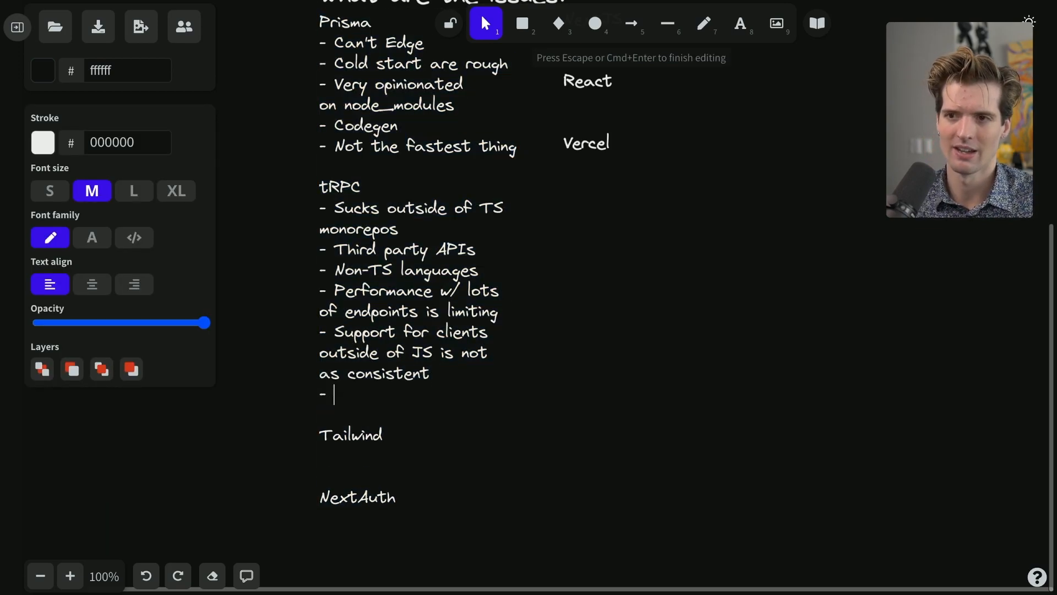
type("React version wraps")
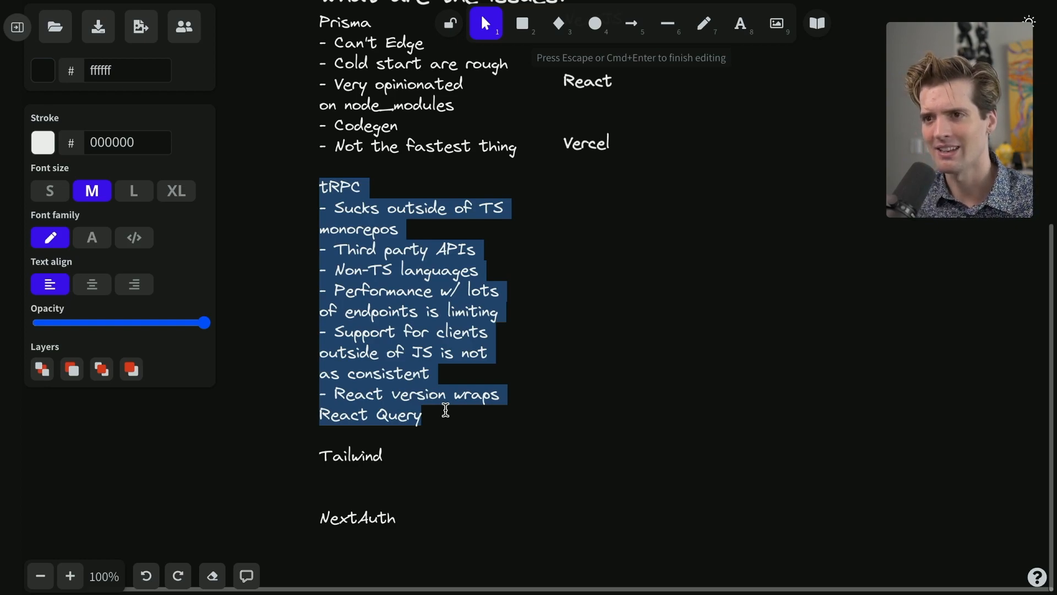
mouse_move(295, 196)
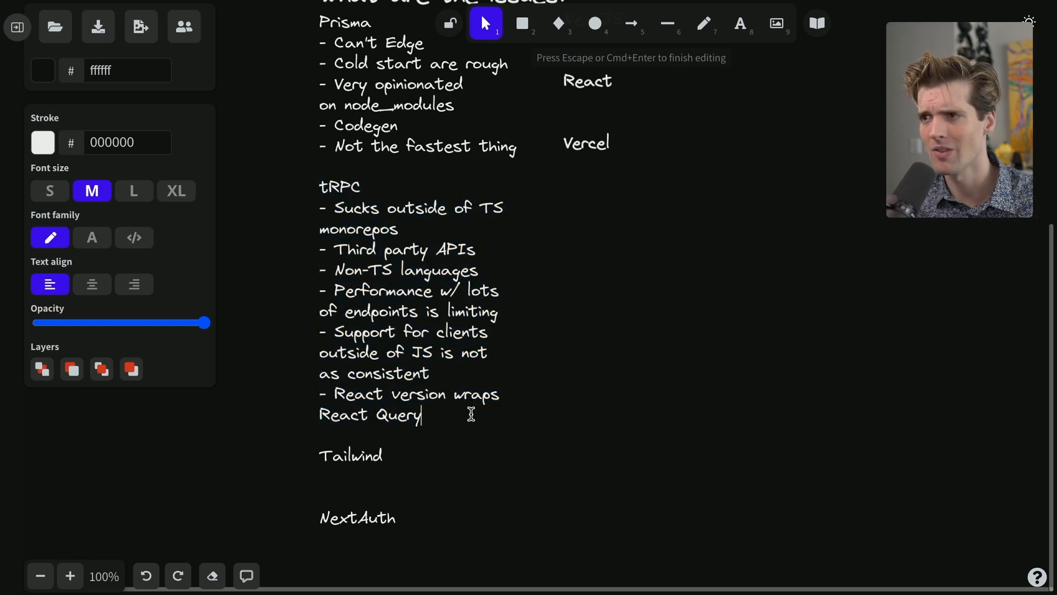
mouse_move(415, 373)
type("-")
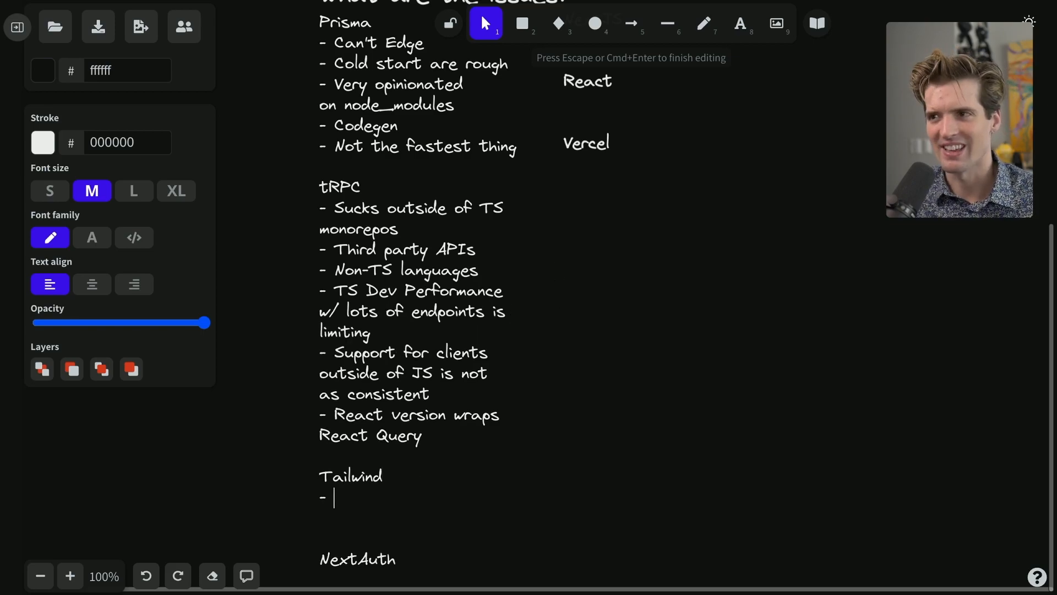
Add Tailwind bullets: pretty great, and parsing all files that MIGHT use tailwind classes
type("Tailwind is pretty great")
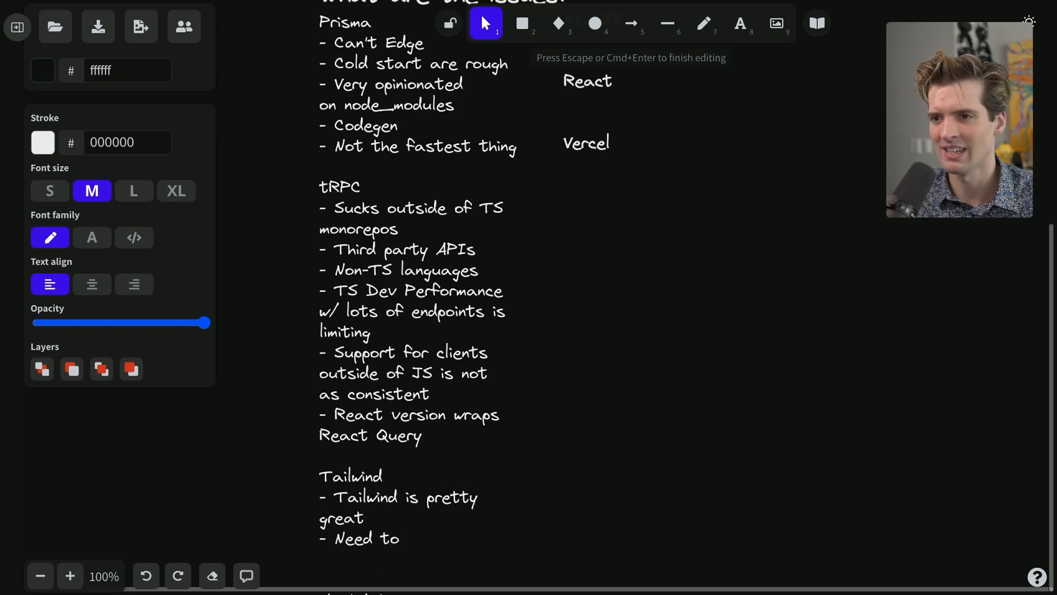
type("parse all")
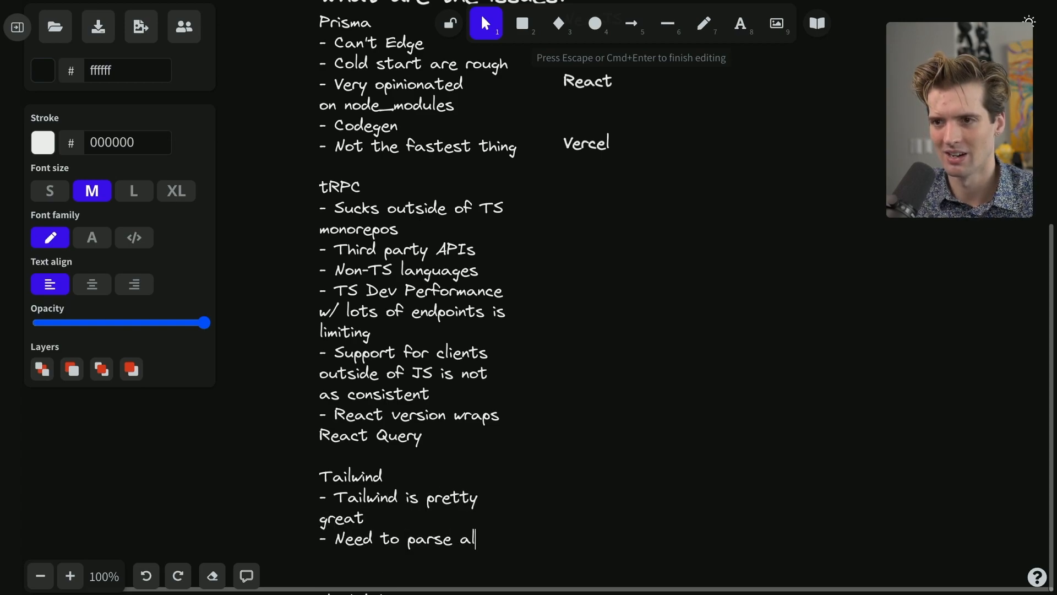
type("files that MIGHT use tailwind classes")
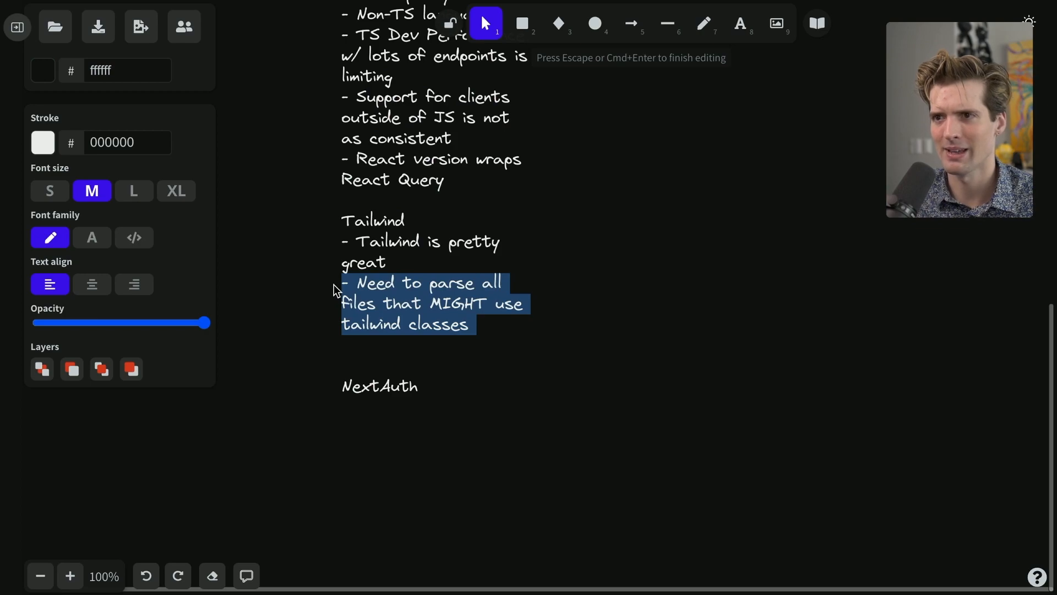
Add Tailwind bullets: needing to know CSS and no codesplitting
left_click(497, 323)
type("- You need to know or learn C")
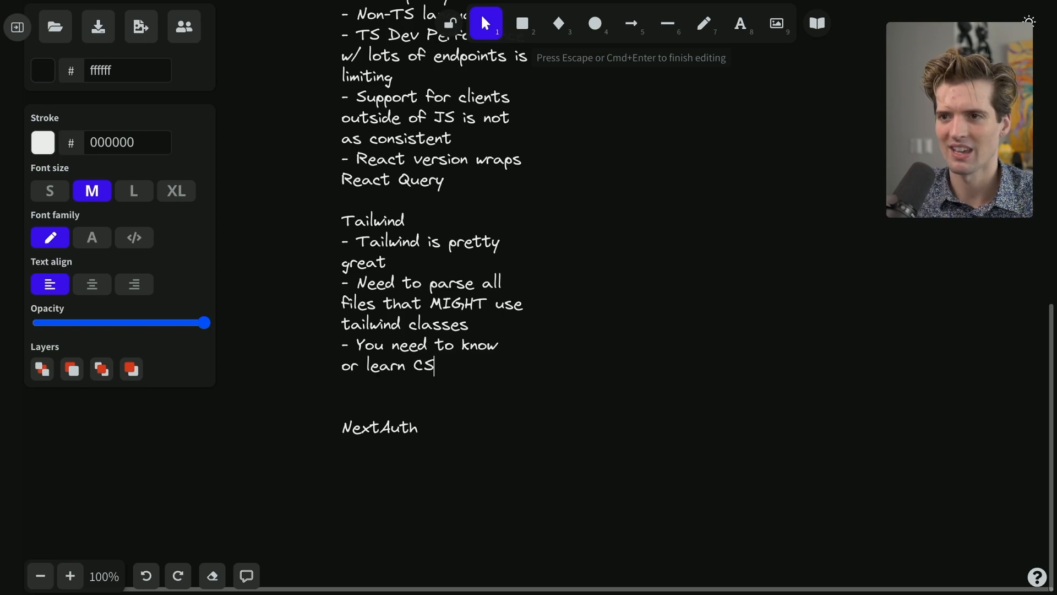
type("S")
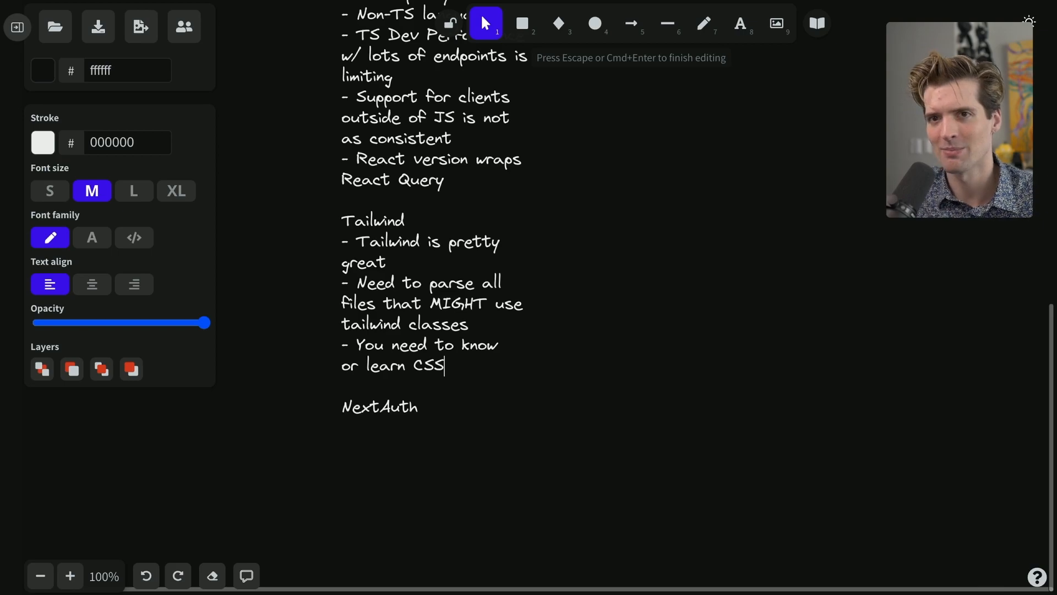
type("- Codesplitting isn't really a thing :(")
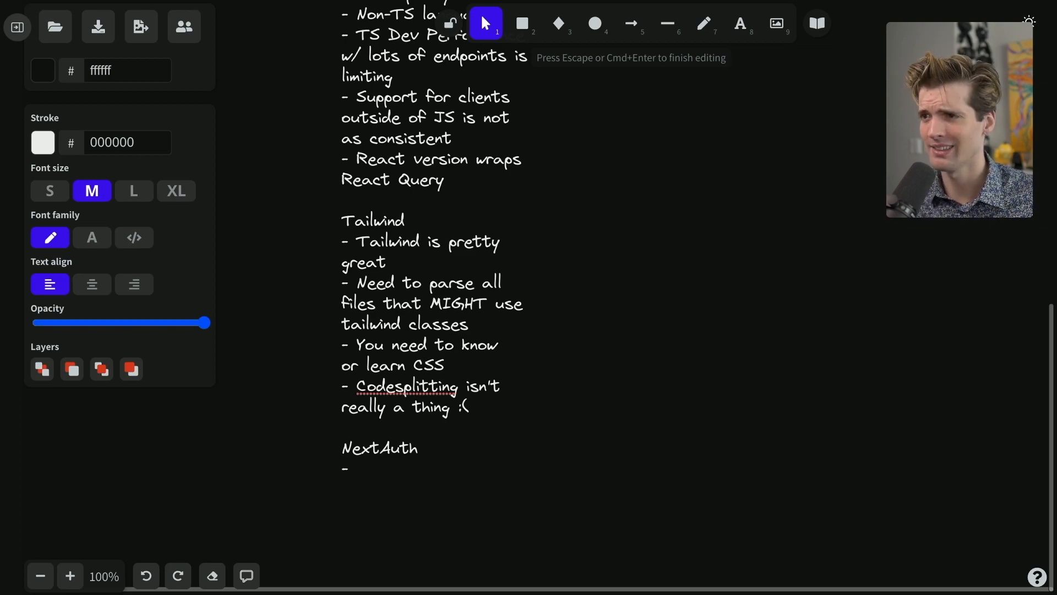
mouse_move(497, 312)
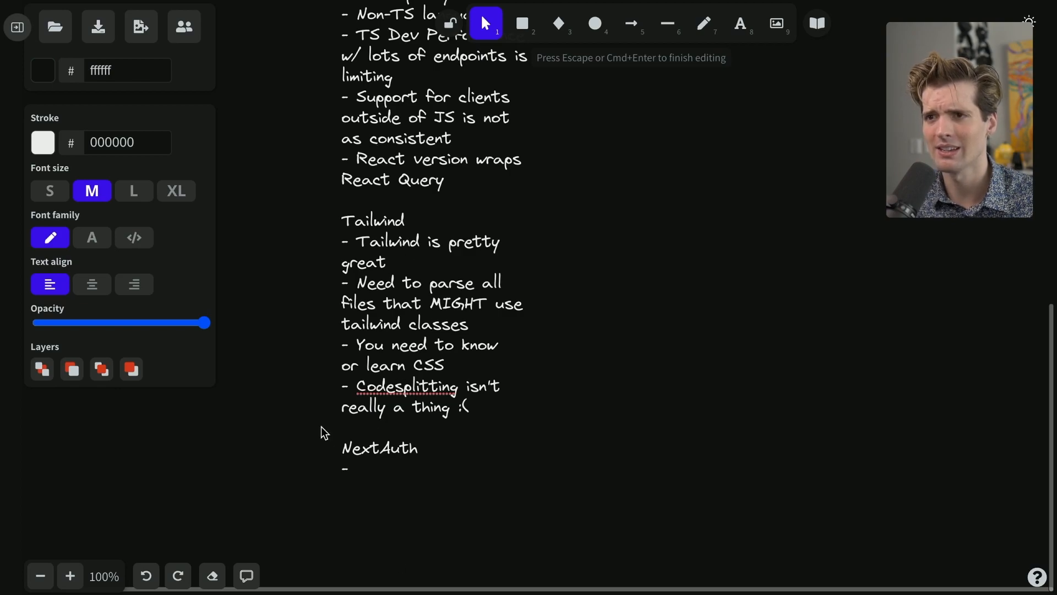
mouse_move(425, 435)
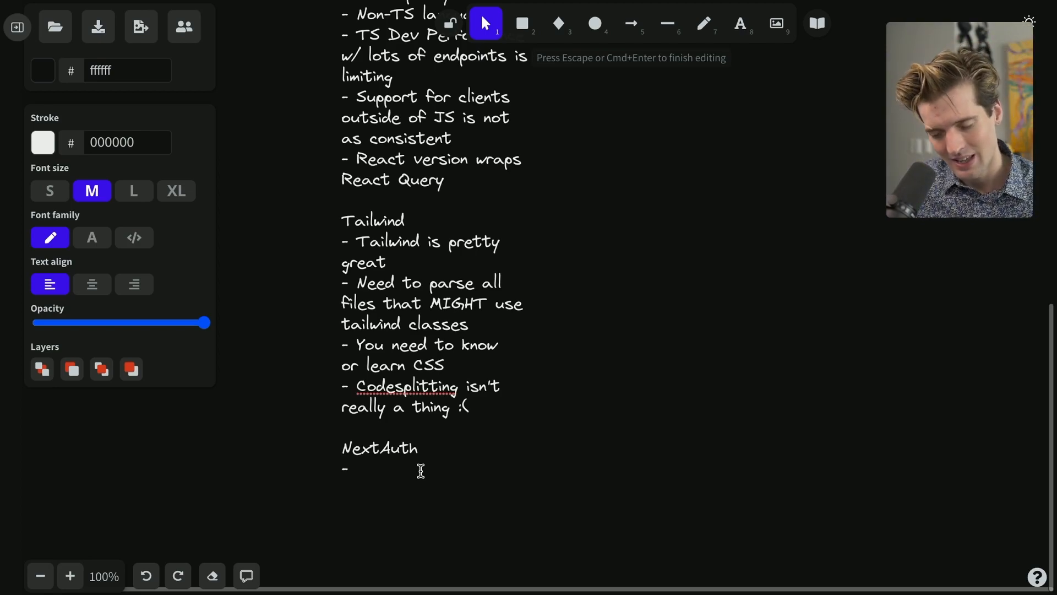
Add NextAuth bullets 'Too generic but also too specific?' and 'Getting userID is annoying'
type("Too generic")
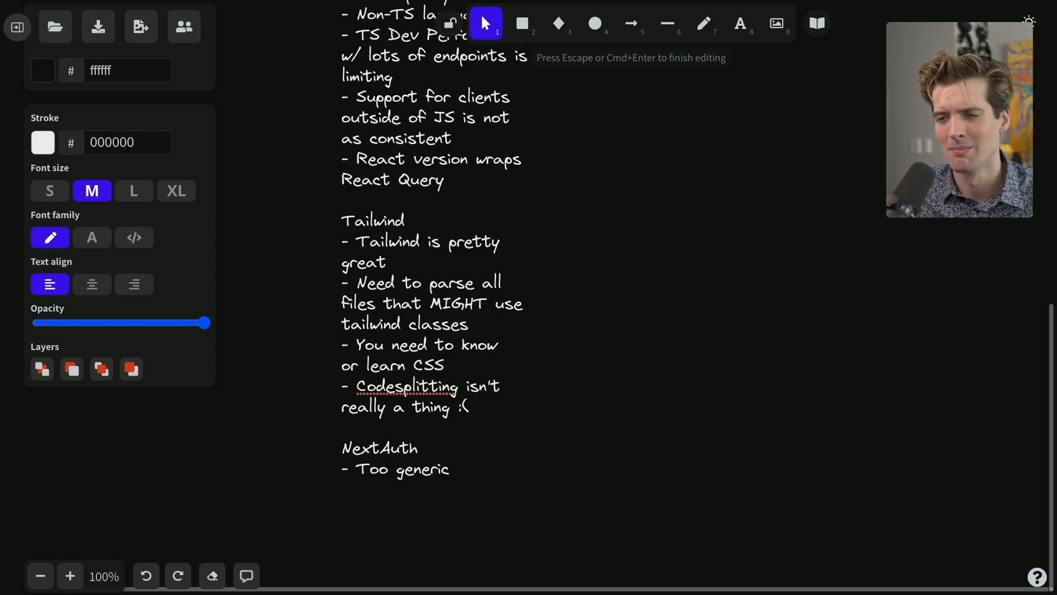
type("but also too spe")
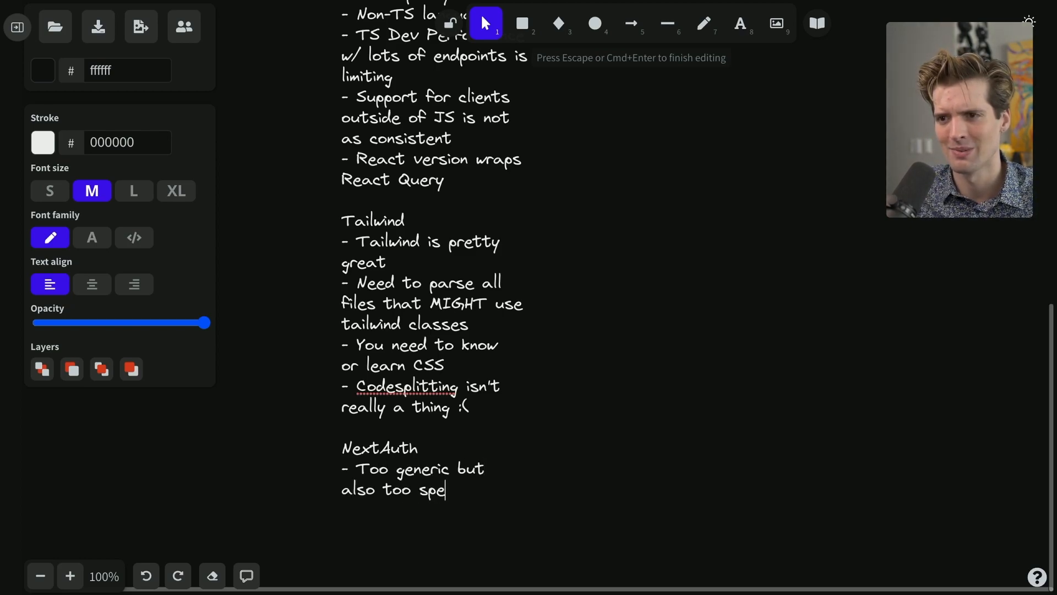
type("cific?")
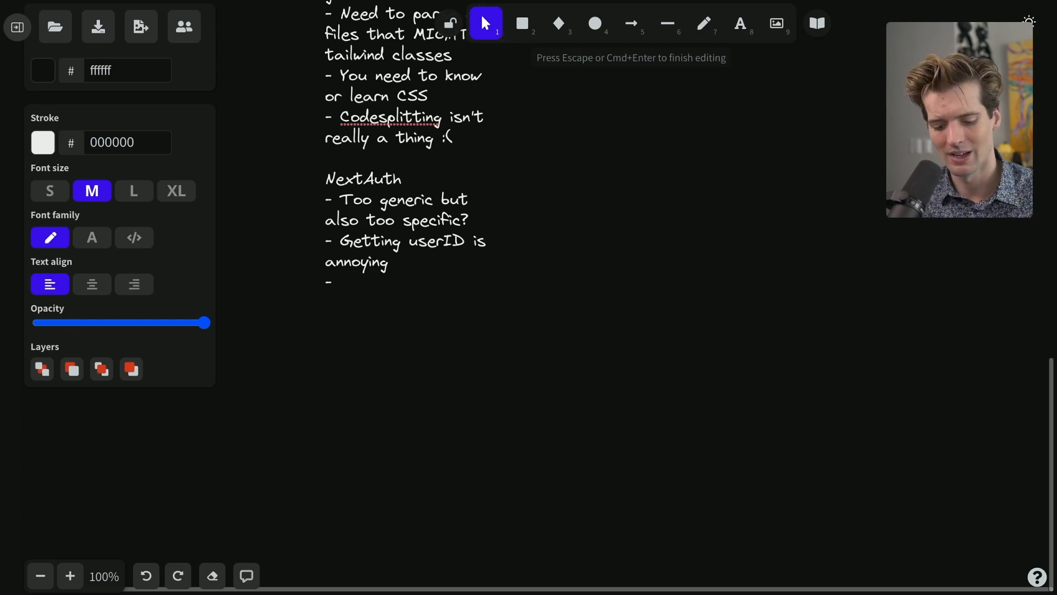
Add NextAuth bullets: Typescript story is a lot of overrides, Edge/workers buggy, useSession lacks meaningful state
type("Typescript story")
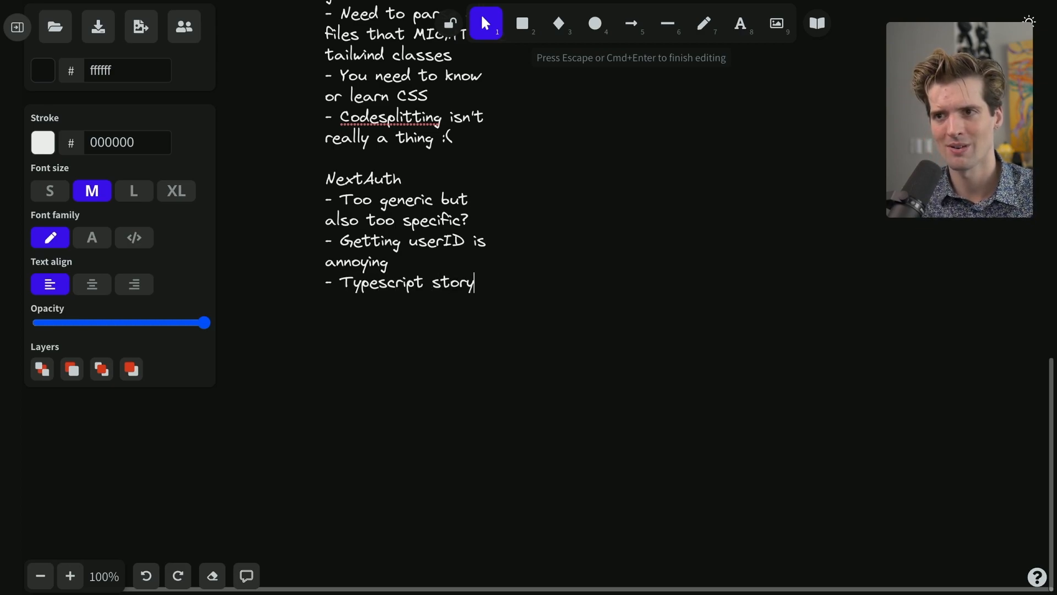
type("is a lot of overrides")
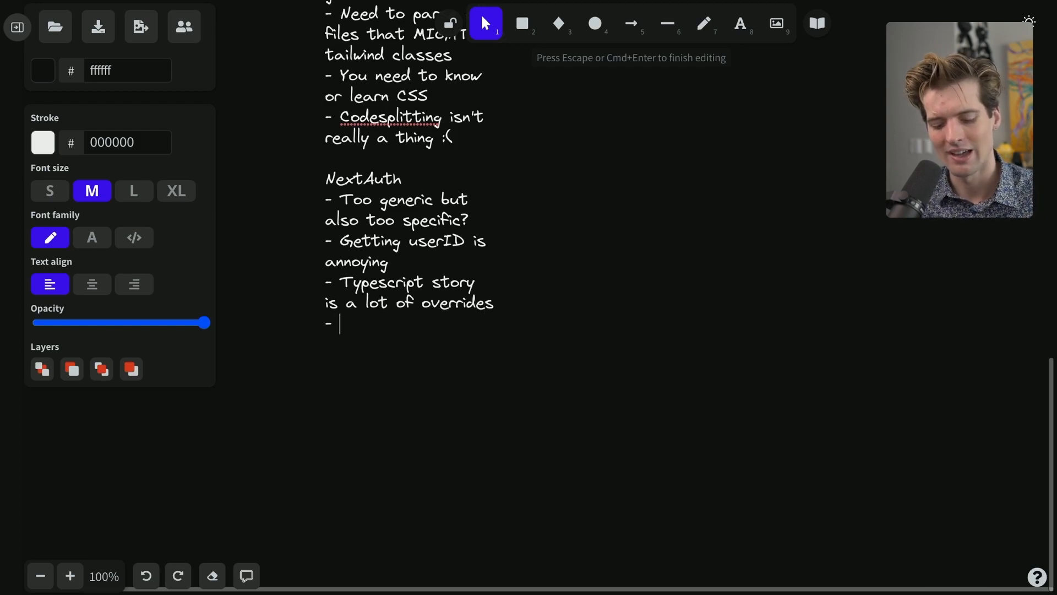
type("Edge/worker runtime is")
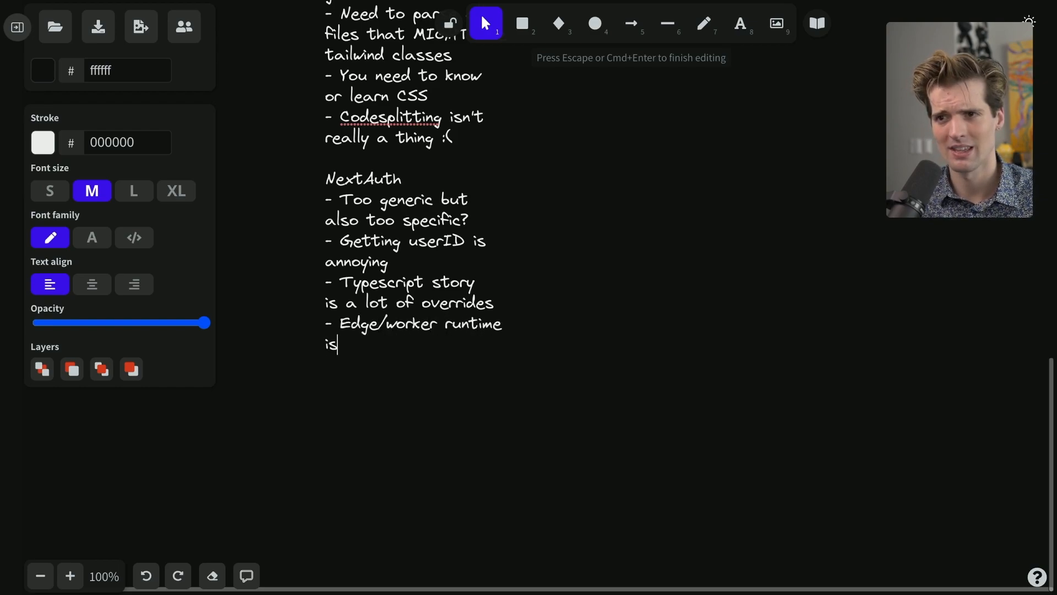
type("...buggy at best")
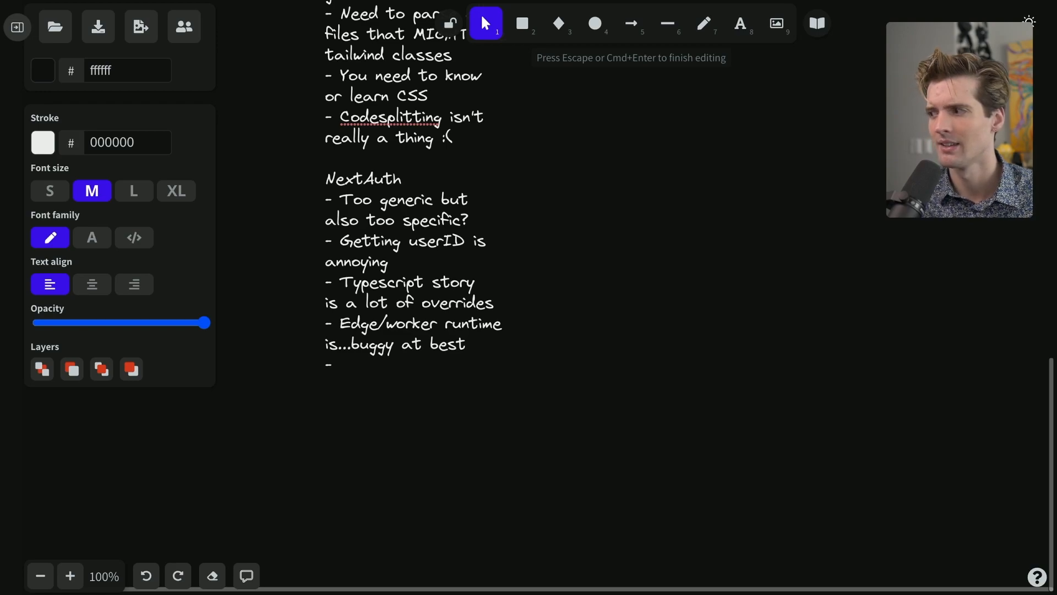
type("useSession doesn't have")
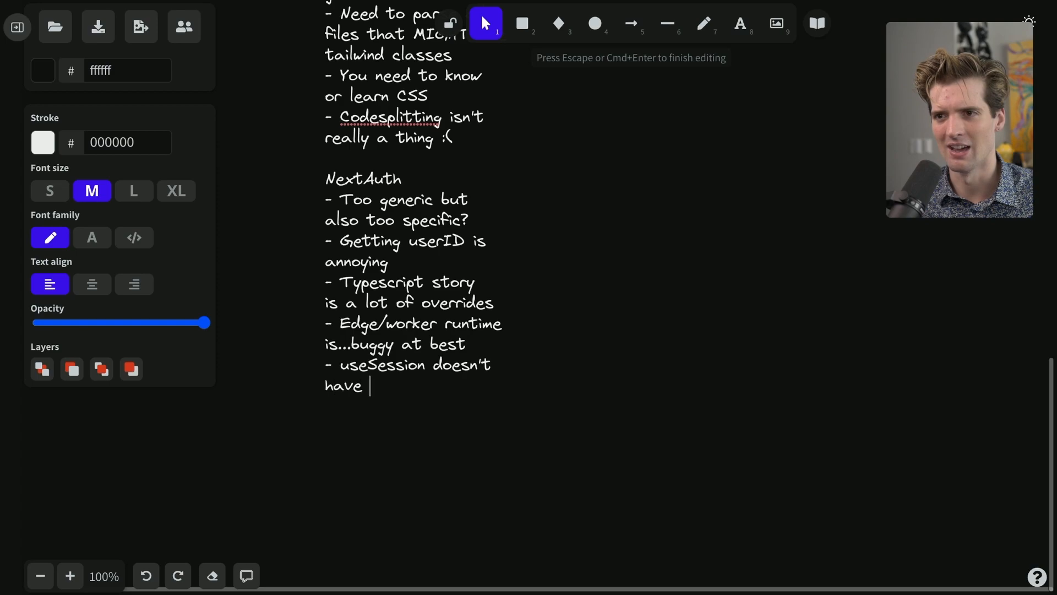
type("meaningful states")
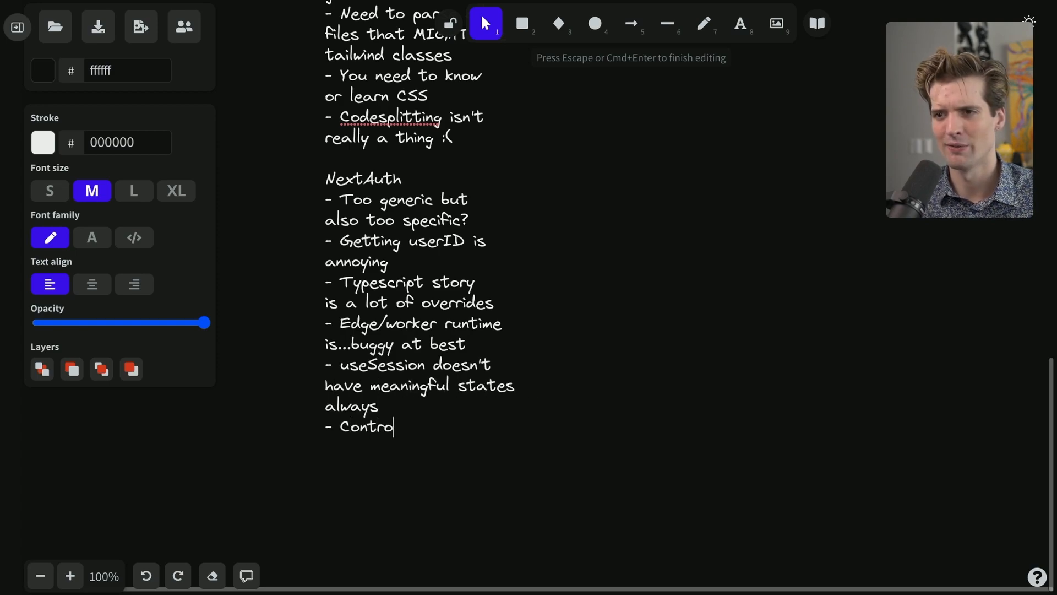
Add NextAuth bullets: control flow of data is rough (pageProps passthroughs) and needing to know a lot of NextAuth
type("l flow of data")
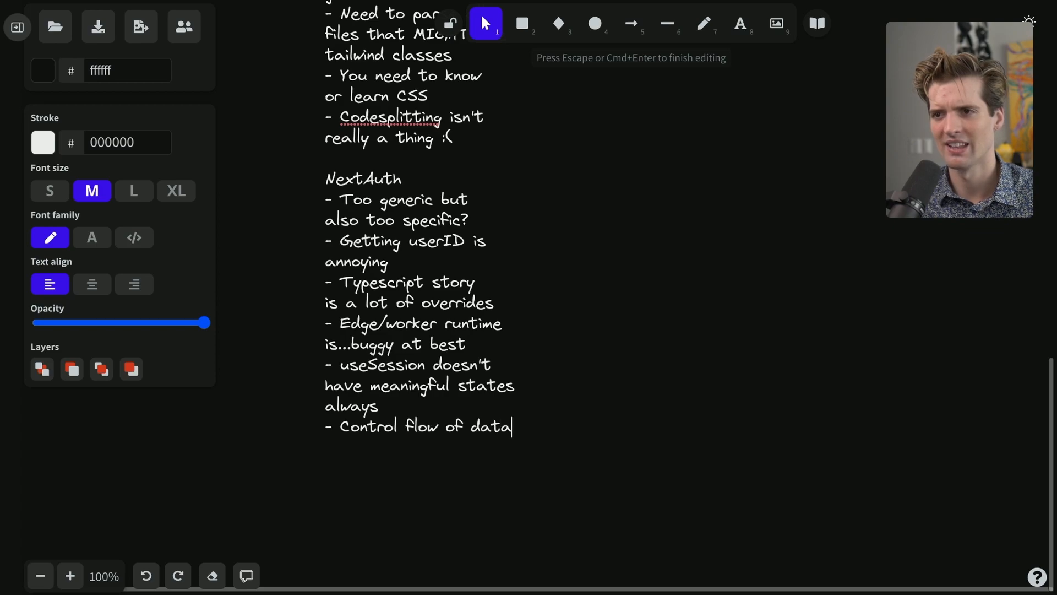
type("is...rough :(")
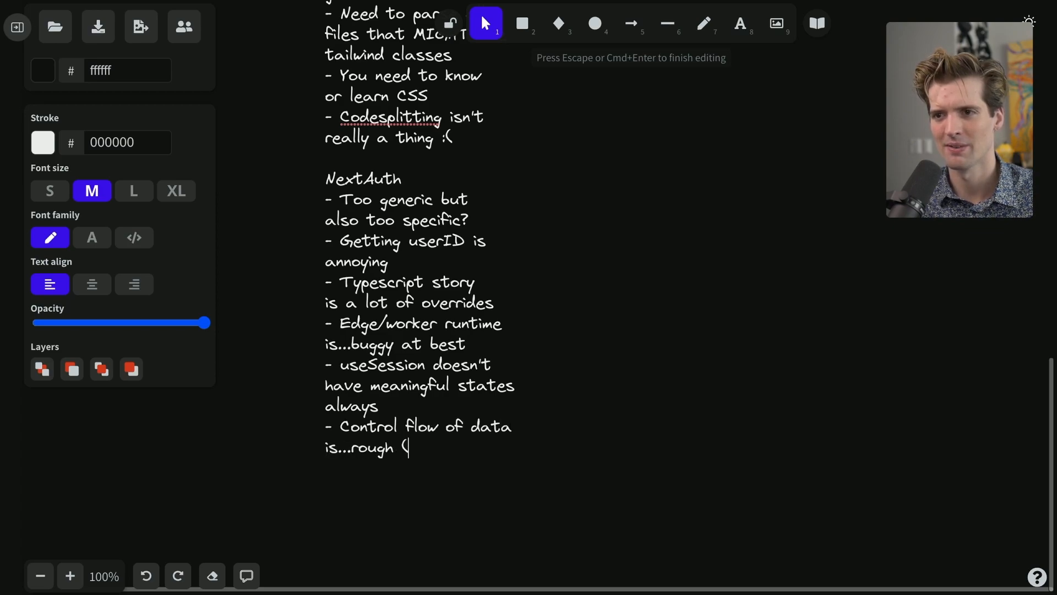
type("pagePR")
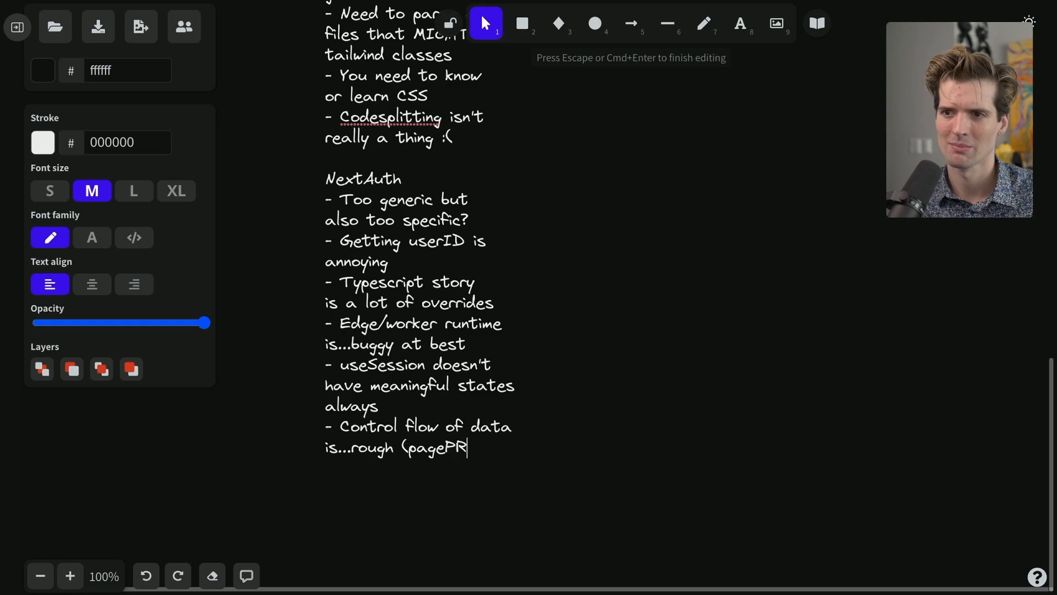
type("ops passthroughs)")
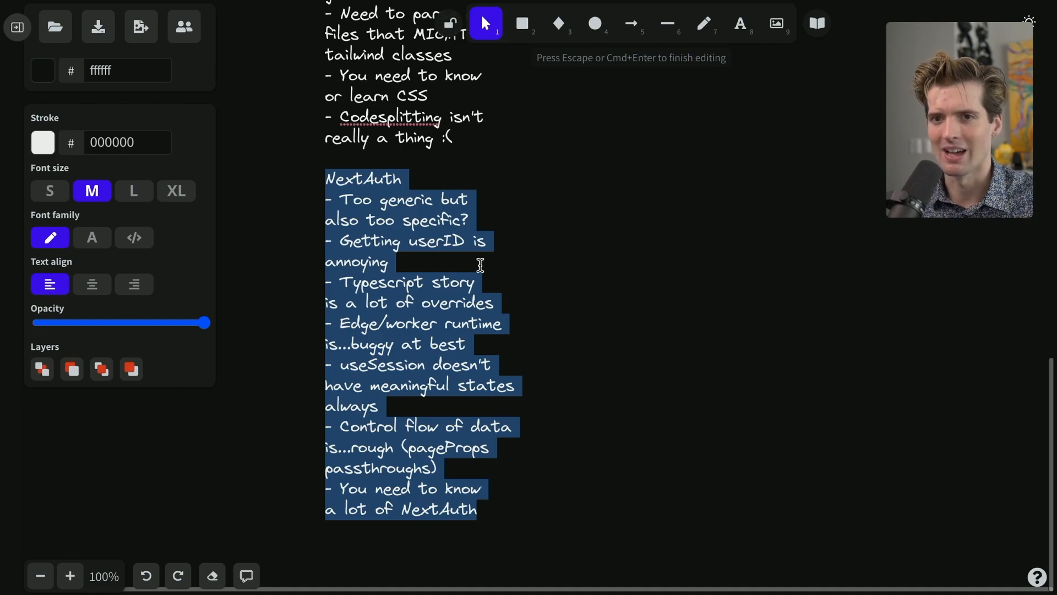
Add NextAuth bullets: token refresh unimplemented, rough credential auth, no React Native support, non-React even further
left_click(476, 509)
type("-")
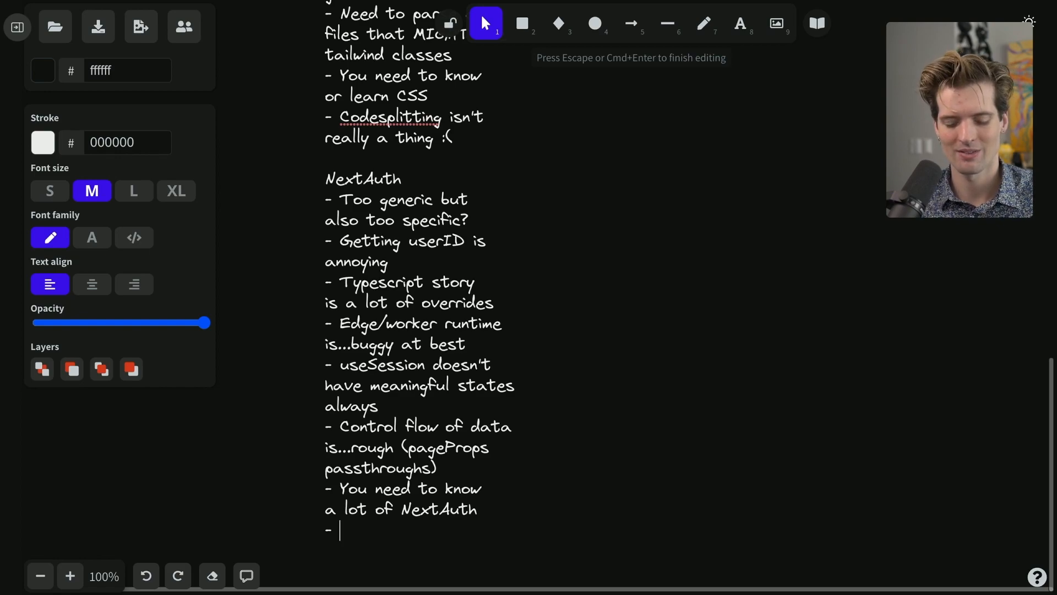
type("Token refresh is...")
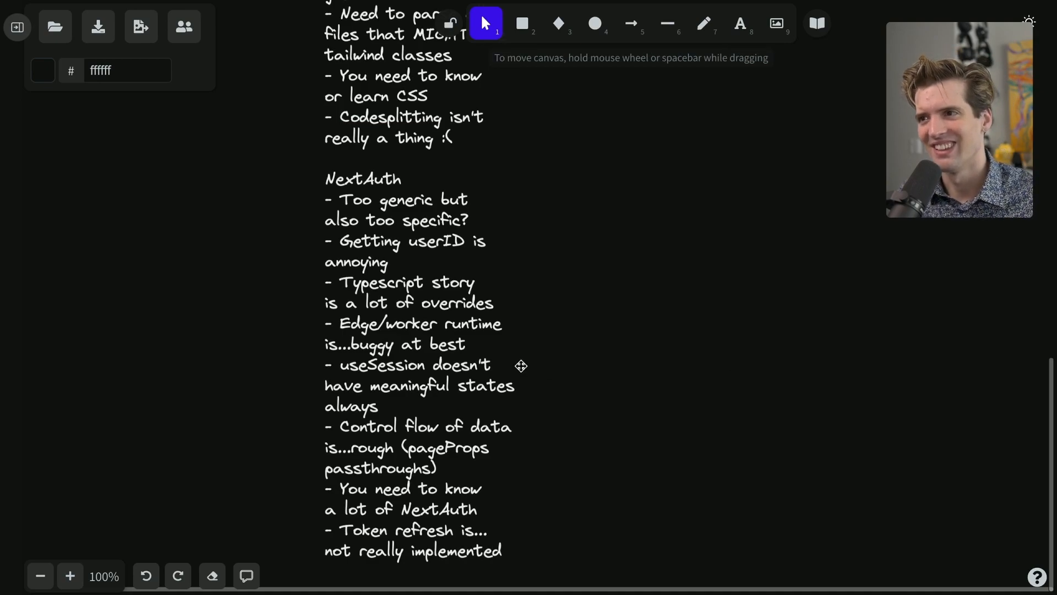
mouse_move(444, 428)
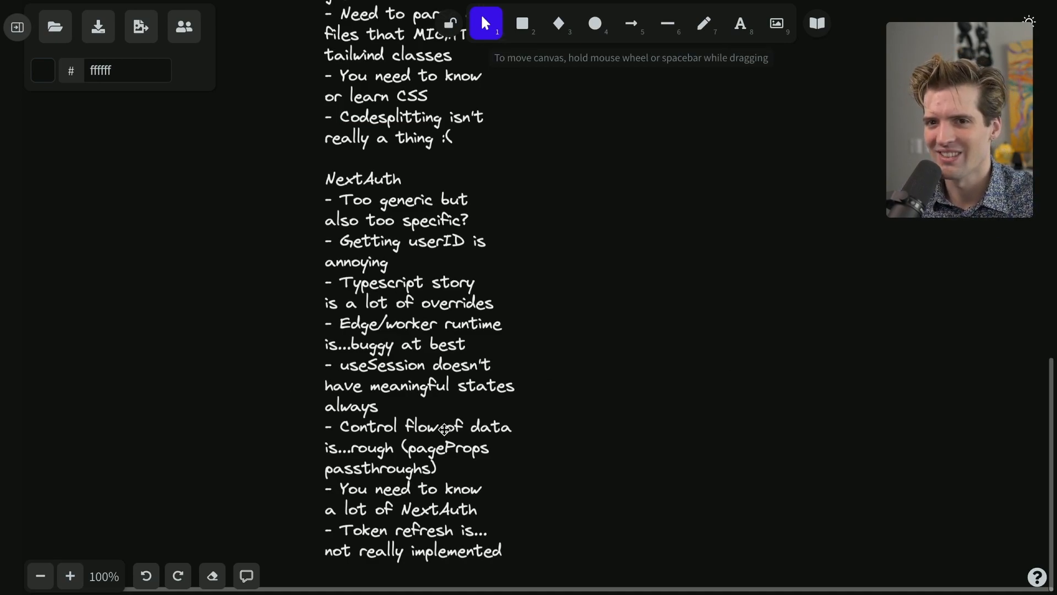
mouse_move(637, 353)
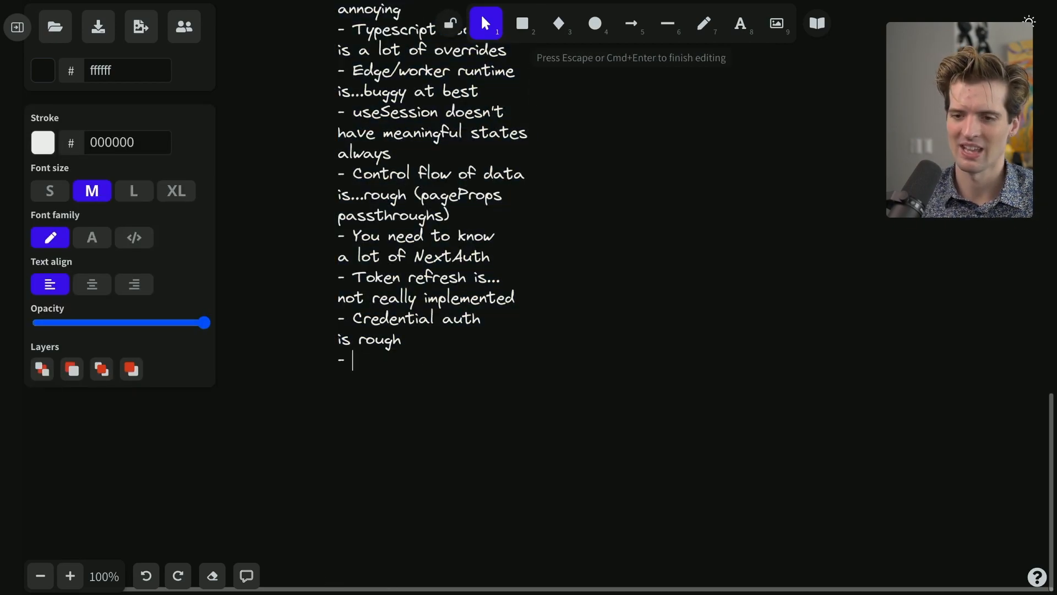
type("React Native support")
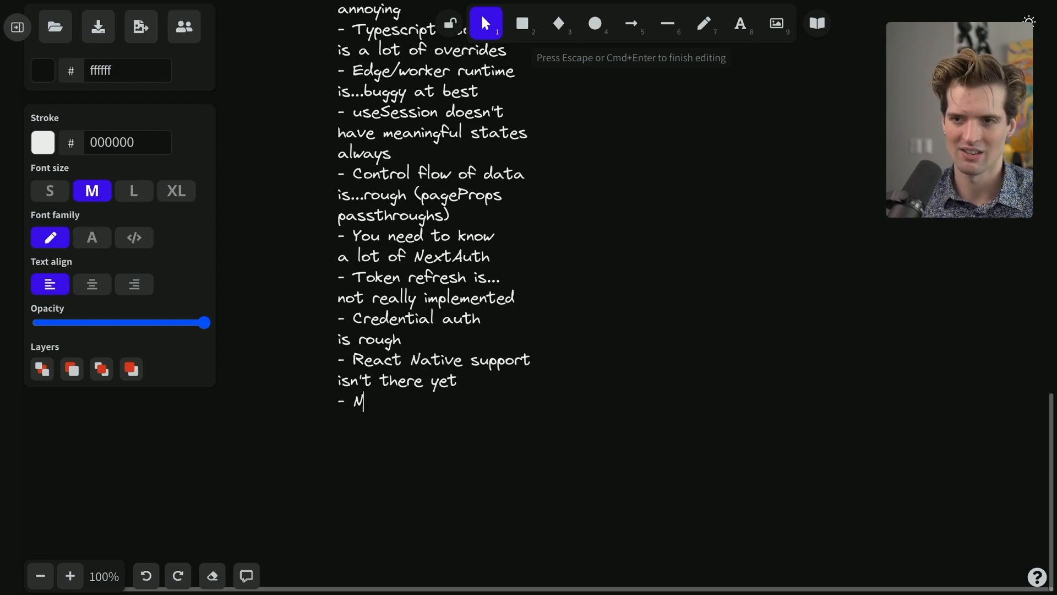
type("on-React support")
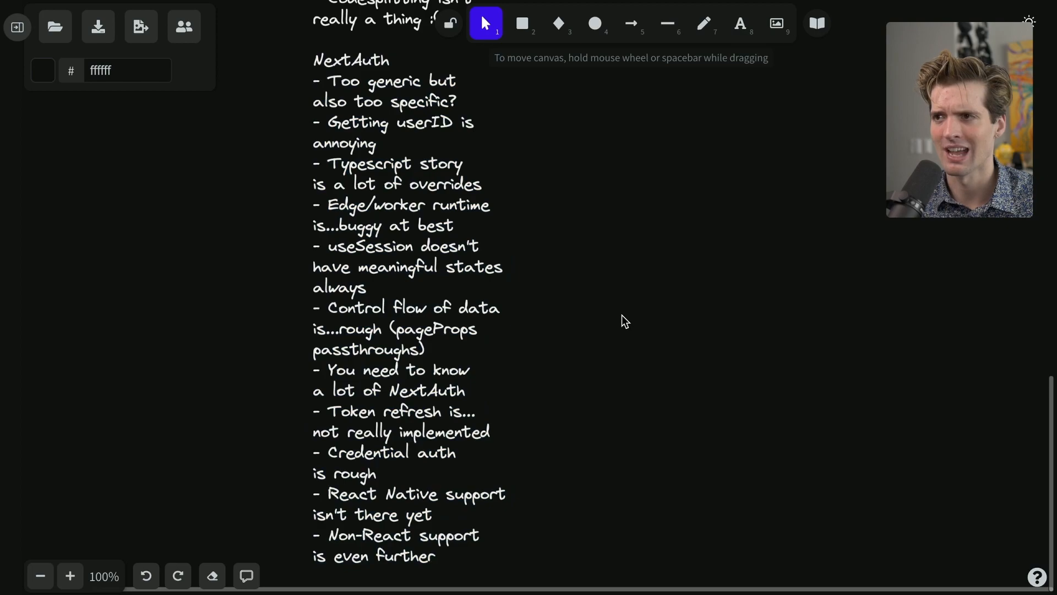
mouse_move(418, 263)
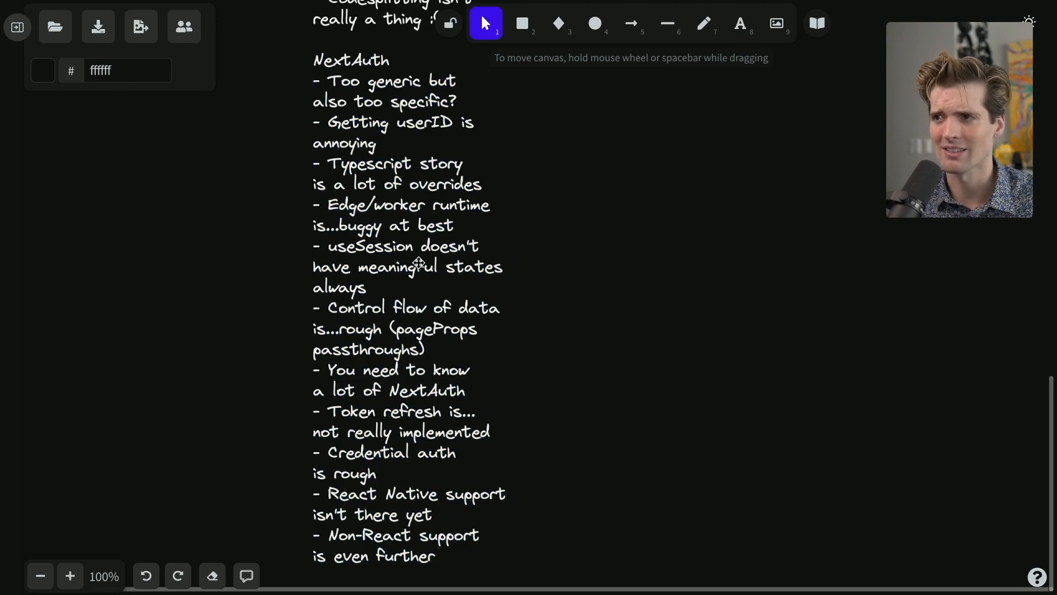
mouse_move(419, 461)
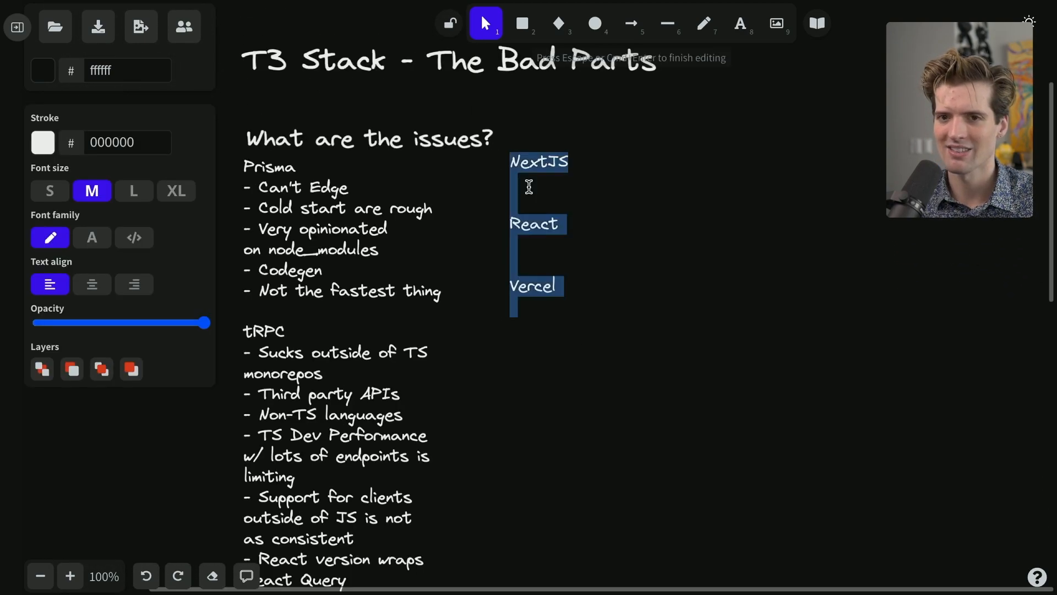
Add NextJS bullets 'Has a lot of JS' and 'Buy into file-based routing'
type("-")
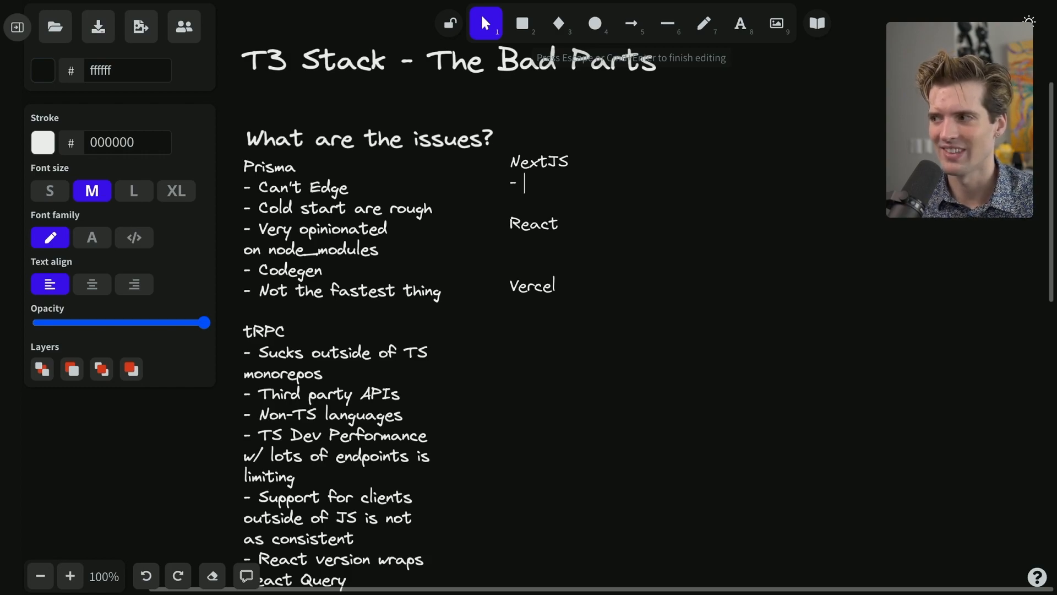
type("Has a lot of")
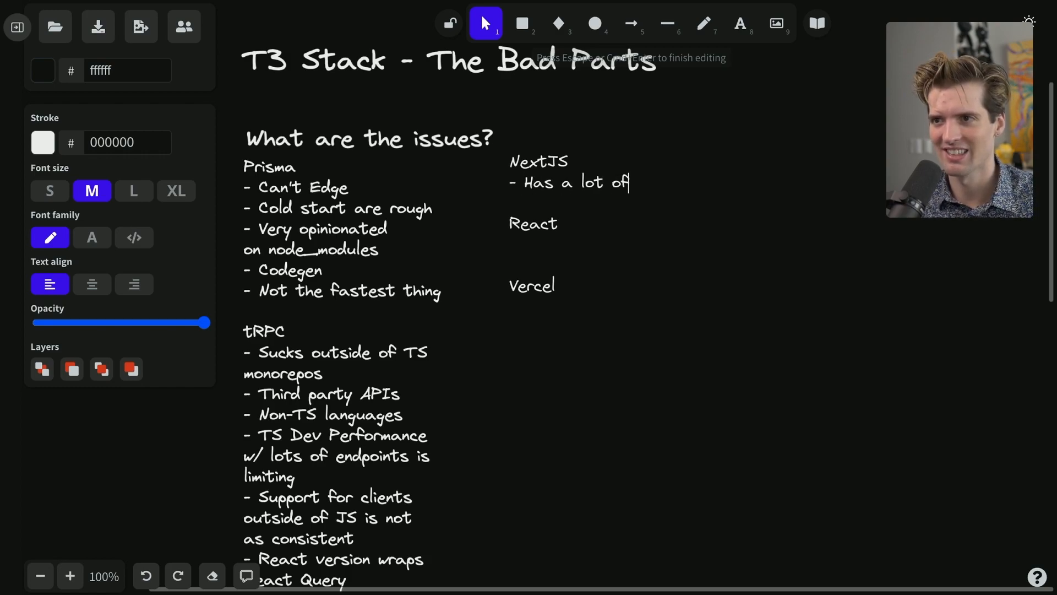
type("JS")
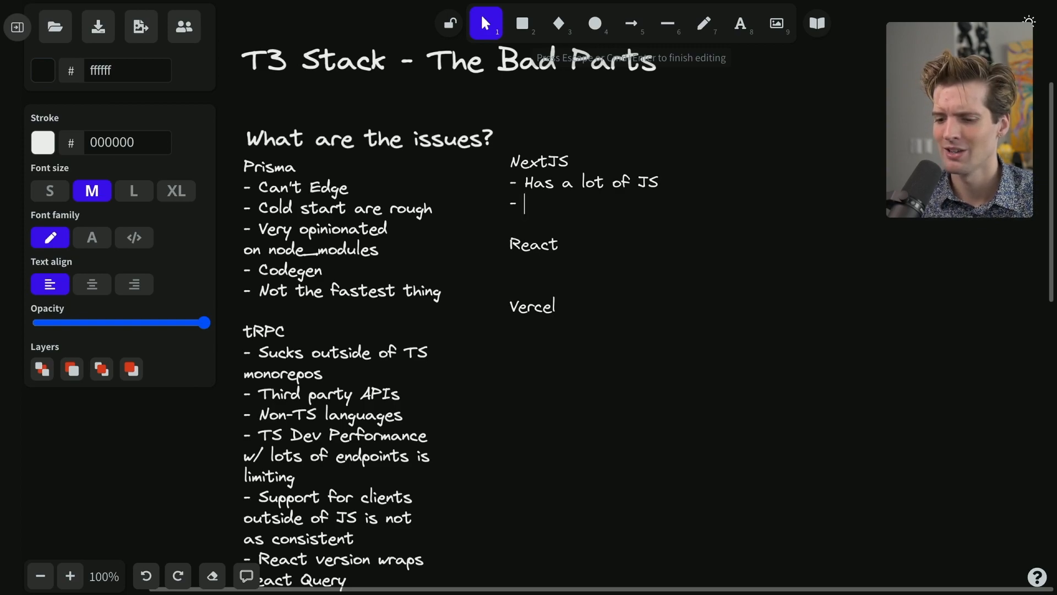
type("Buy")
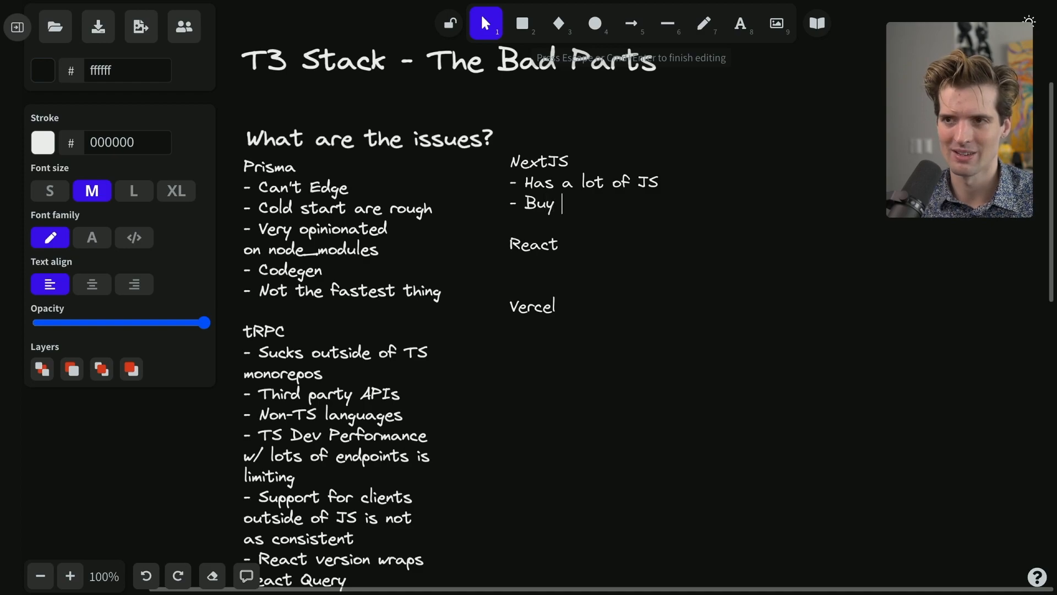
type("into file-base")
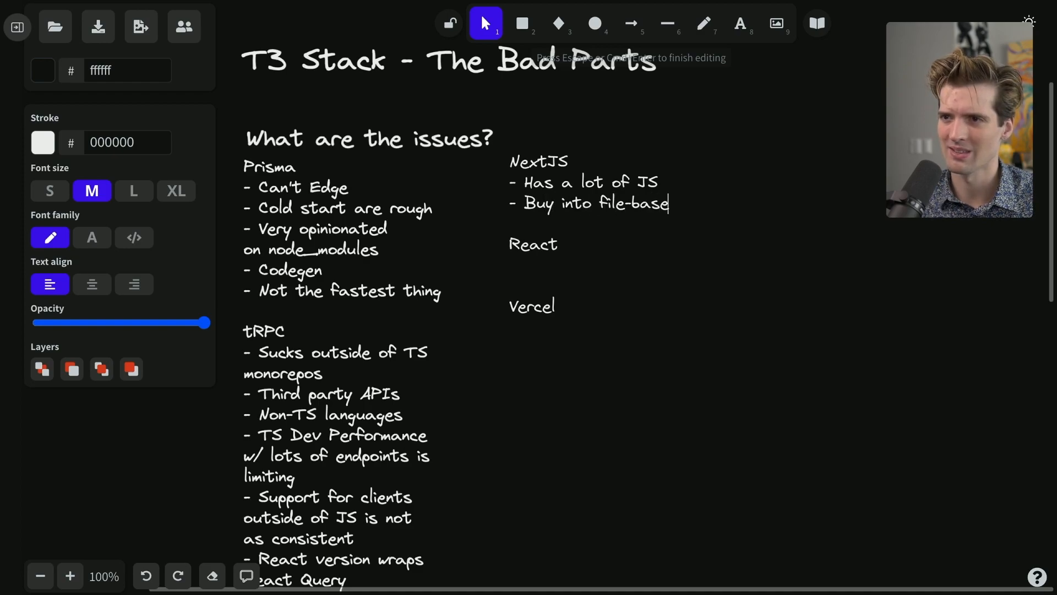
type("d routing")
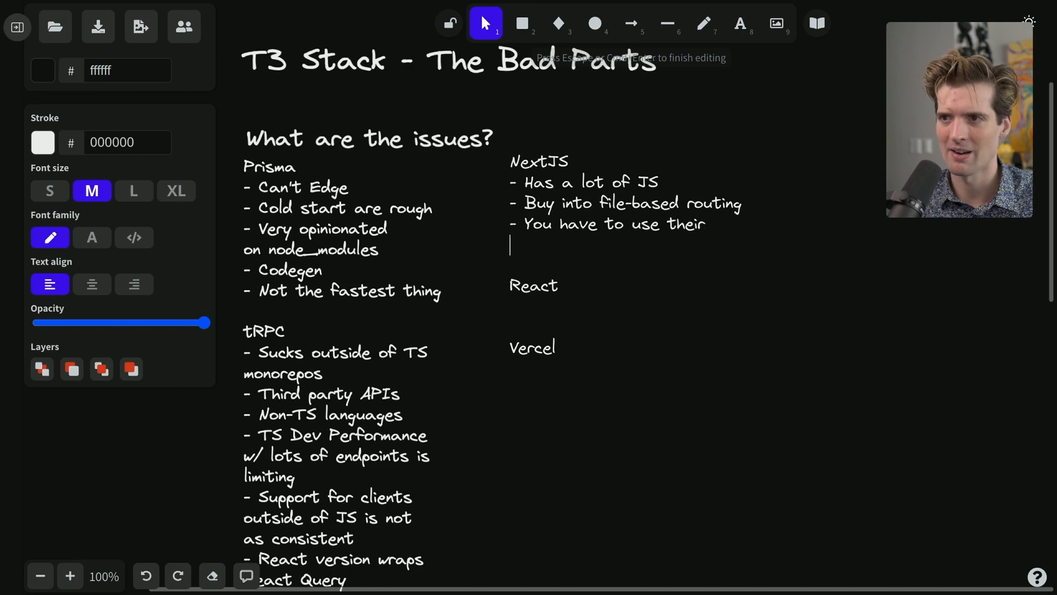
Add bullets about their builder (Webpack -> SWC) and React being pretty mandatory
type("builder (Webpack -> SWC")
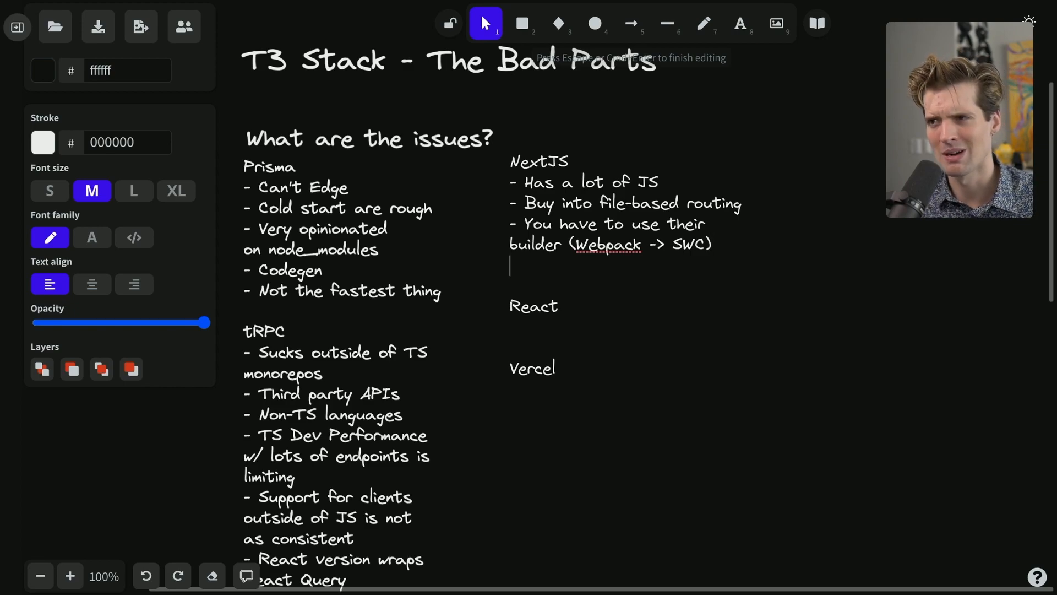
type("- React is pretty mandatory")
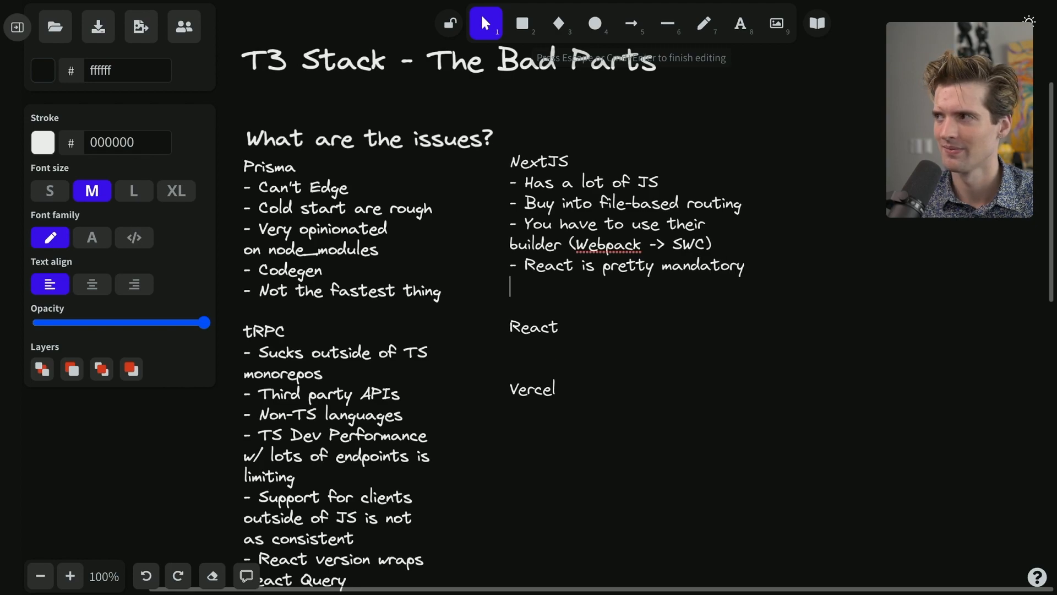
Add NextJS bullets 'Data loading patterns are trash' and 'Edge support is really early'
type("- Data")
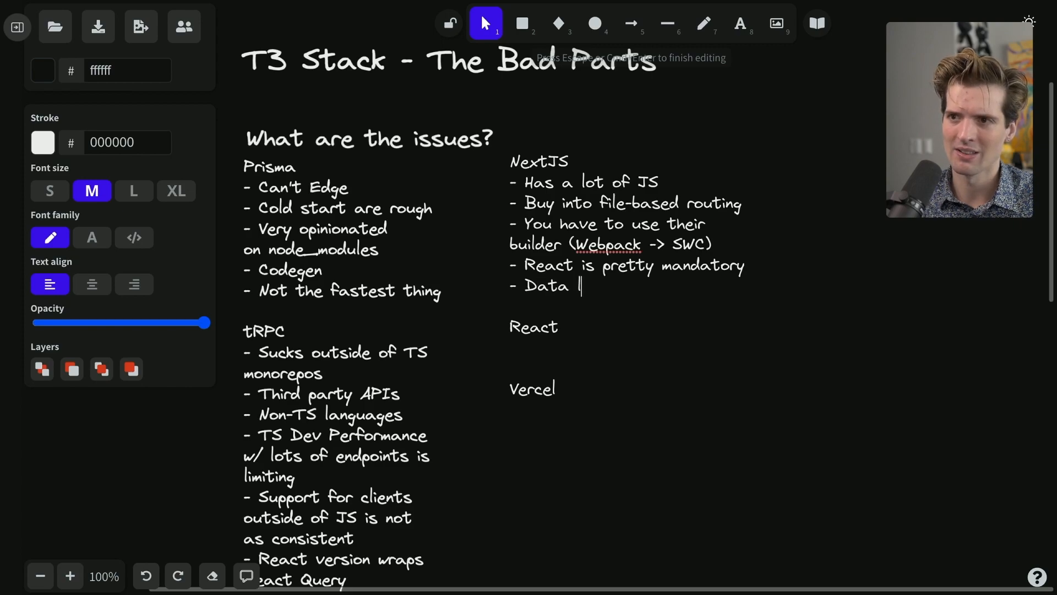
type("loading patters")
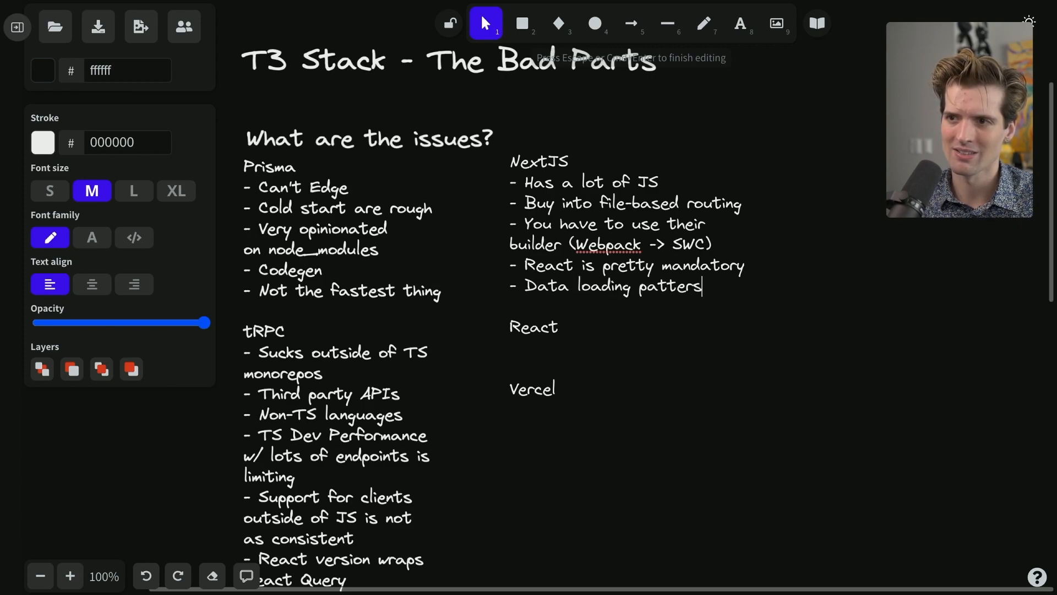
type("are trash")
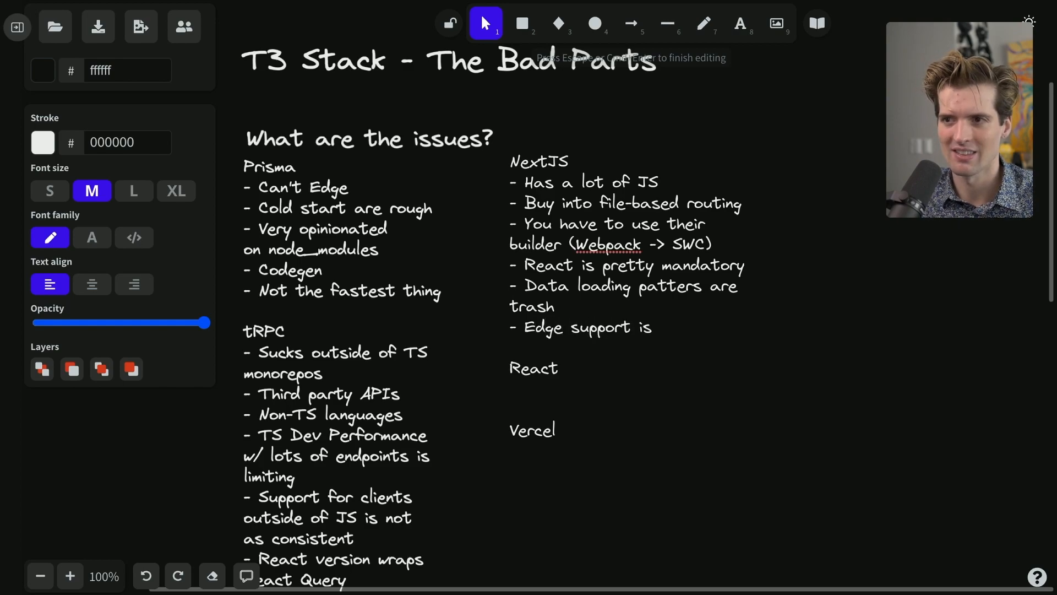
type("really early")
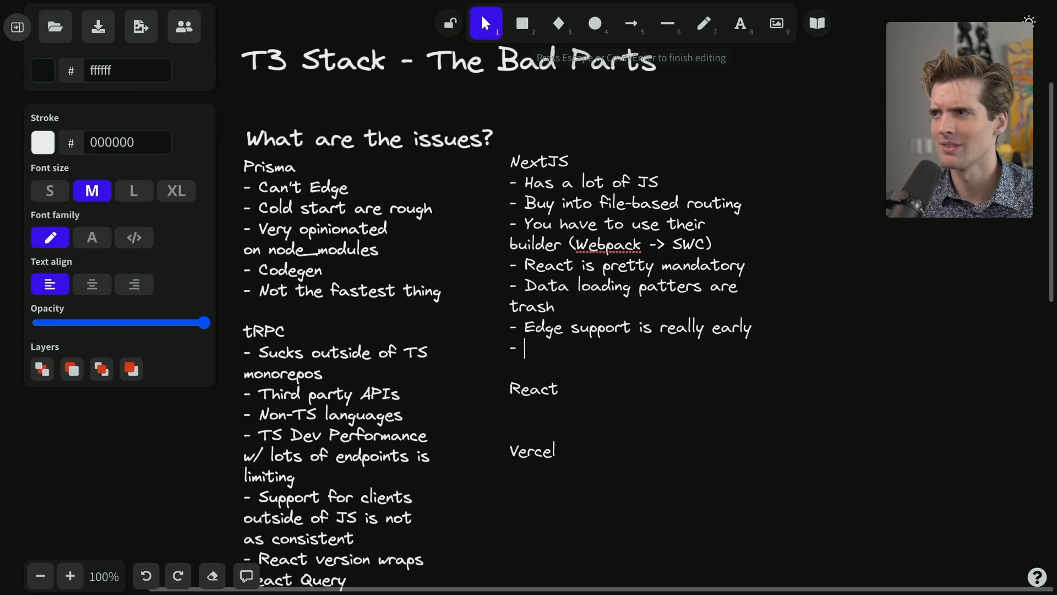
Add the bullet on data flows being unintuitive and limited (pageProps), and begin another
type("Data")
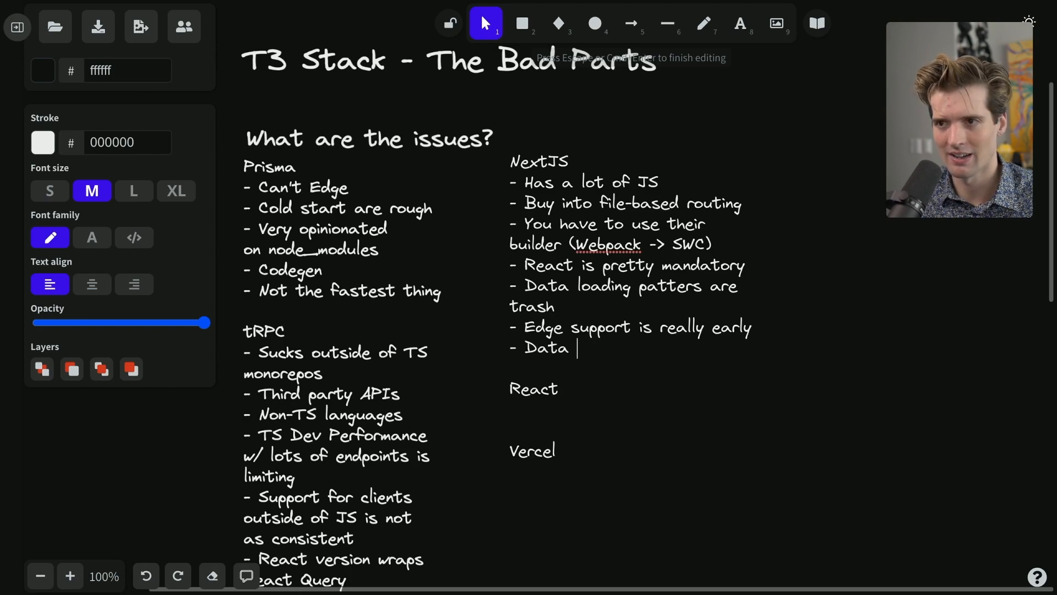
type("flow")
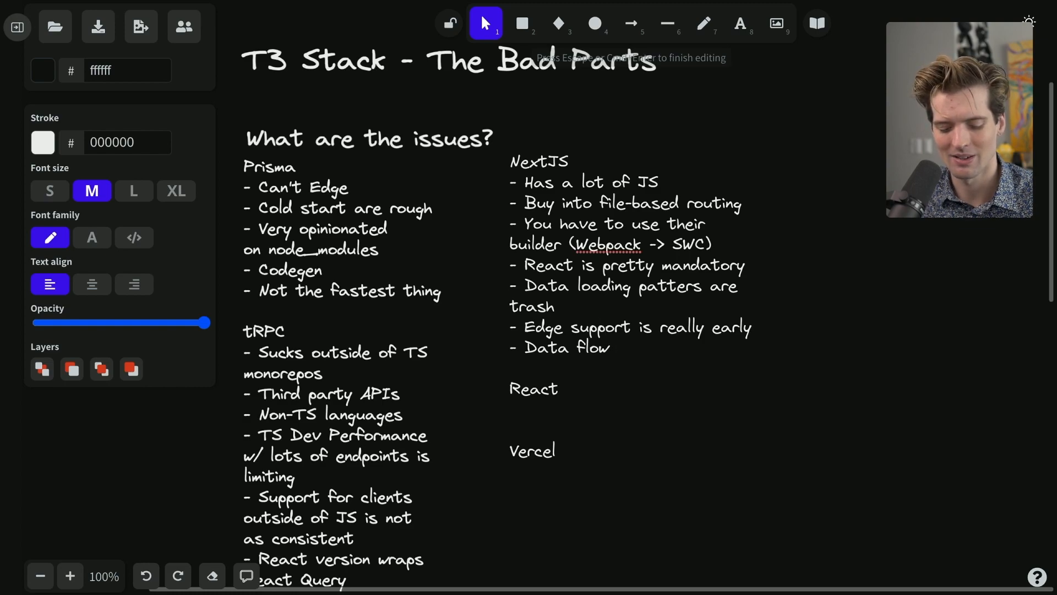
type("s are a lot to")
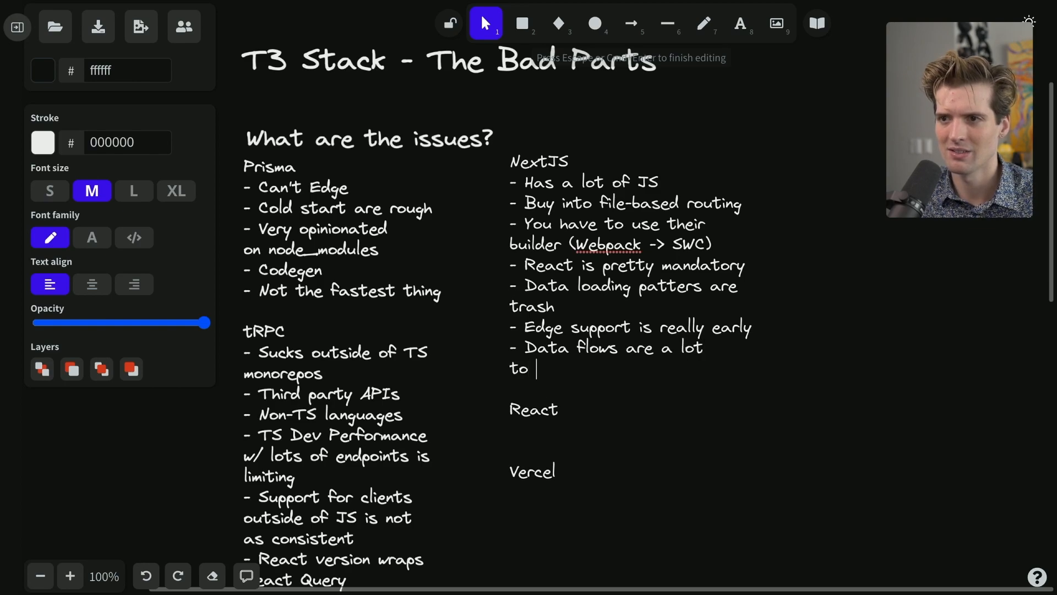
type("understand and")
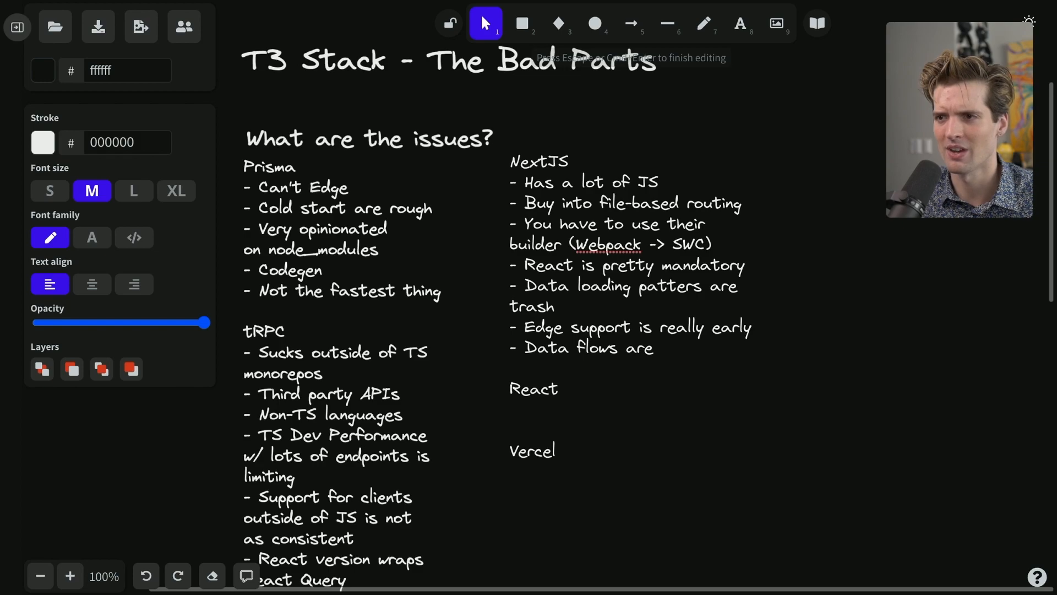
type("unintuitive and limited (page")
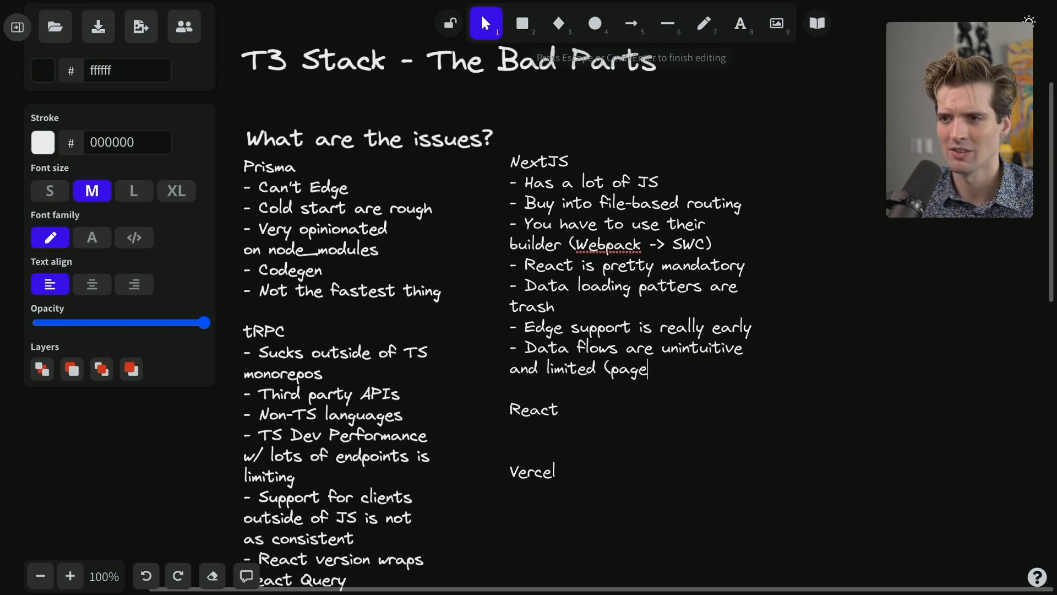
type("Props)")
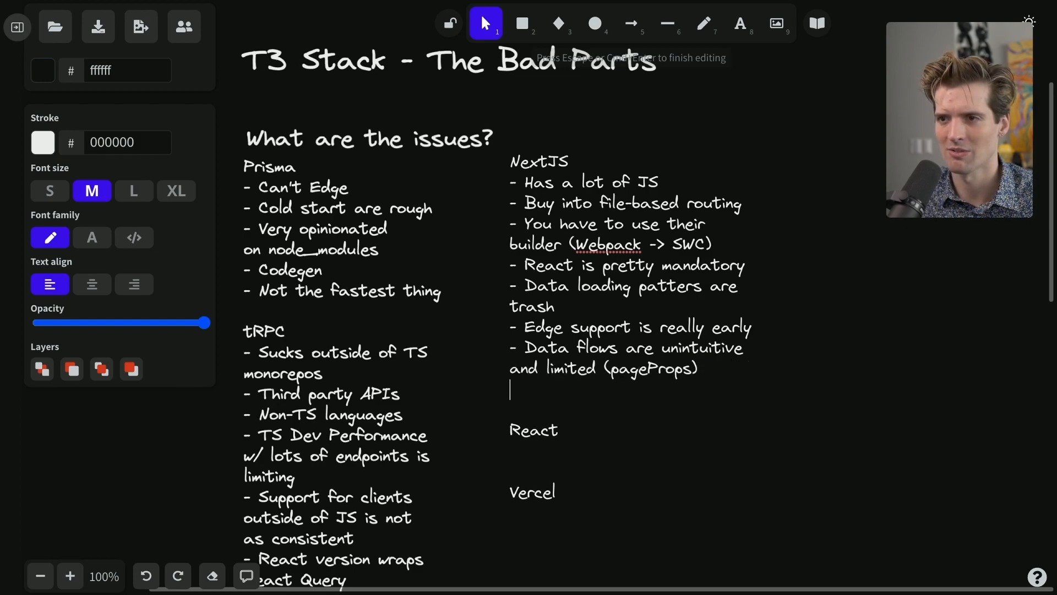
type("-")
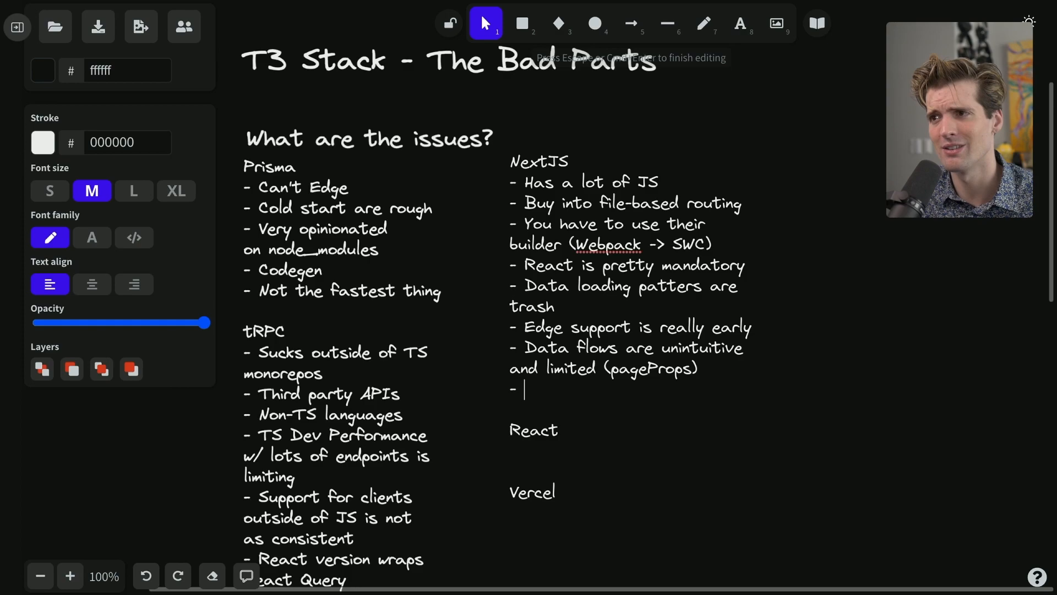
Add the NextJS bullet 'Most next/* imports are kind of cursed'
type("Most")
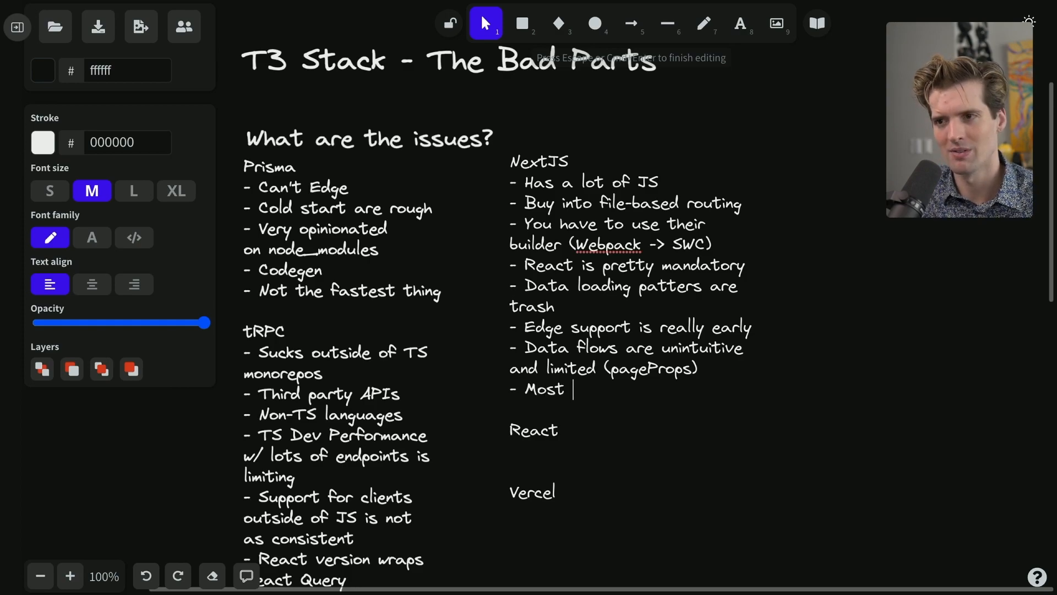
type("next/* impor")
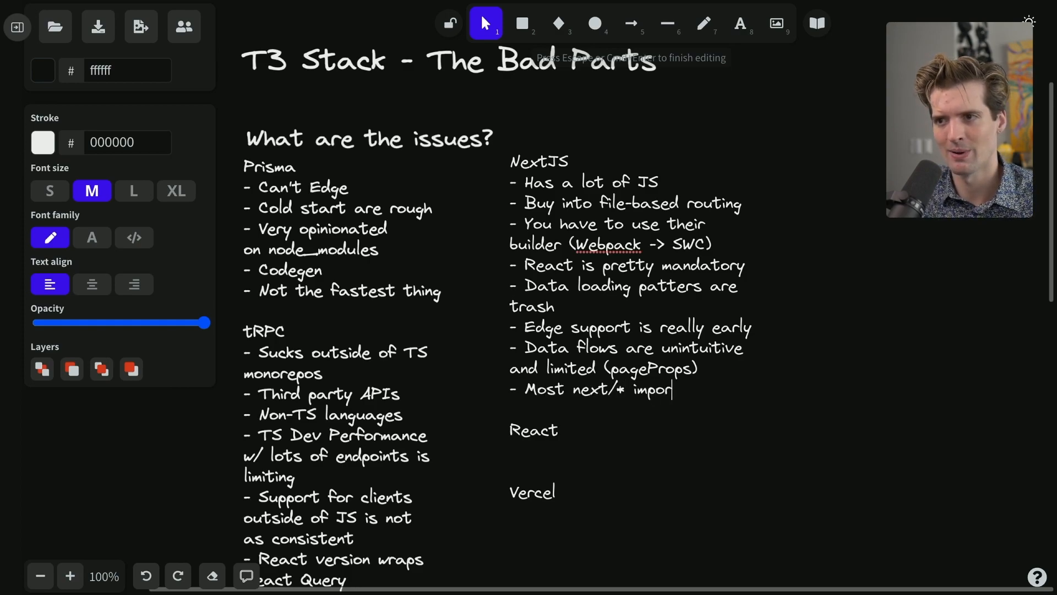
type("ts are kind of urs")
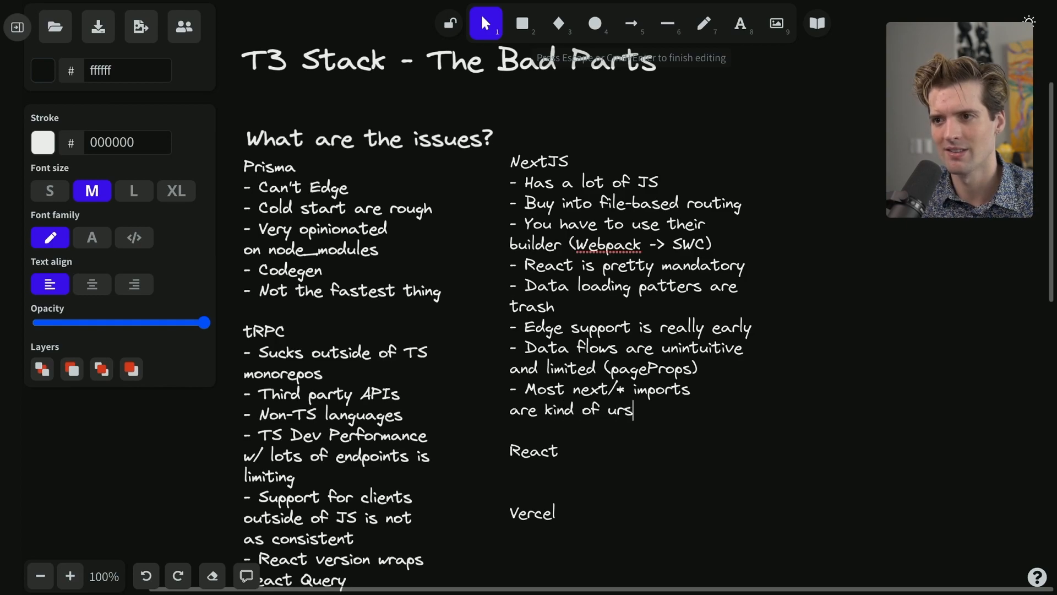
type("ed")
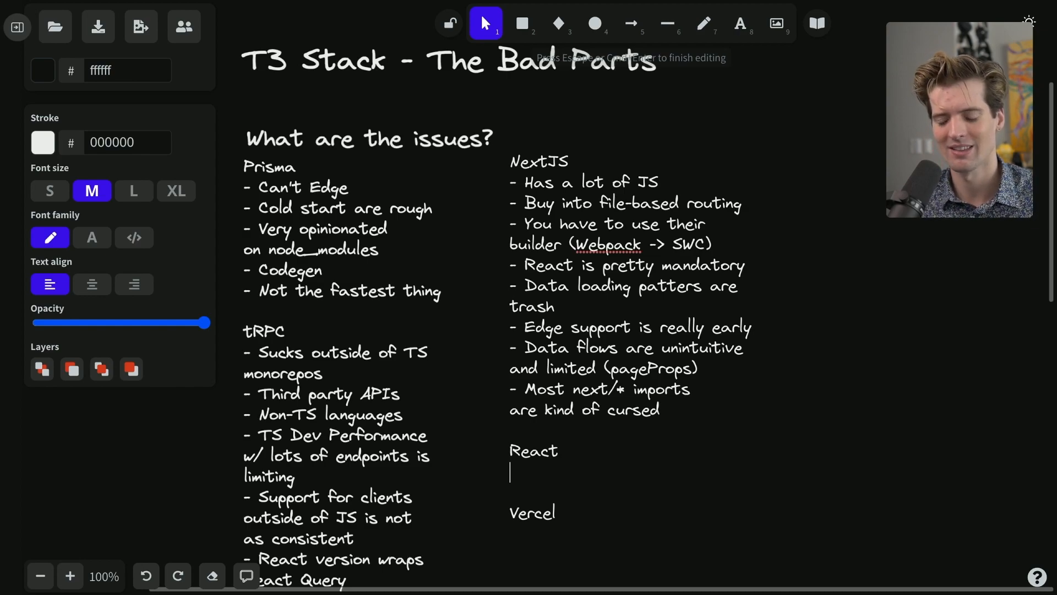
Add the final NextJS bullet '- useRouter suck at URL Search Params'
type("- useRoute")
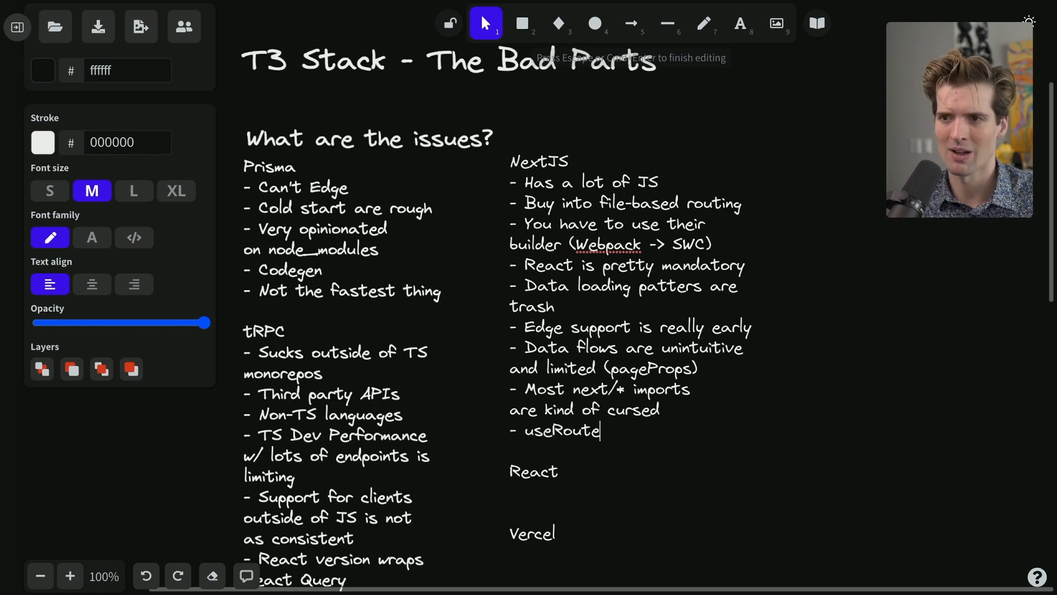
type("r suck at")
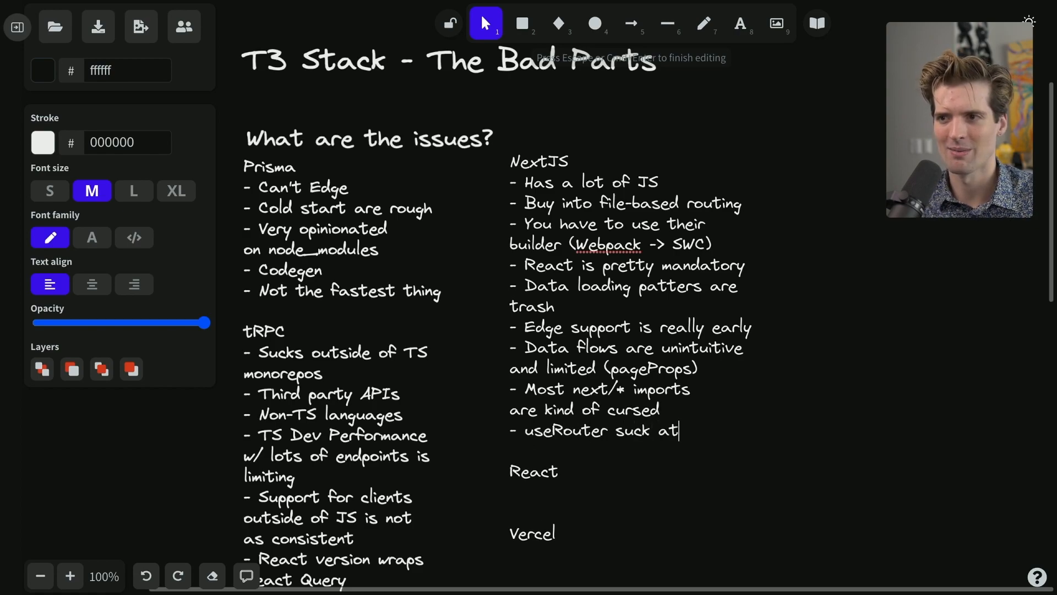
type("UR")
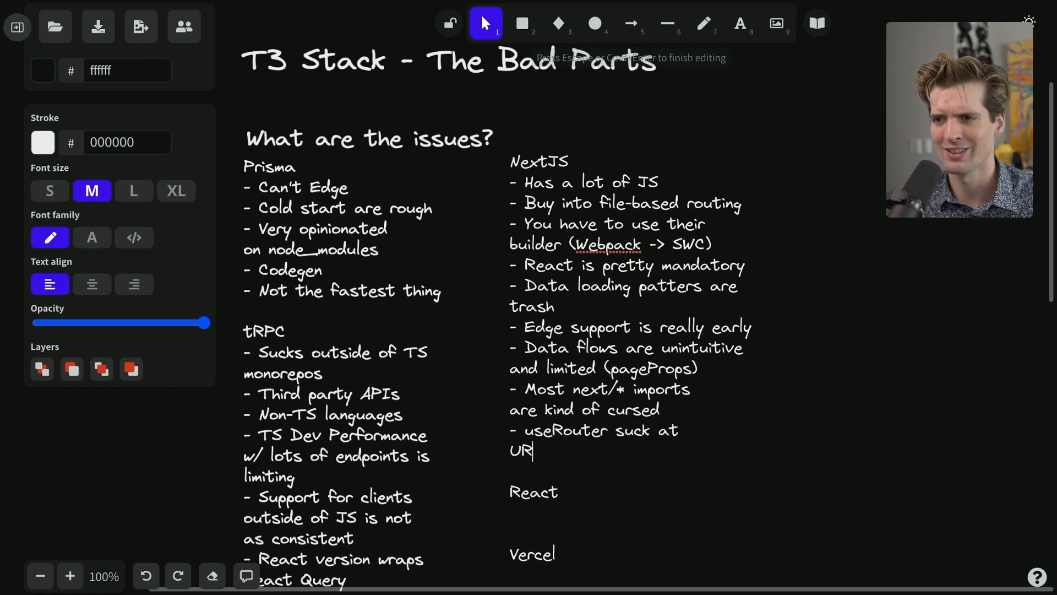
type("L Search Para")
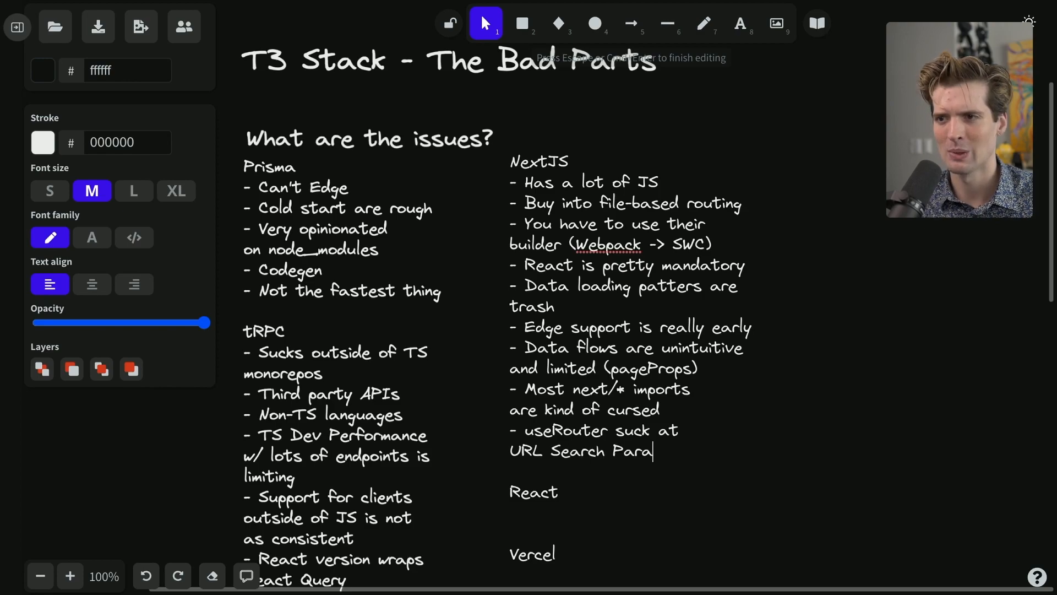
type("ms")
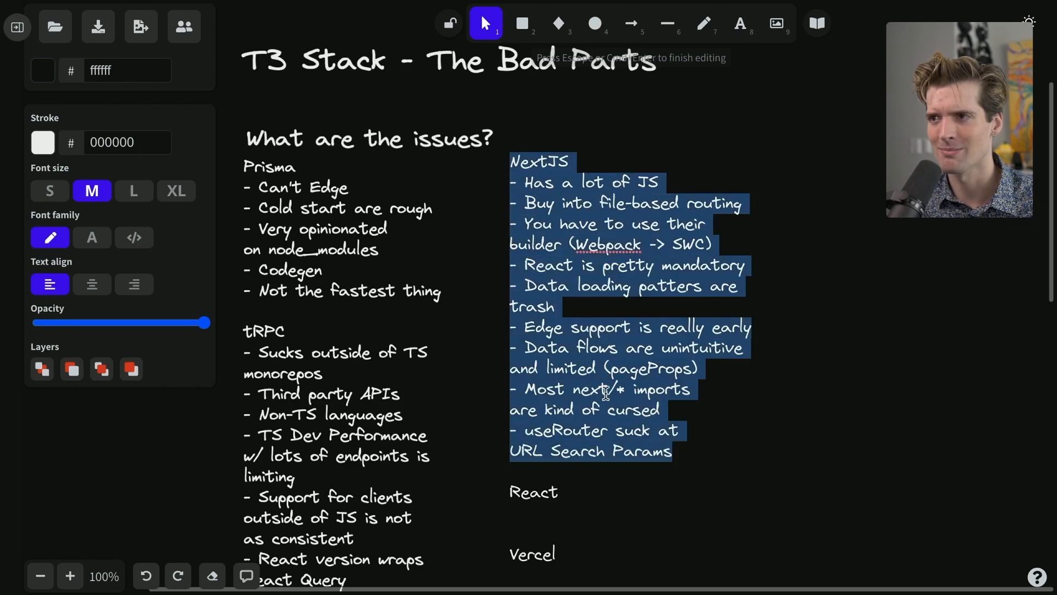
mouse_move(587, 492)
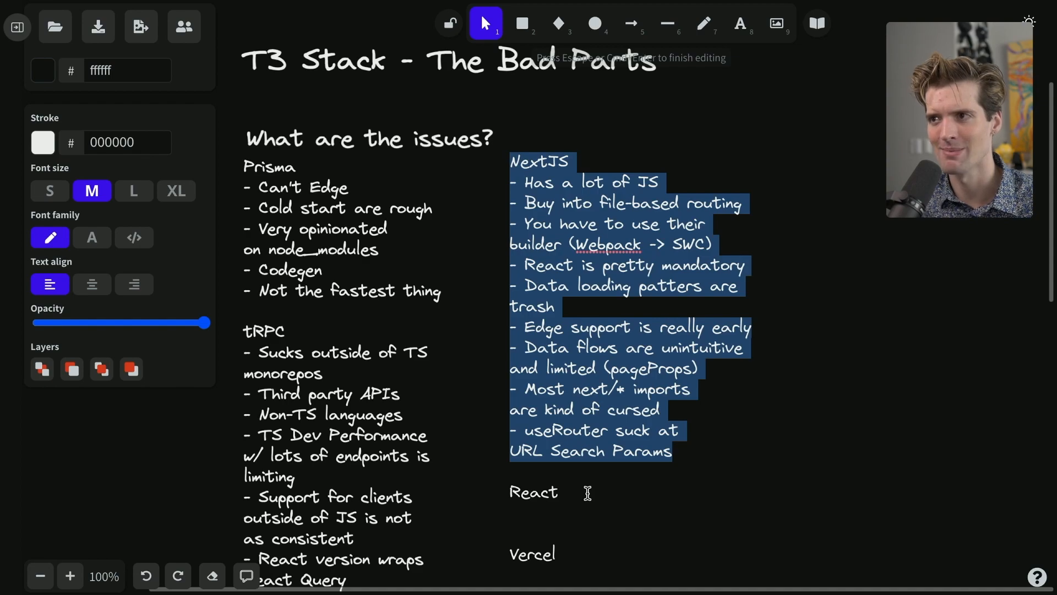
Under React, write 'Not good for static' and 'Doesn't prescribe data, styles, routing, or much'
left_click(587, 493)
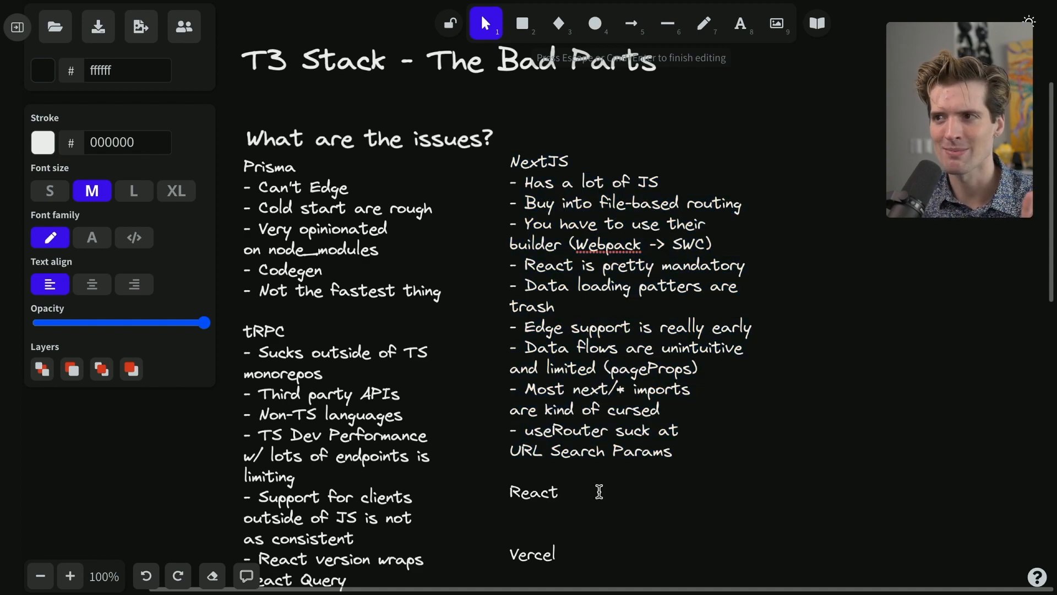
scroll("down", 3)
type("- Not good for static")
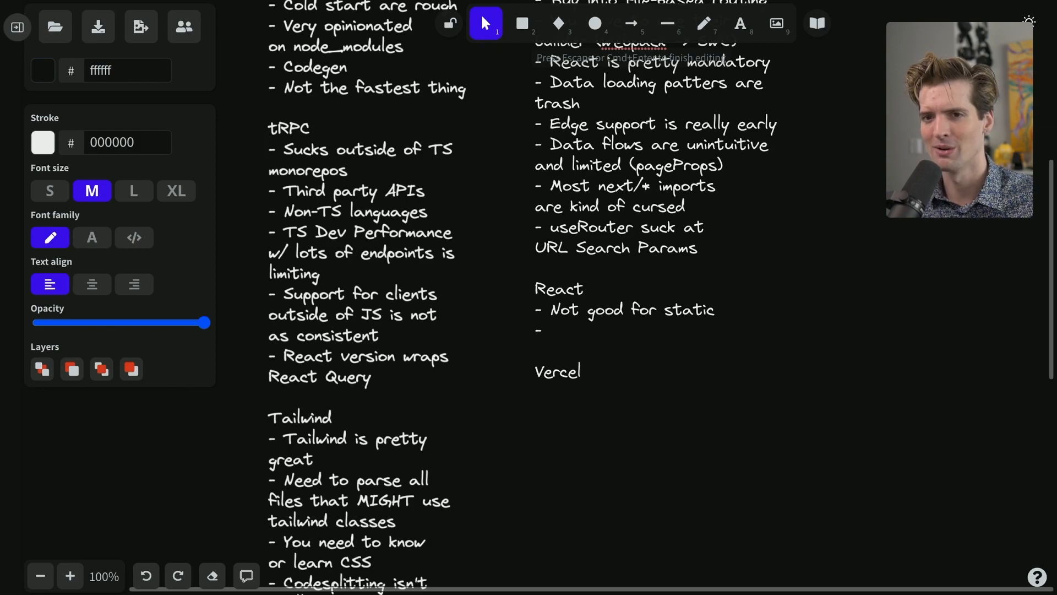
left_click(552, 331)
type(" Doesn't prescribe muc")
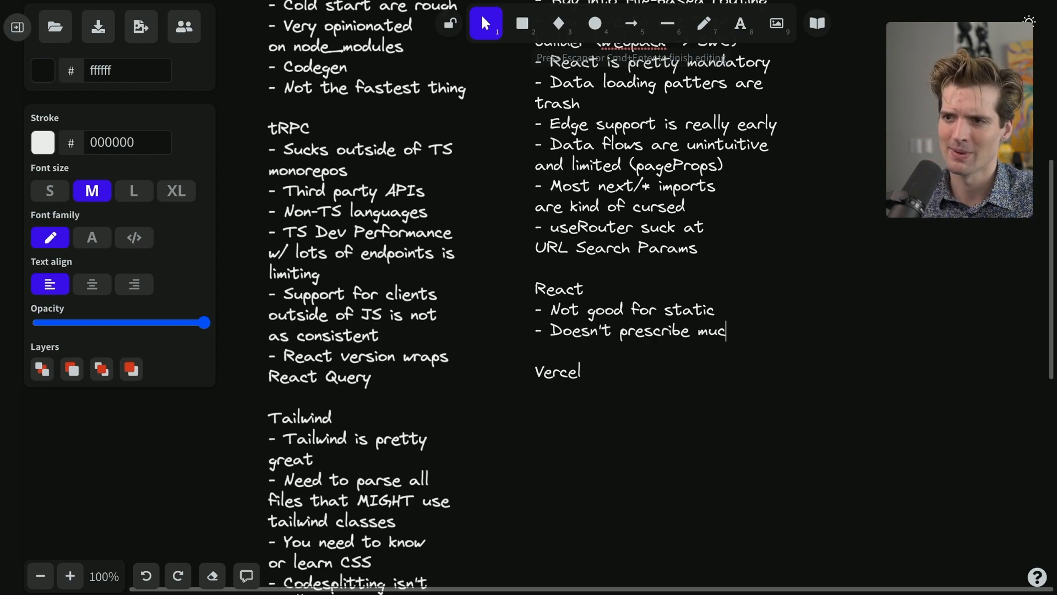
type("data,")
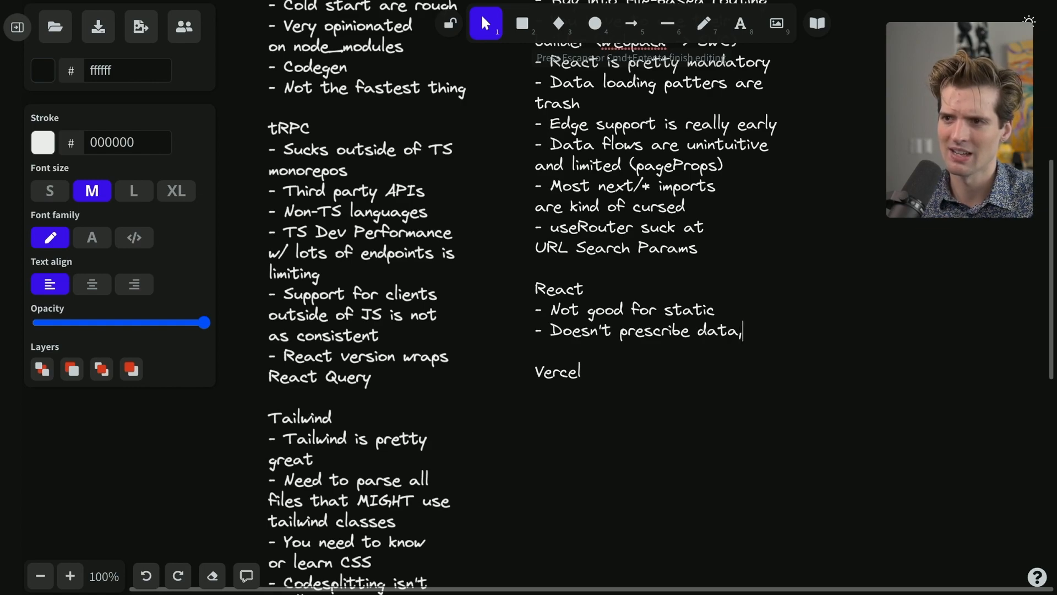
type("styles, routi")
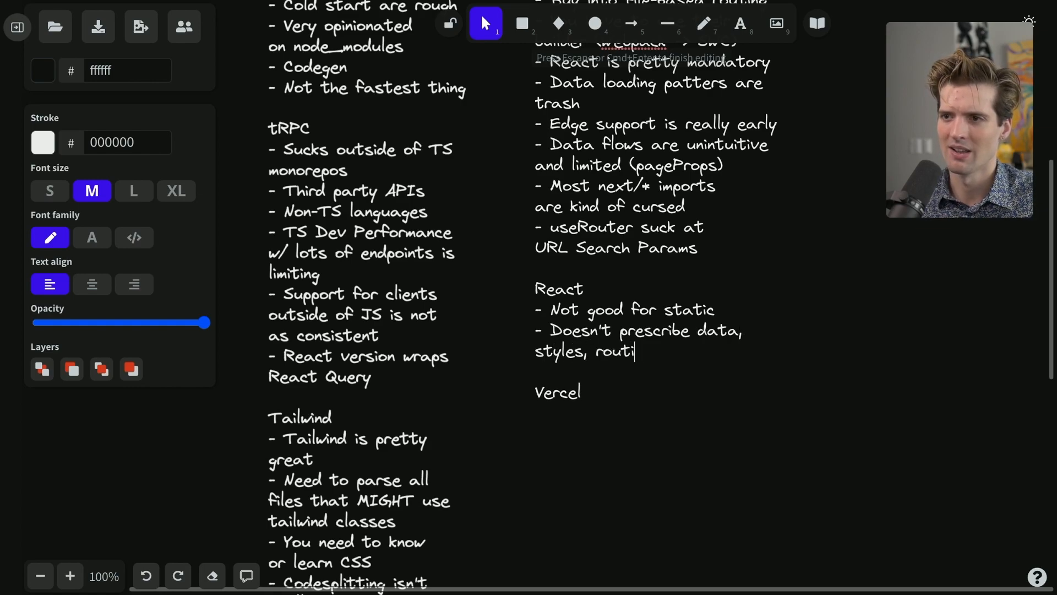
type("ng, or much")
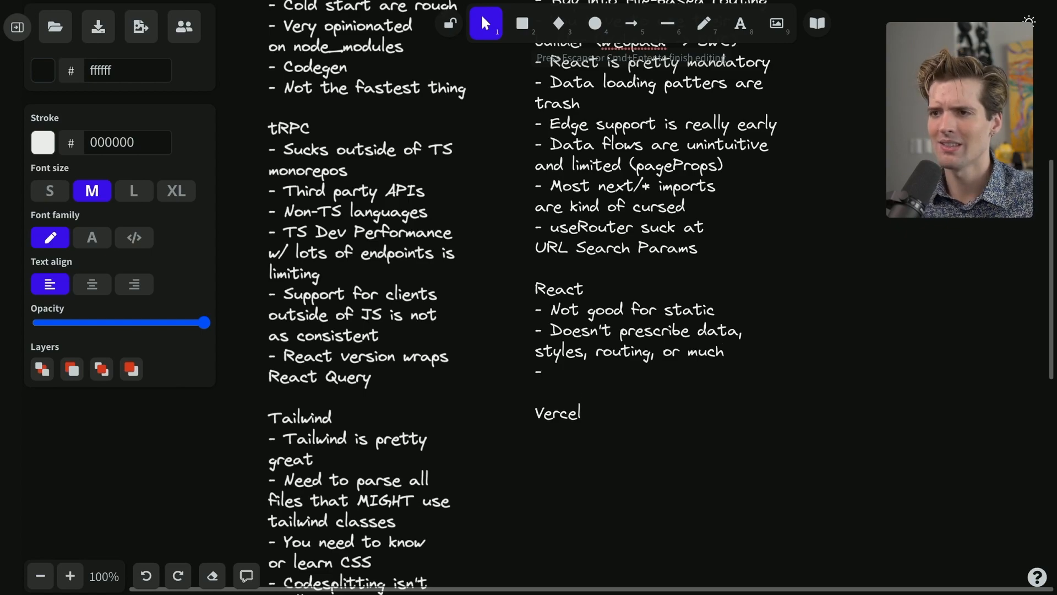
Add the React bullet 'React's solution space is absurdly large'
double_click(640, 330)
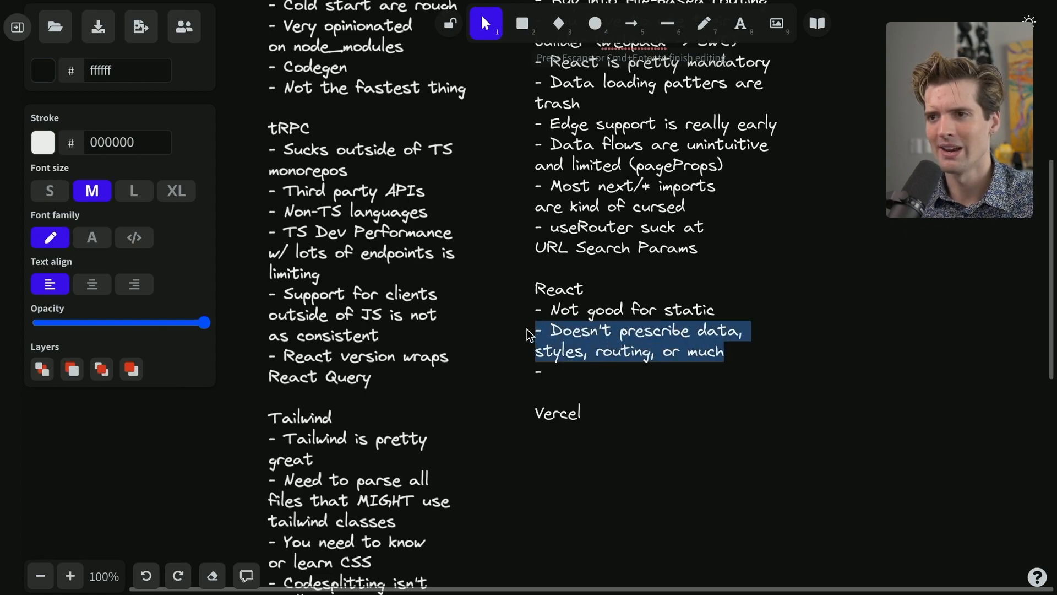
left_click(553, 372)
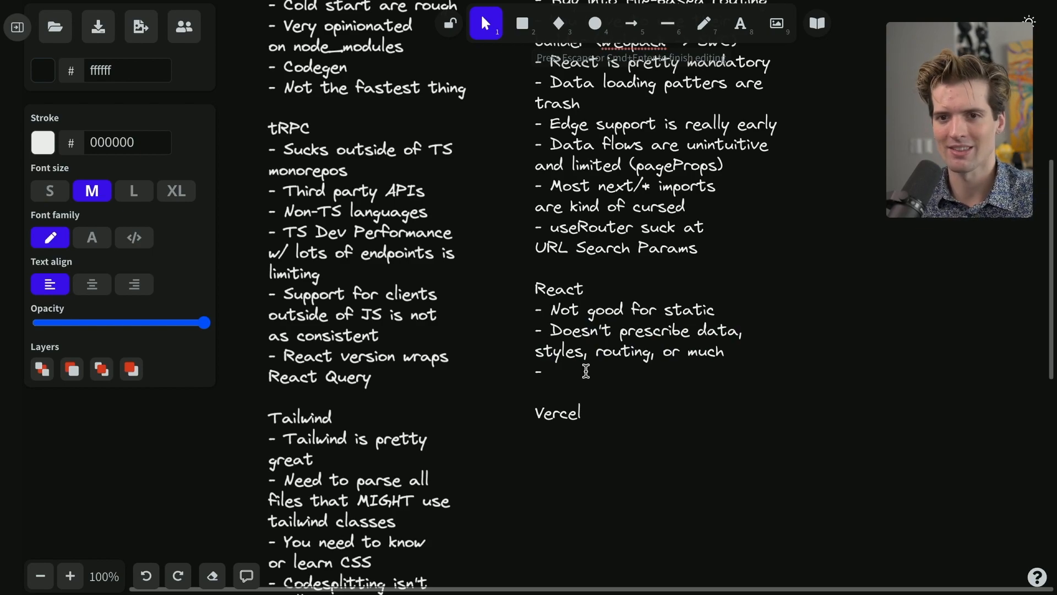
type("React's")
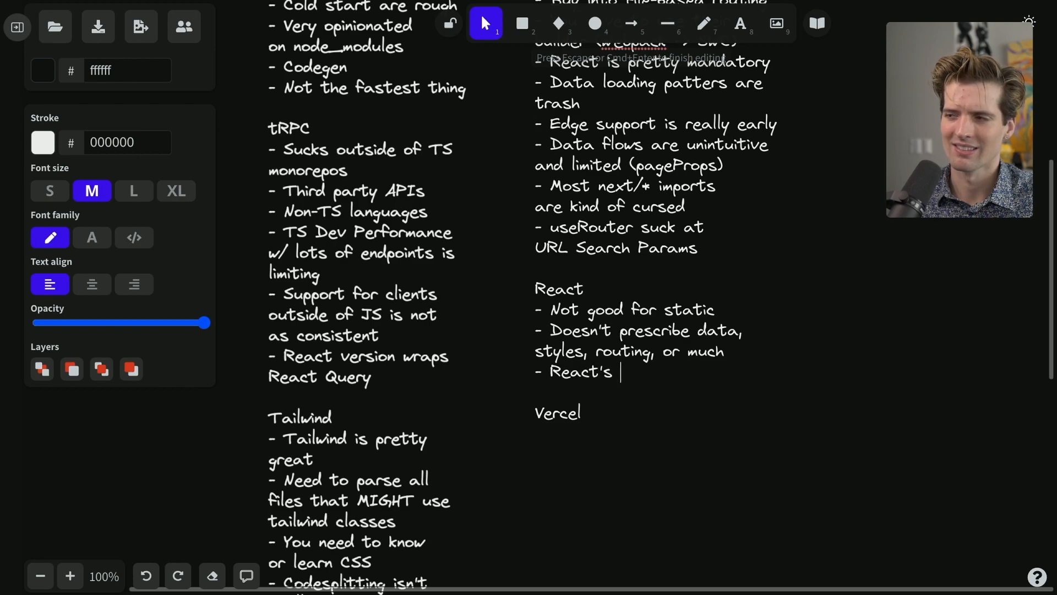
type("solution space is")
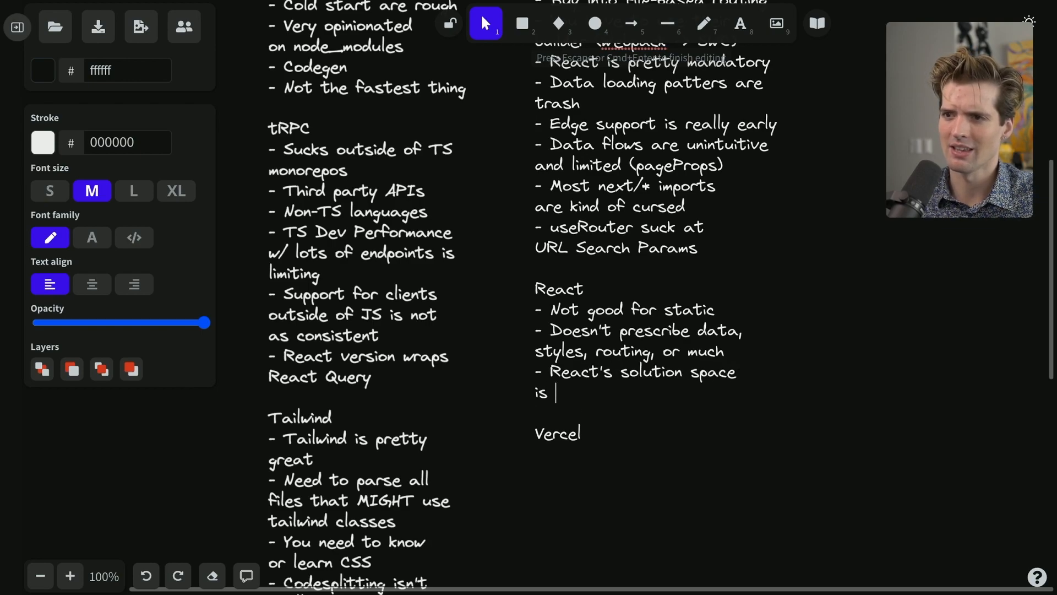
type("absurdly large")
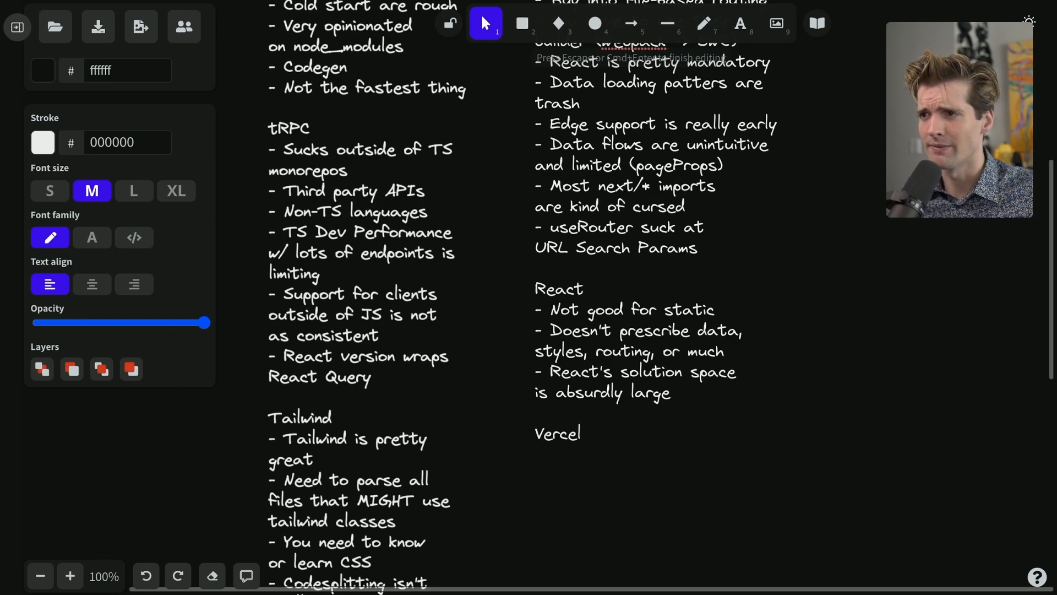
Add bullets on non-English support/comms lagging behind and 'Too much agency'
left_click(672, 394)
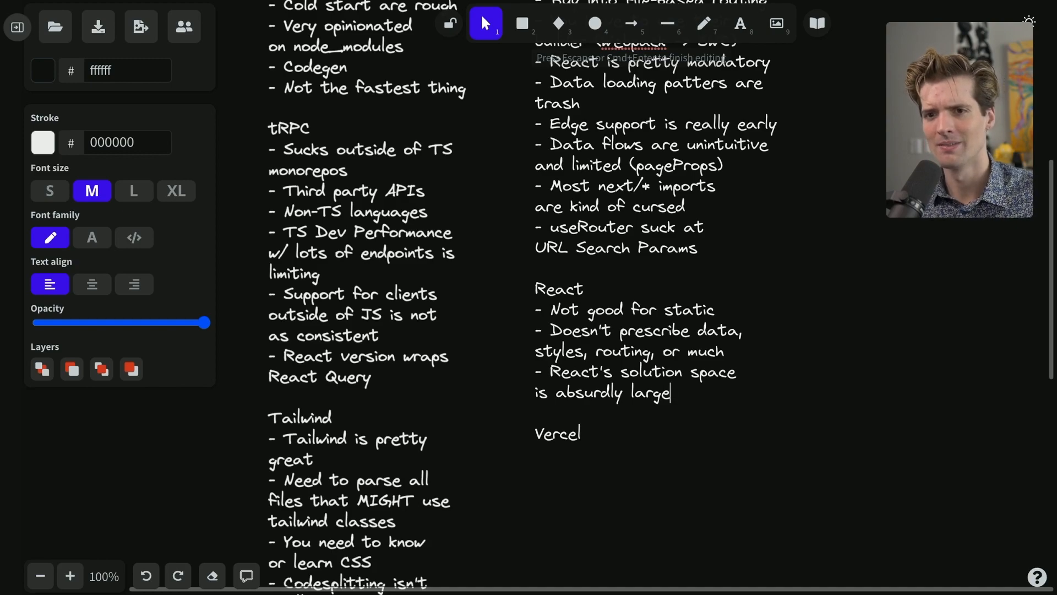
type("- Non-english")
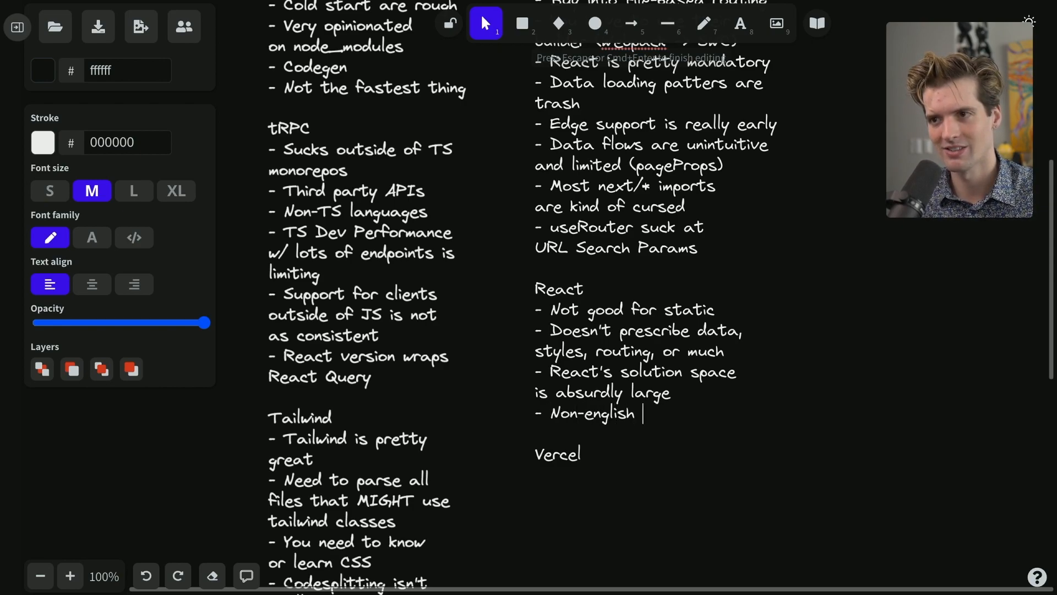
type("support/comms/et")
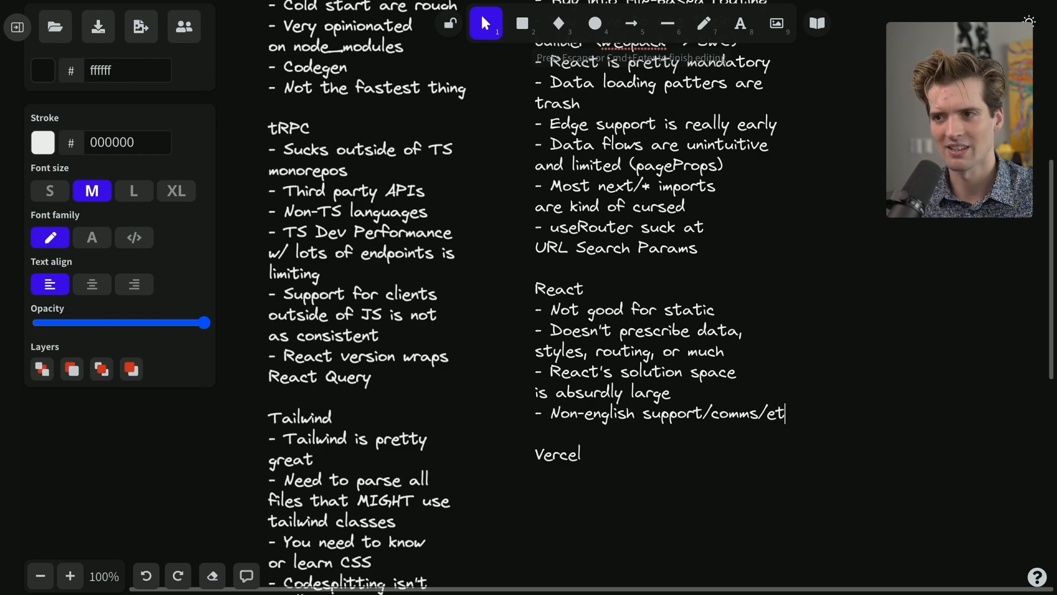
type("c is lagging b")
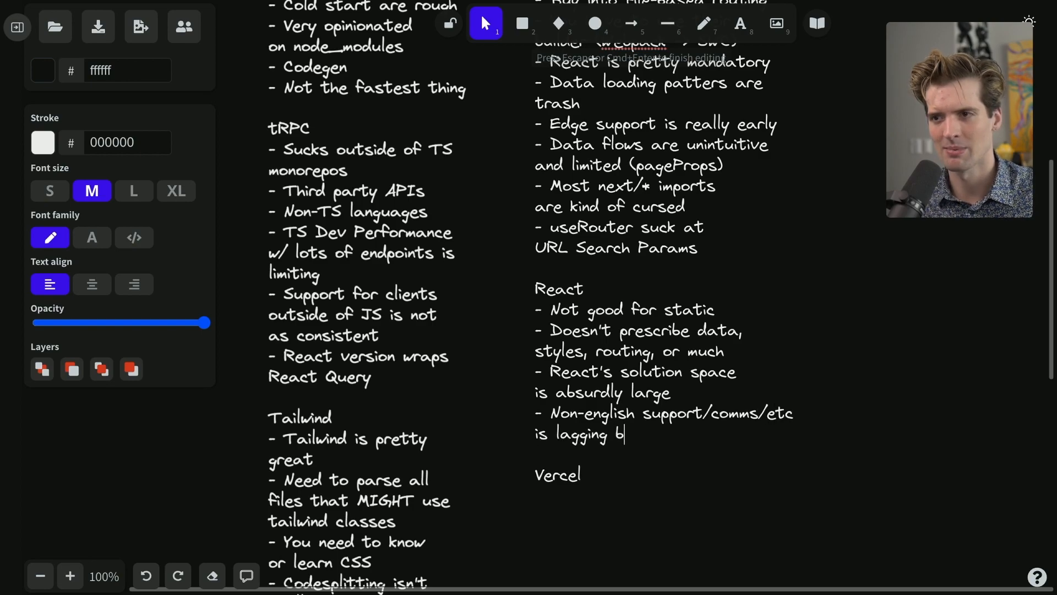
type("behind eng")
type("-")
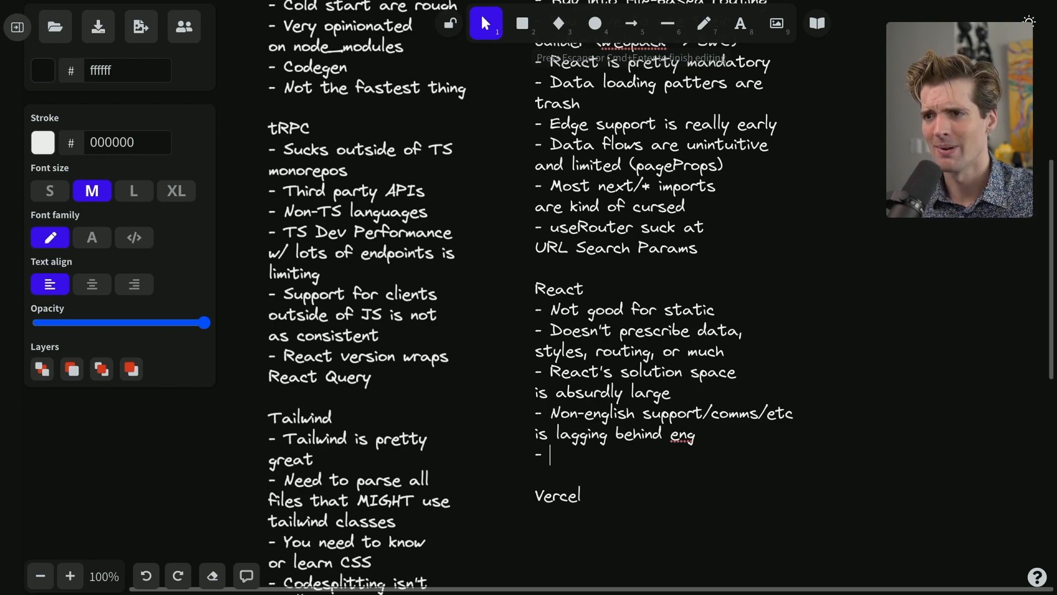
mouse_move(695, 446)
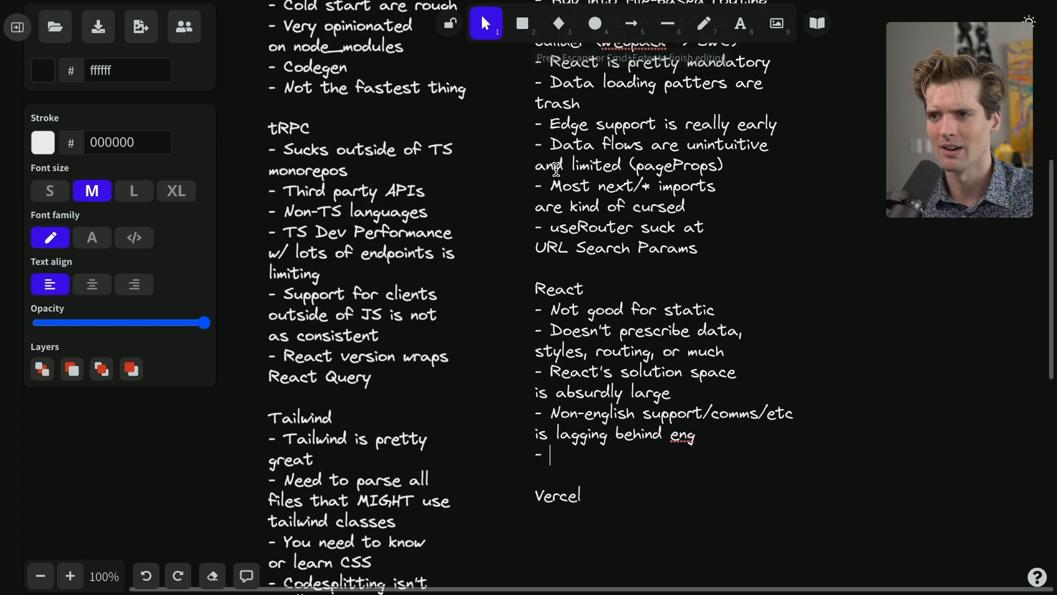
mouse_move(697, 480)
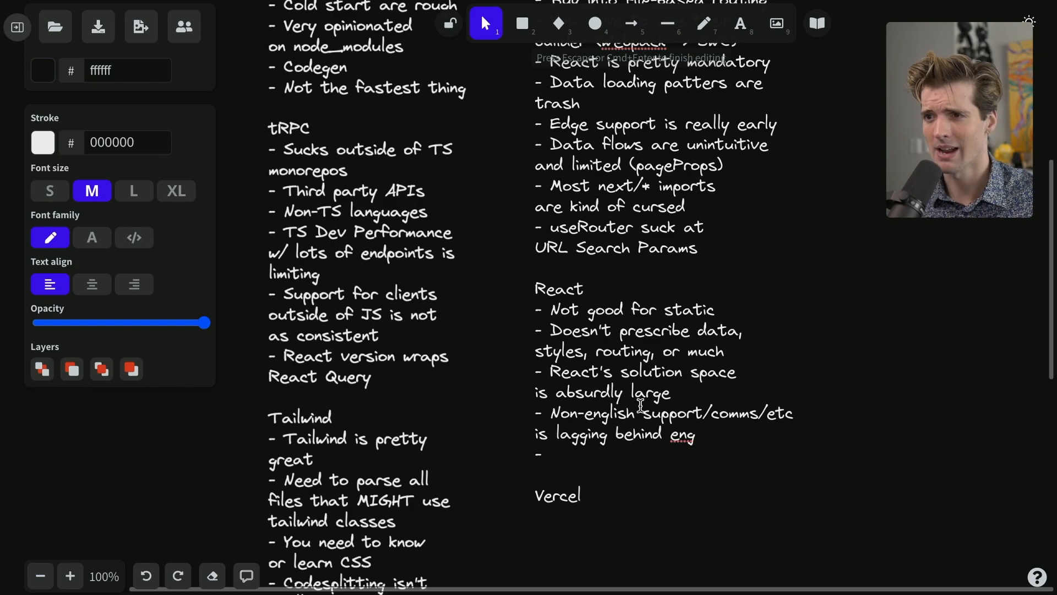
mouse_move(695, 428)
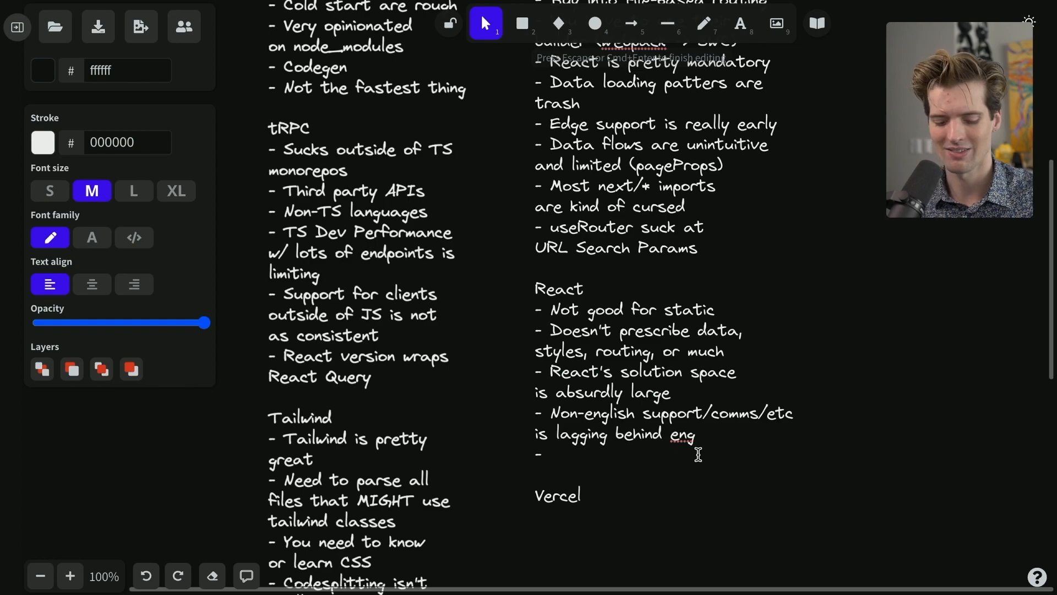
type("Too much agency")
type("-")
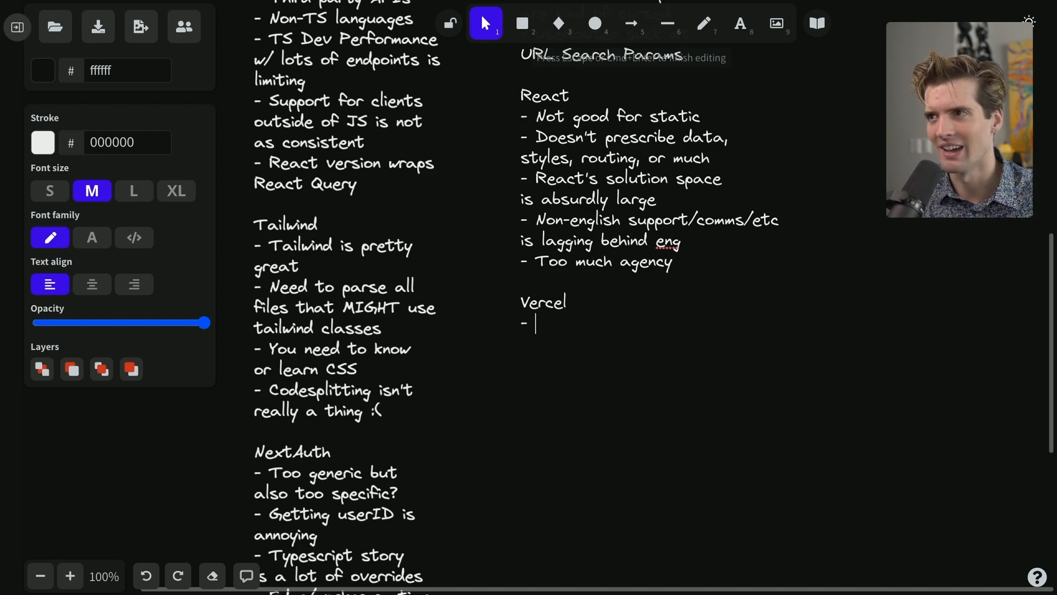
Rename the heading to Vercel Lambda and list Stateless and Serverless
type("S")
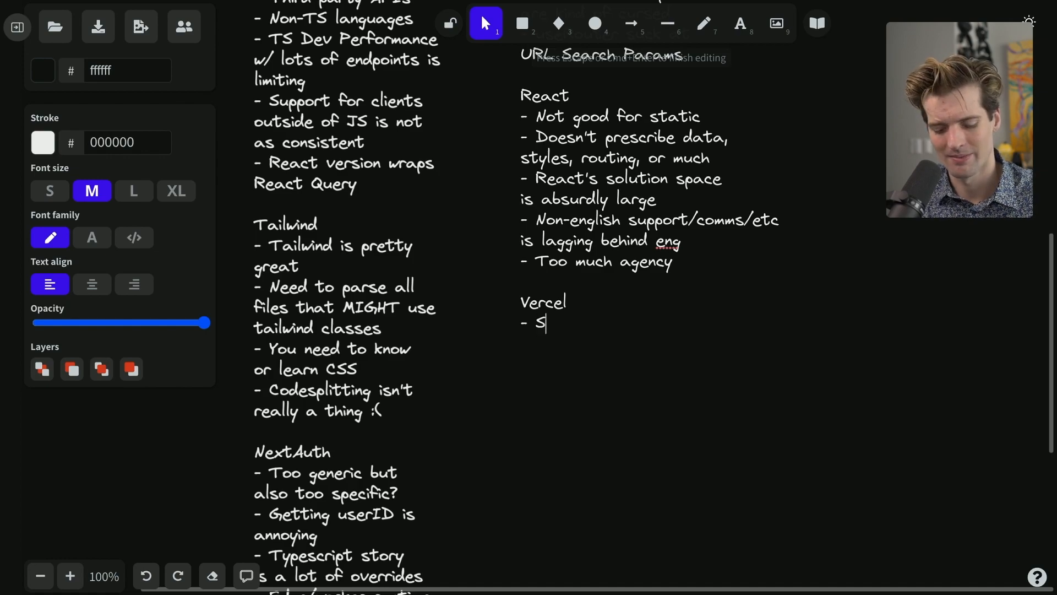
type("tateless")
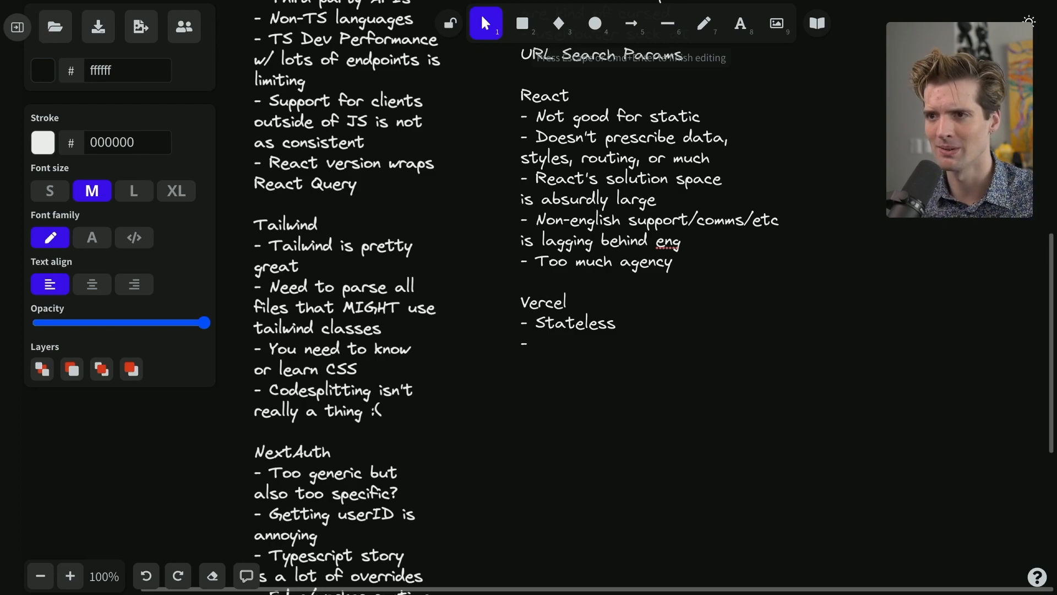
type("Serverless")
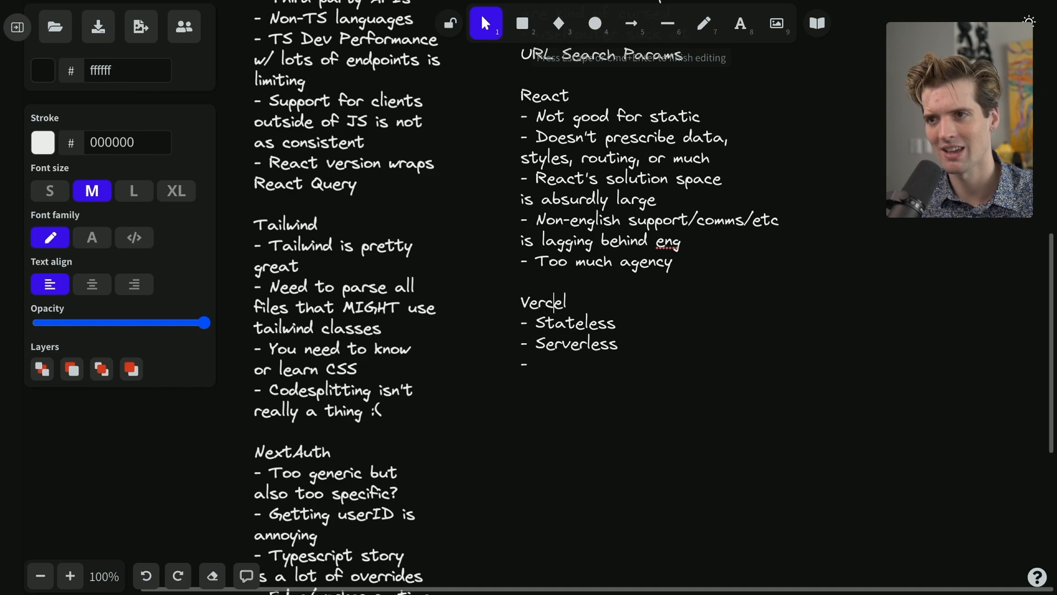
type("Lam")
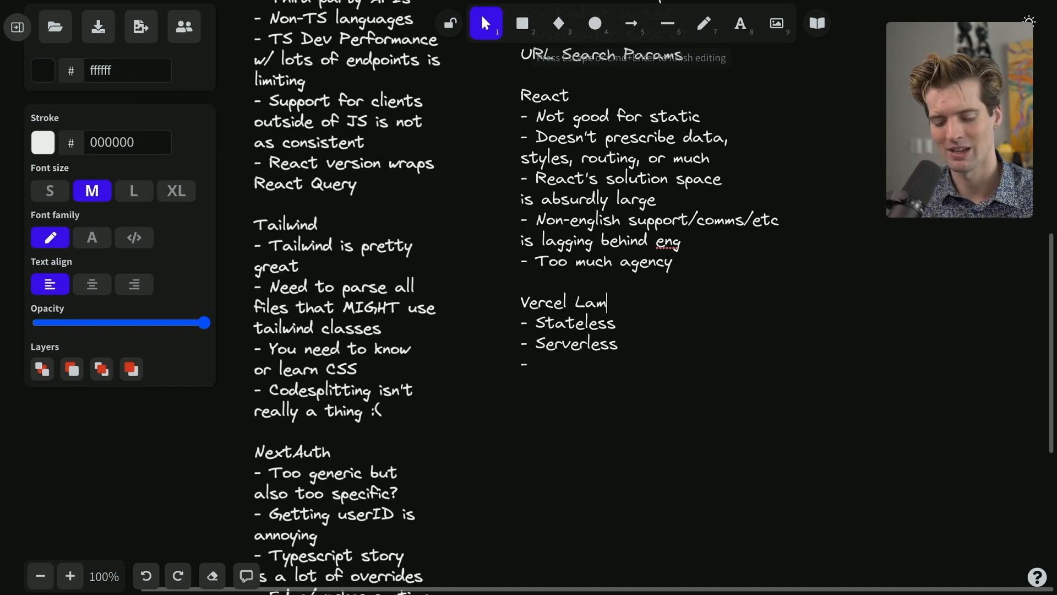
type("bda")
type("- Multi-")
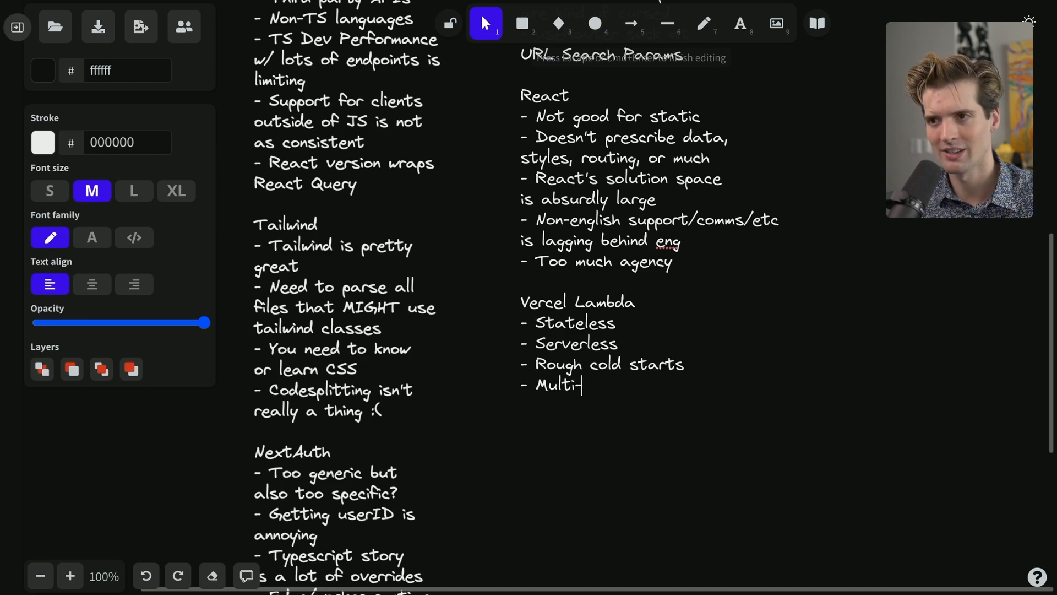
Add bullets: Multi-region is...rough, Edge is early, NextJS happiest path, weird pricing scaling
type("region is...rough")
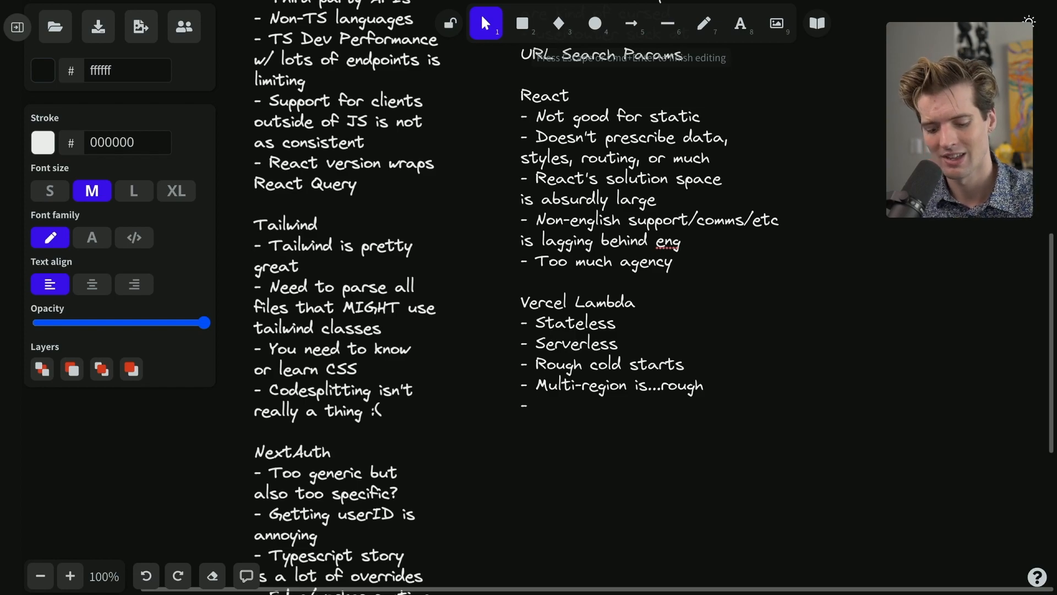
type("Edge is early")
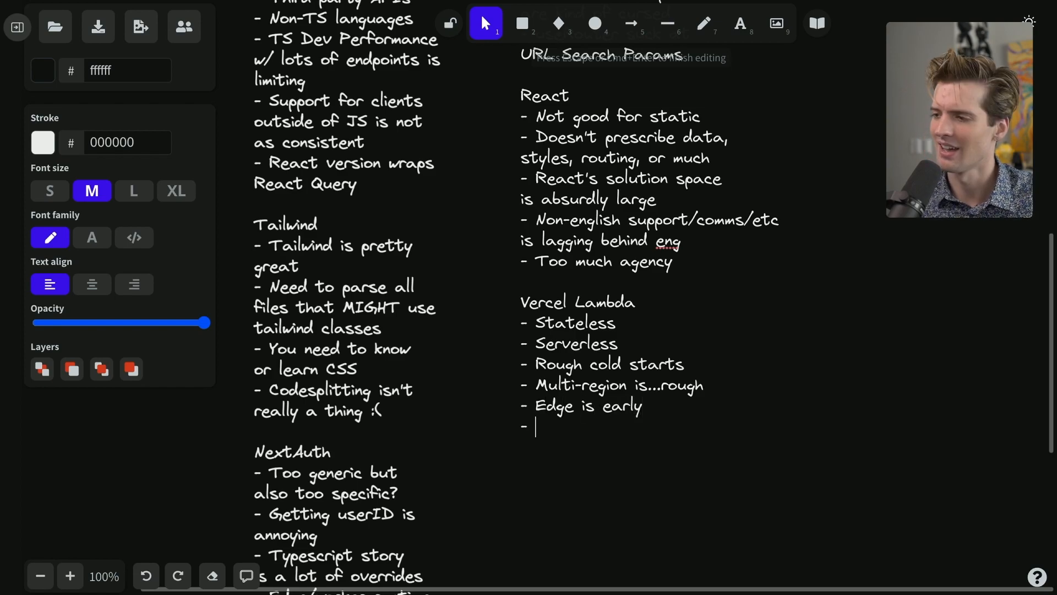
type("NextJS is _d")
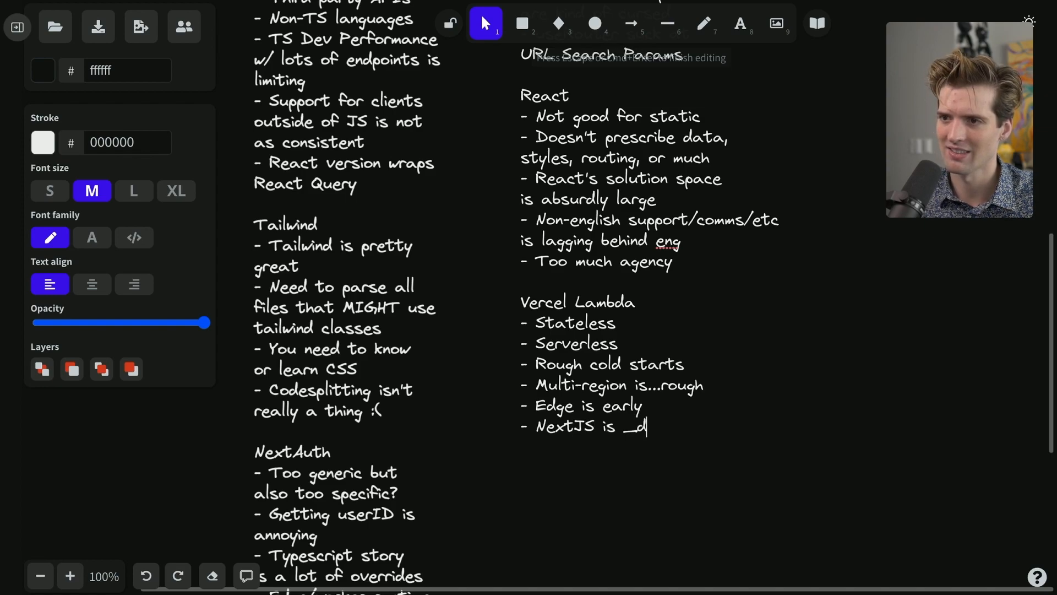
type("still happiest path")
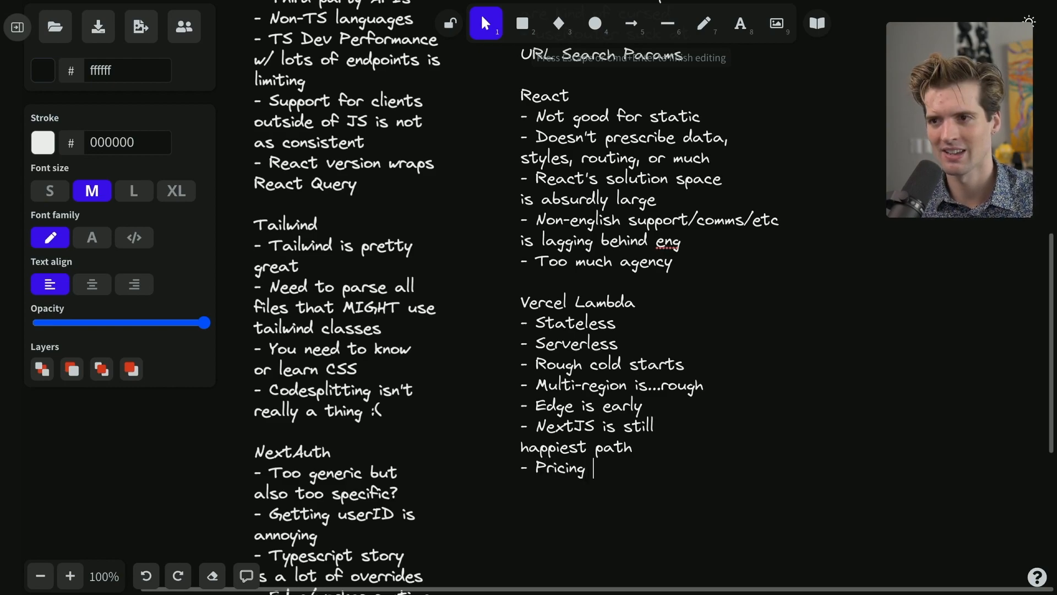
type("for some things")
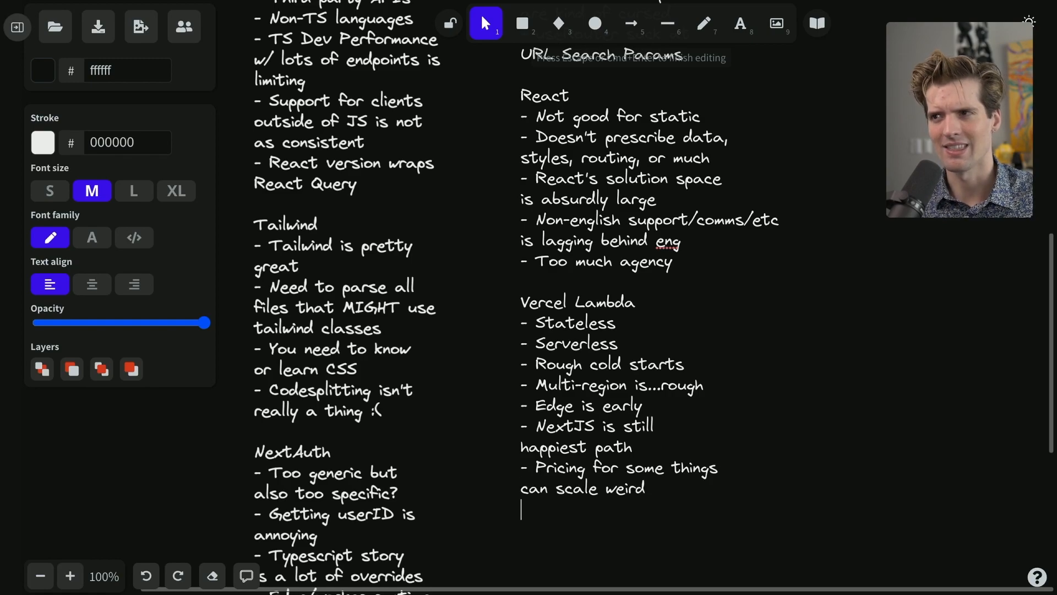
type("-")
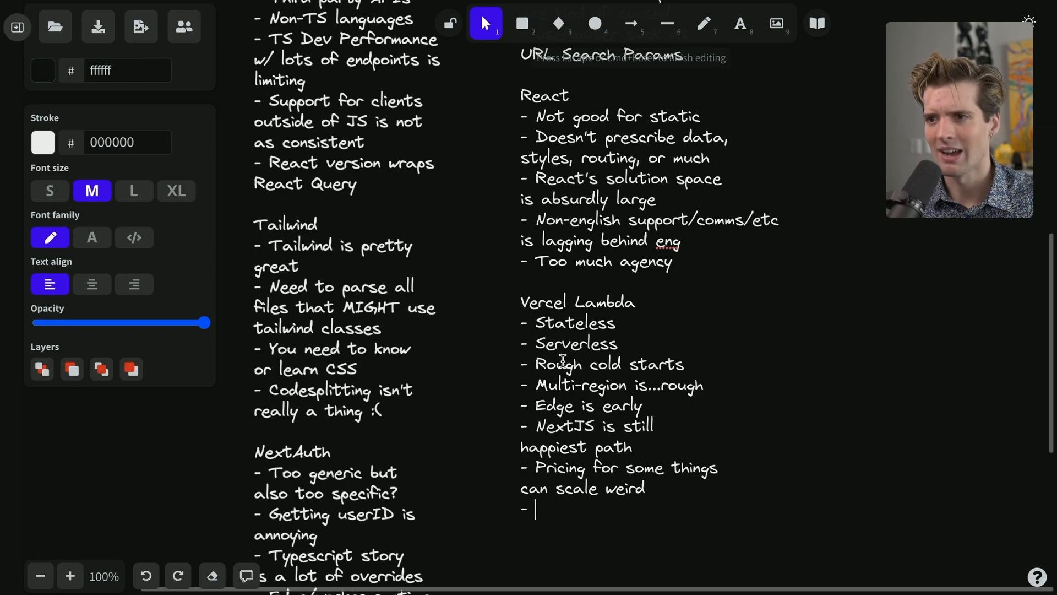
double_click(574, 343)
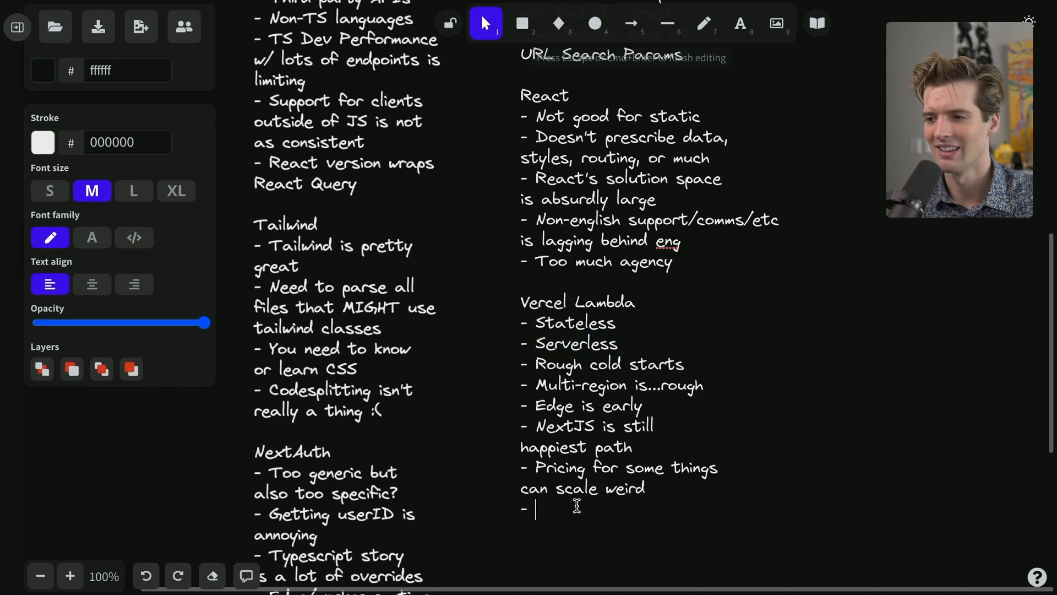
mouse_move(613, 467)
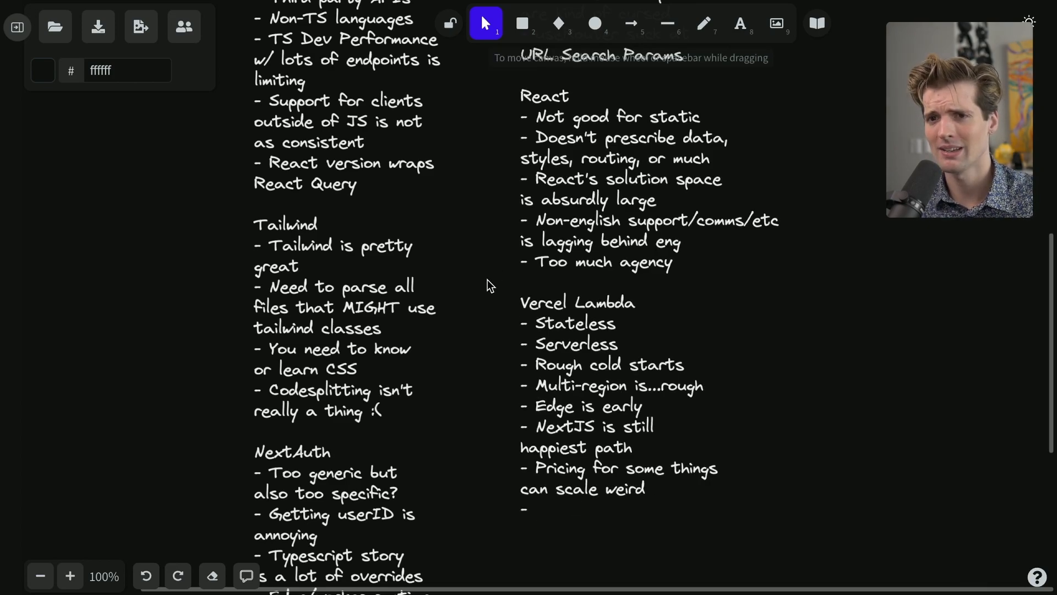
mouse_move(477, 315)
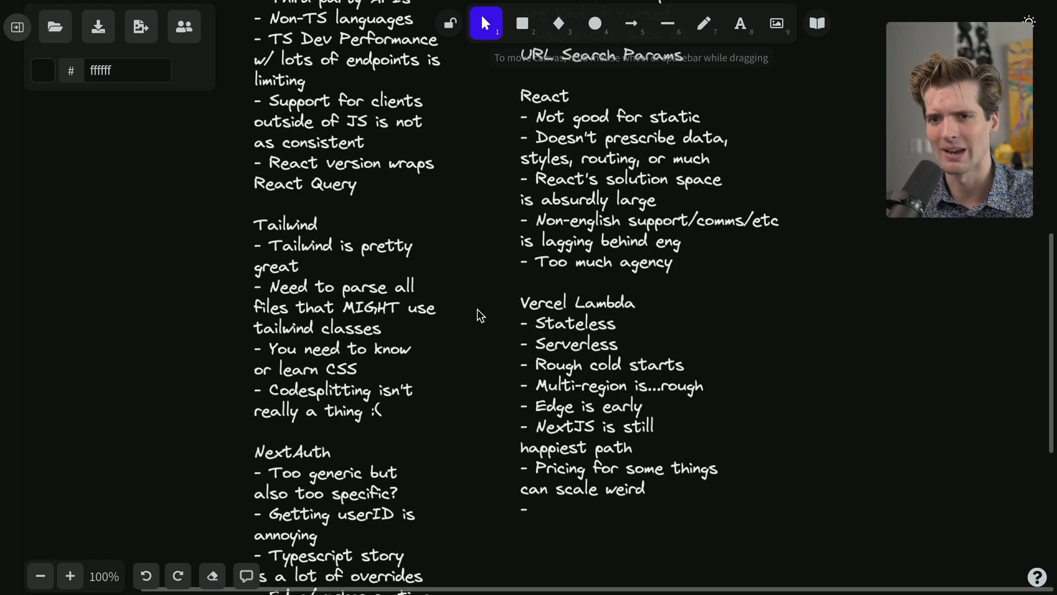
mouse_move(602, 352)
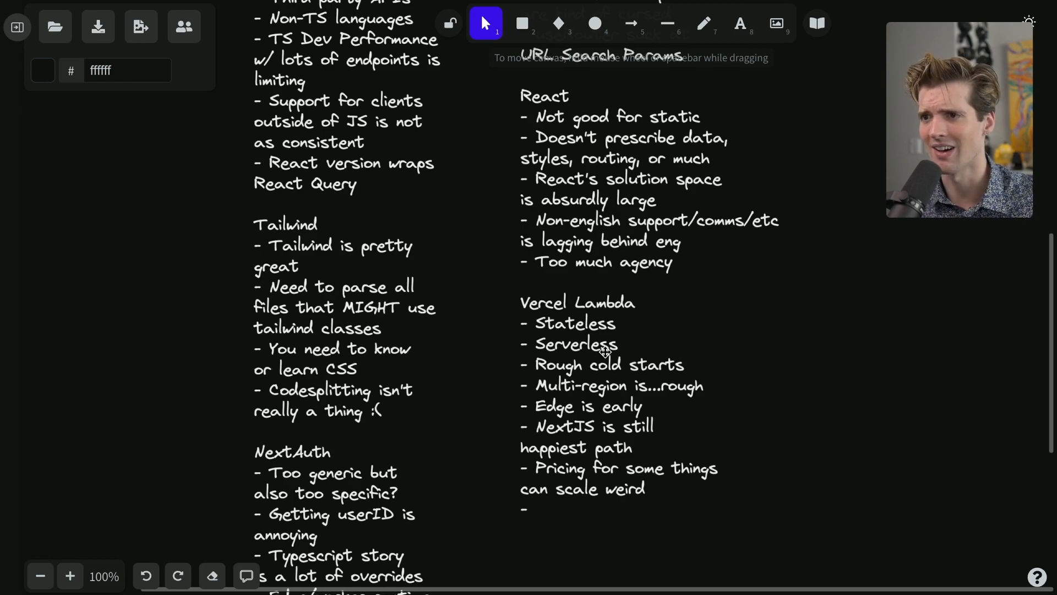
mouse_move(558, 434)
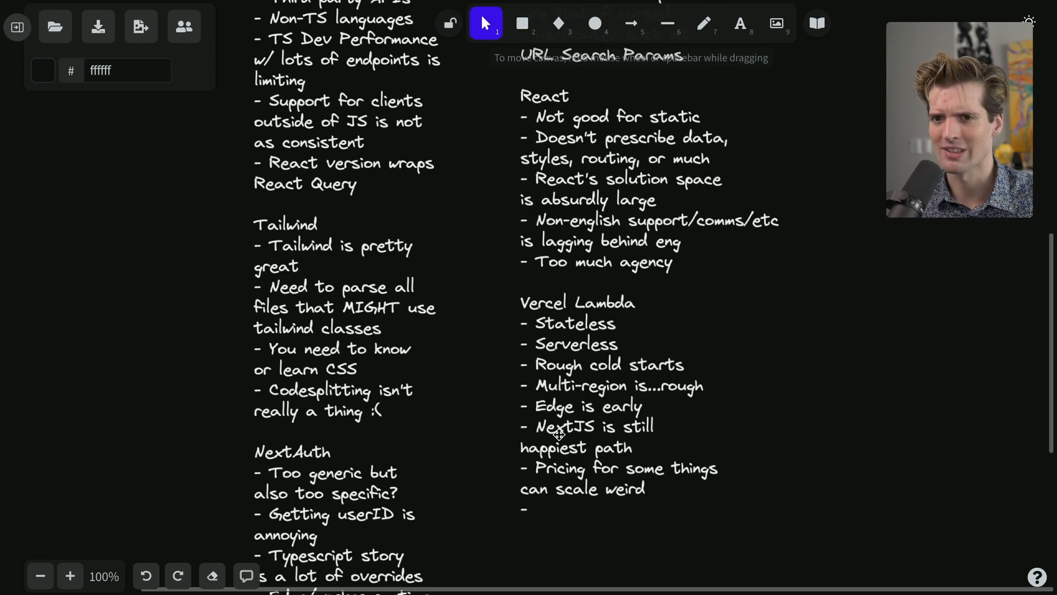
mouse_move(463, 305)
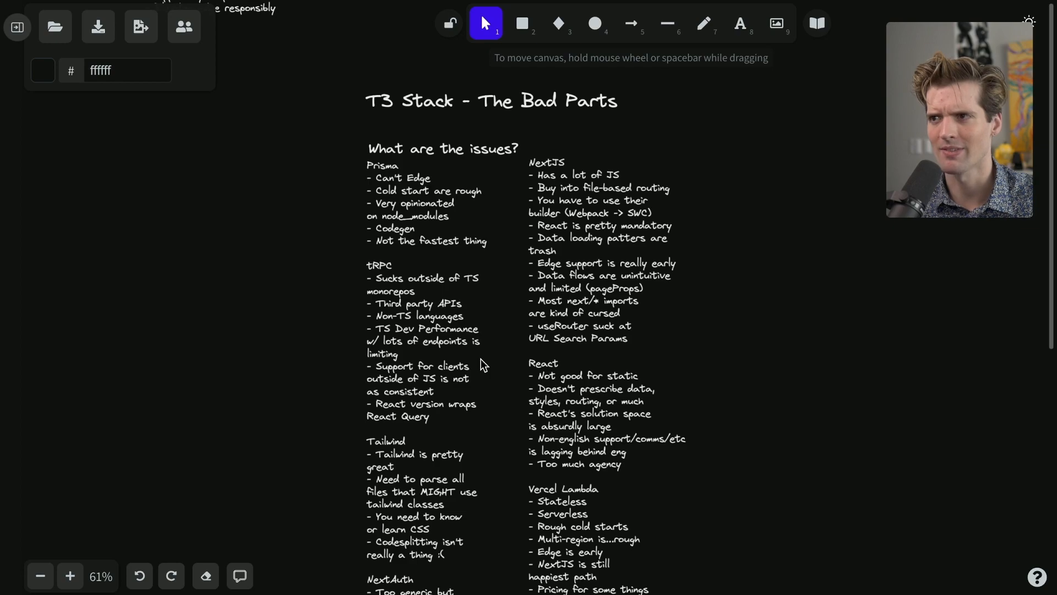
mouse_move(486, 57)
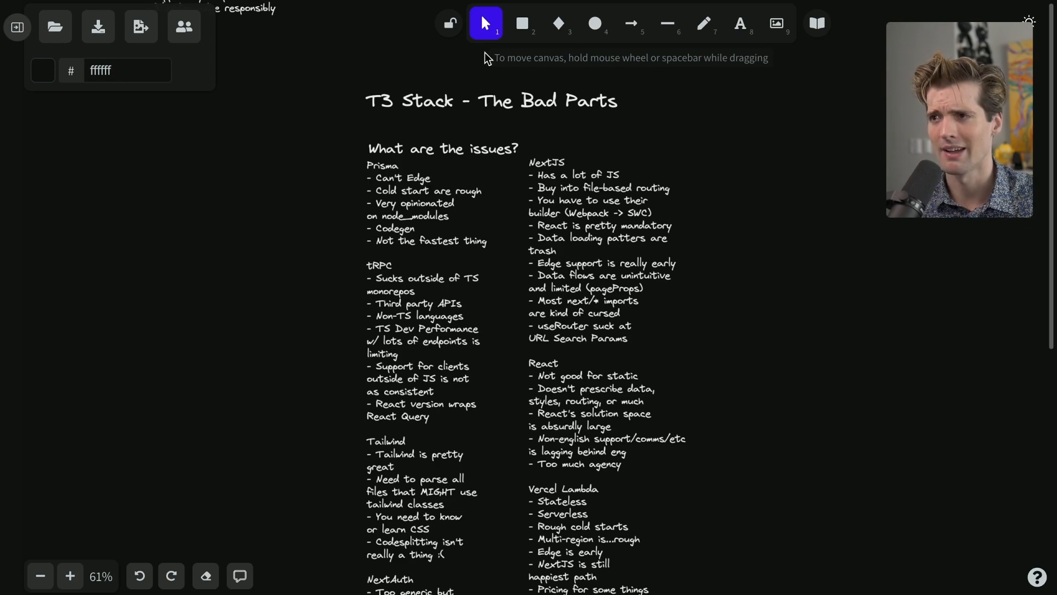
mouse_move(536, 242)
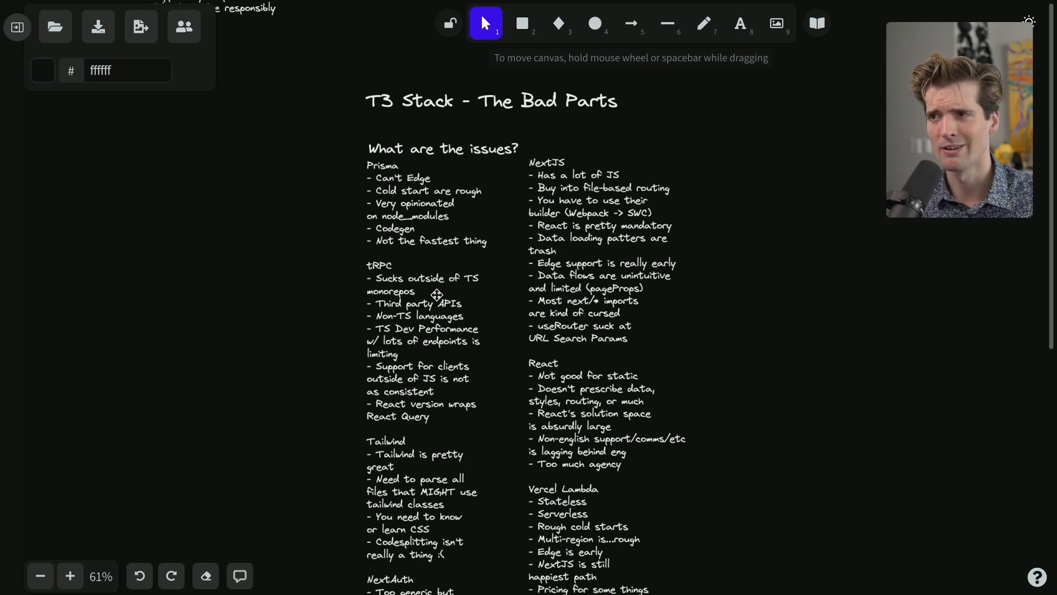
mouse_move(393, 107)
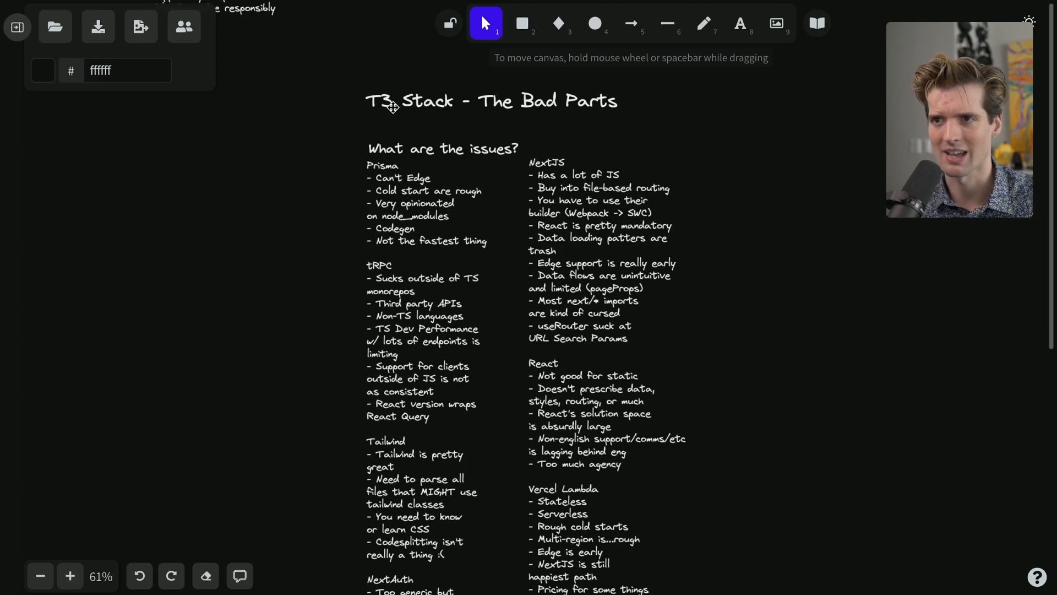
mouse_move(427, 547)
type("The")
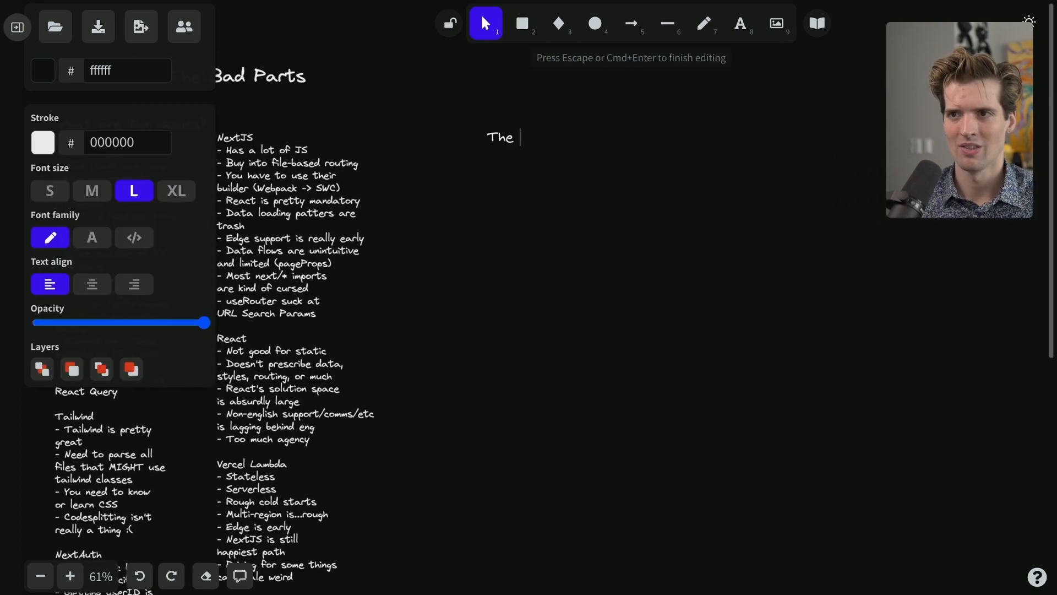
Start the larger 'T3' heading on the empty canvas right of the lists
type("T3 Opinions w/ Rough Edges")
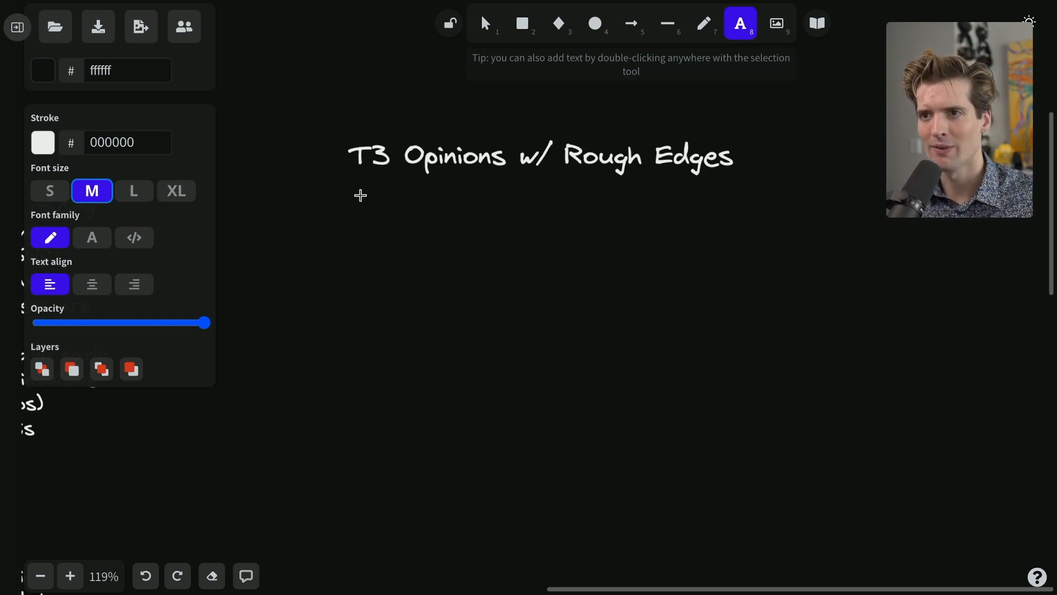
Start a new list under the heading with a '- Modularity' item
left_click(359, 195)
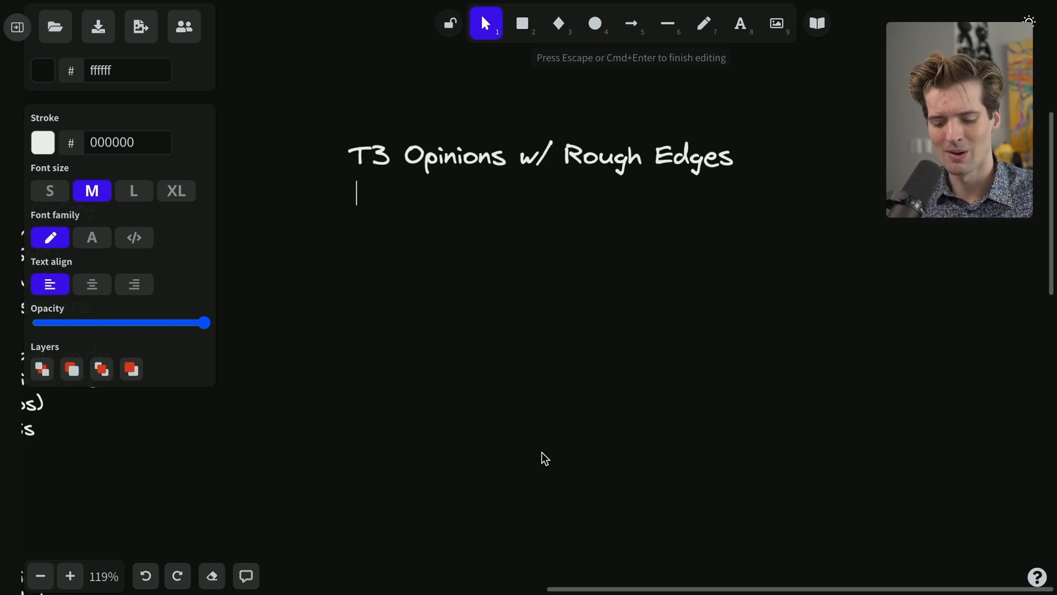
type("- Modulatiry")
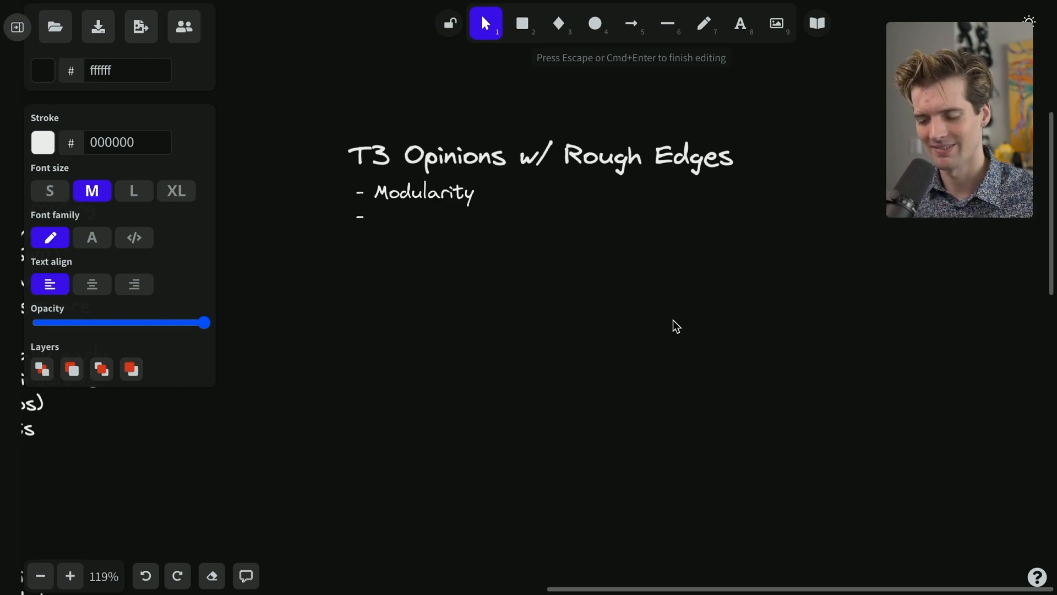
Write 'A lot of pieces (to learn)' as the second list item
type("A")
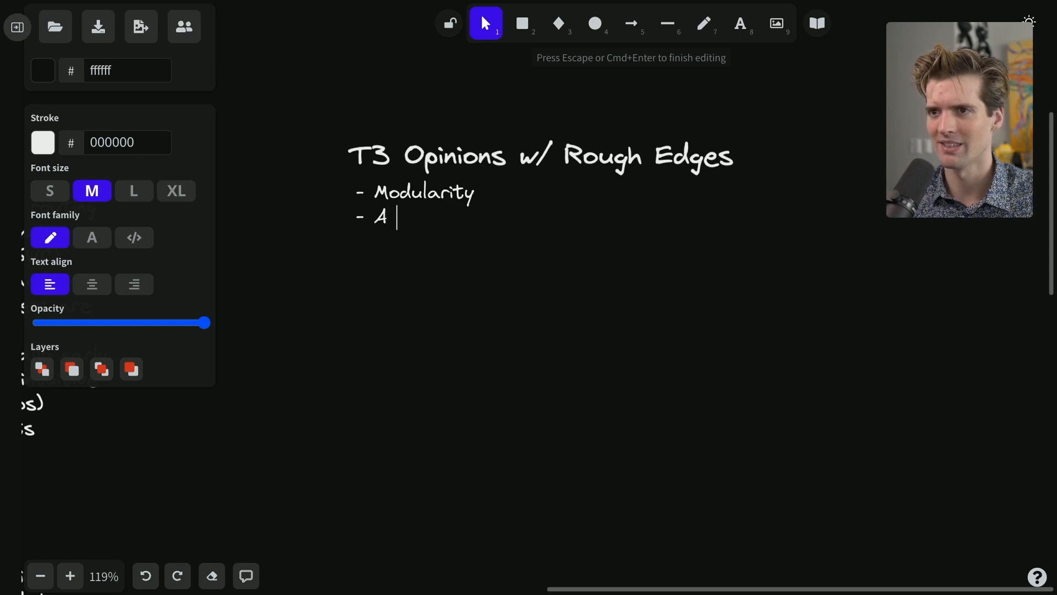
type("lot of pieces (to le")
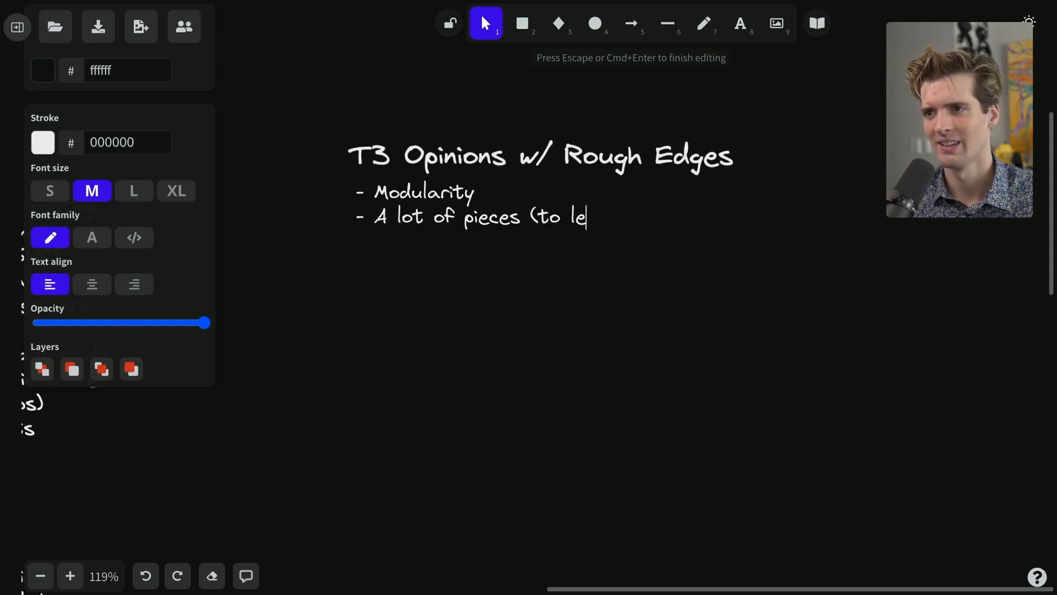
type("arn)")
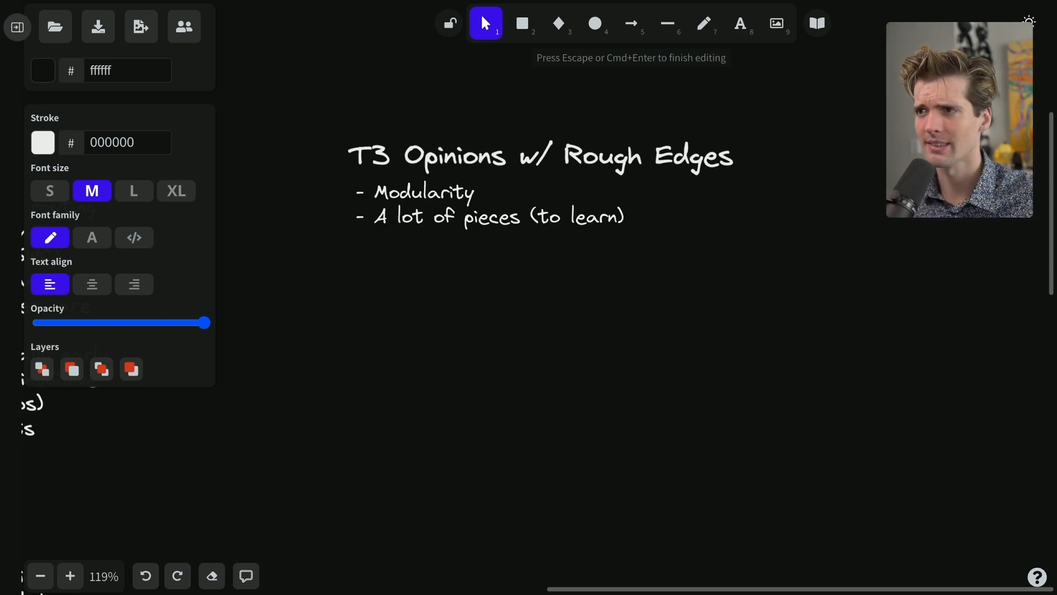
key("Return")
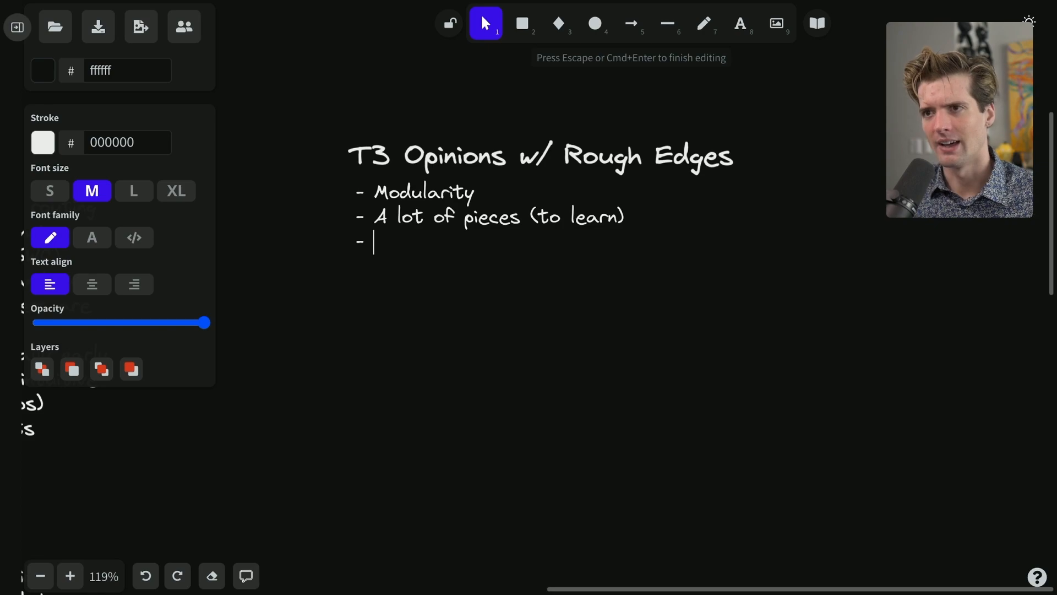
key("Return")
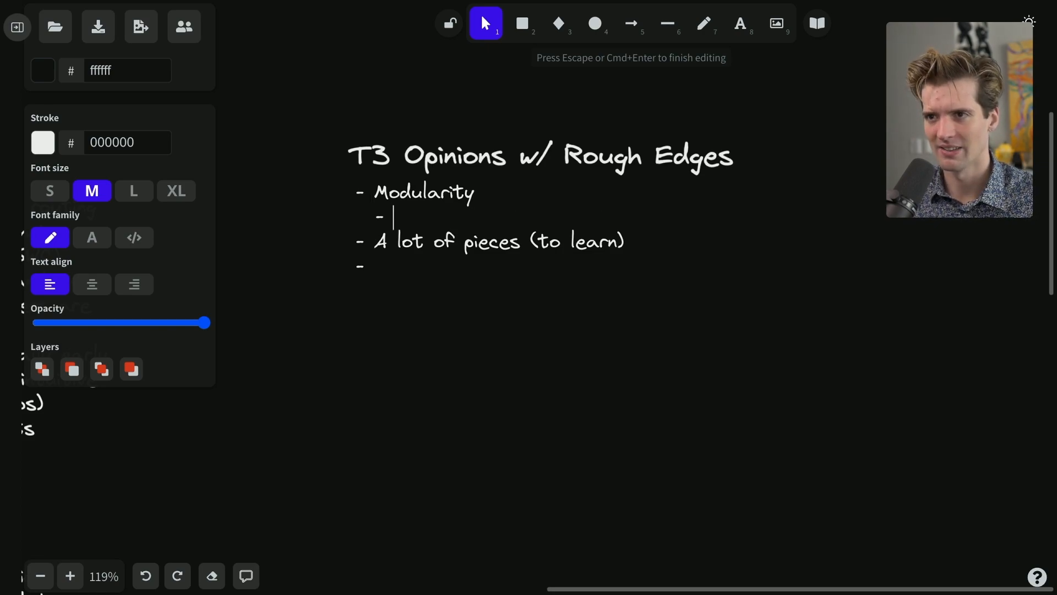
type("Not for everyone")
type("- Seem")
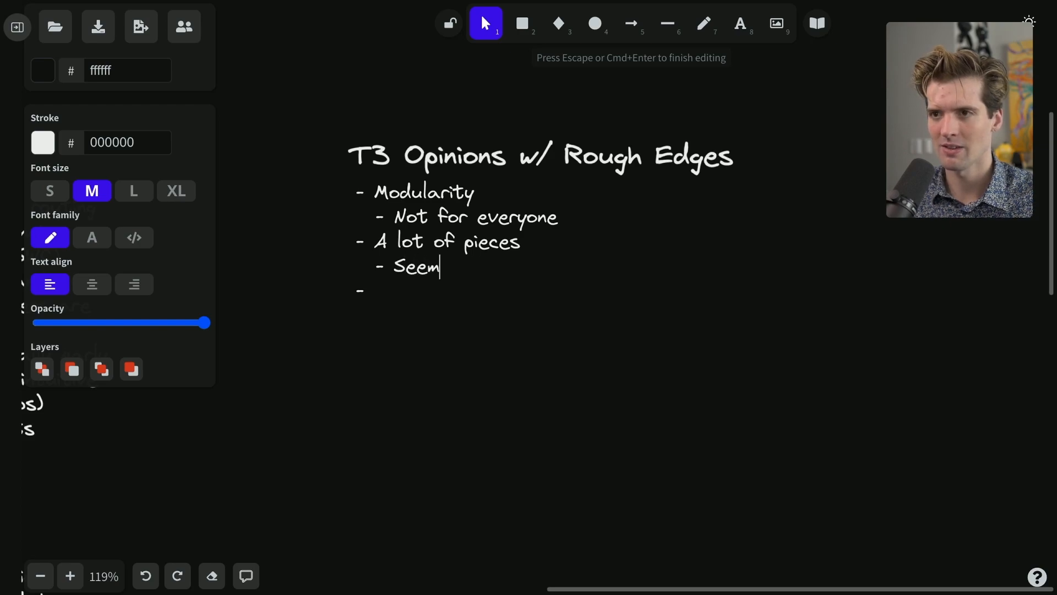
type("s like a")
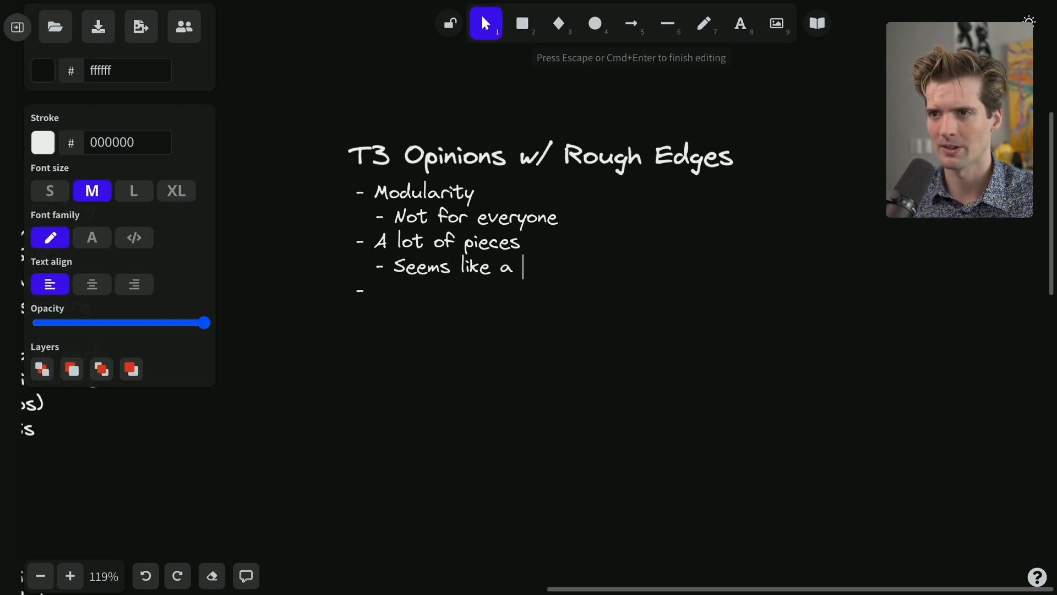
type("Intimidating t")
type("pick p")
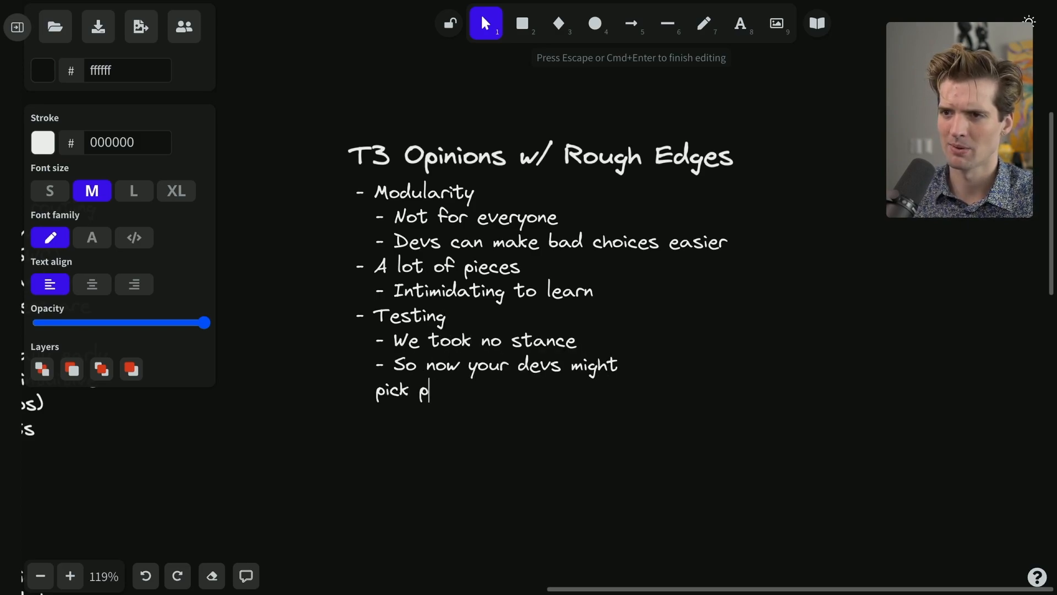
type("oorly")
type("-")
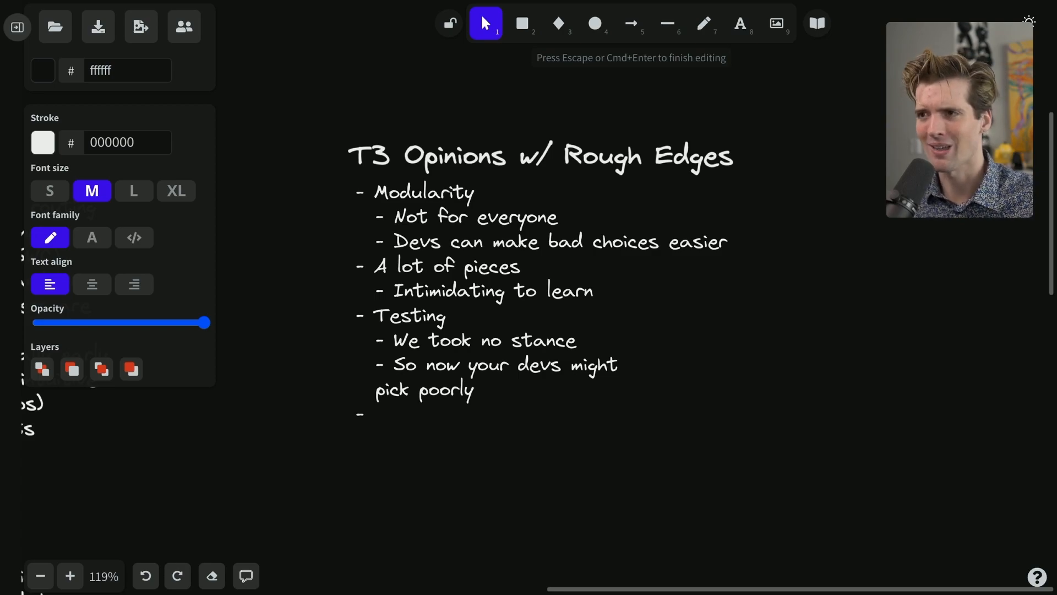
left_click(378, 413)
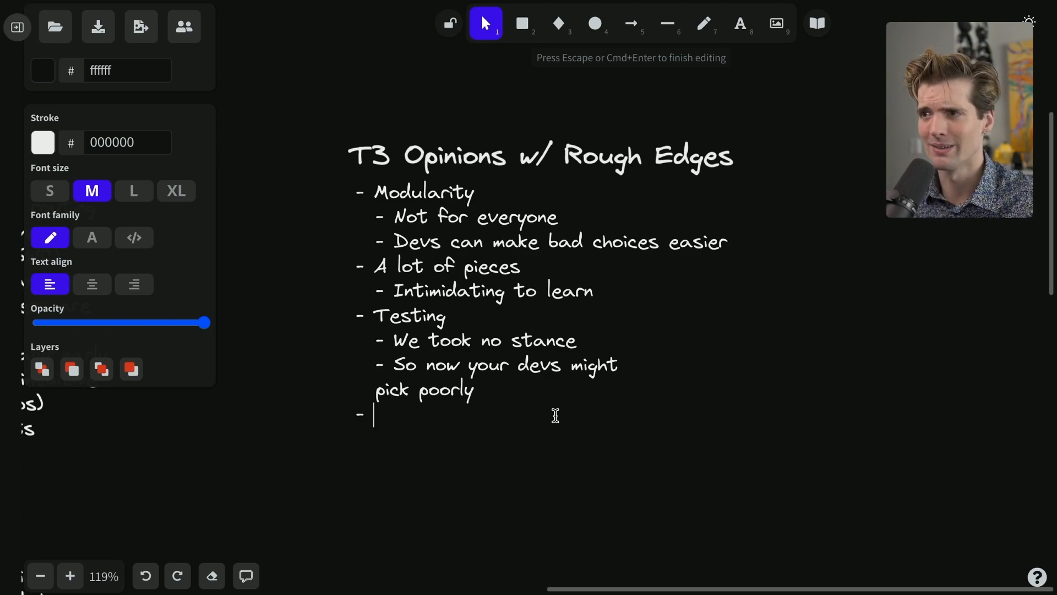
mouse_move(482, 413)
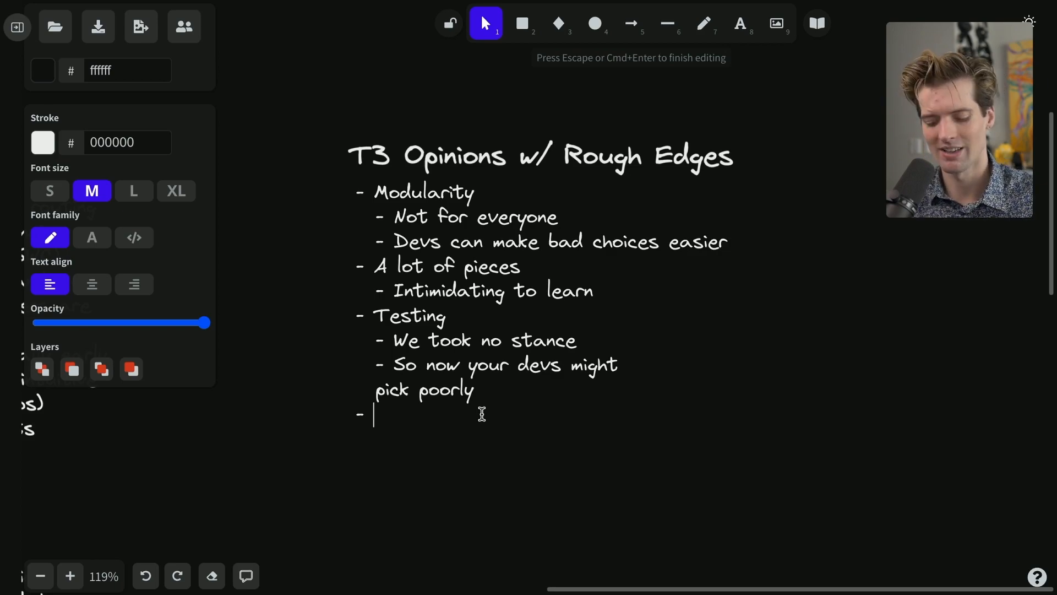
Add the SSR/getServerSideProps item noting 'We DON'T fetch data on first paint', then show the Roundest Pokemon tab
type("SSR/")
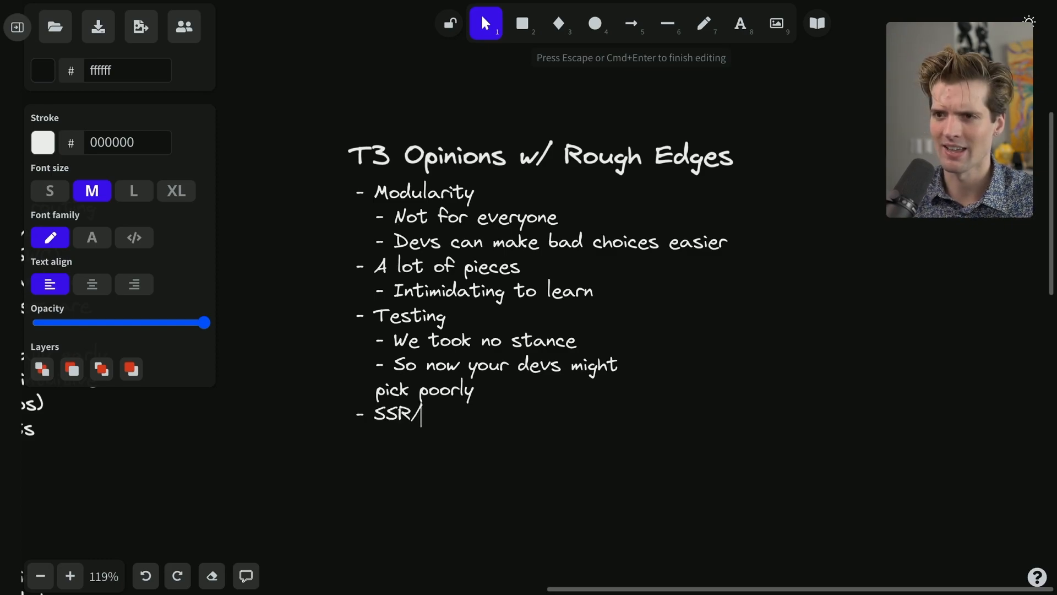
type("getServerSid")
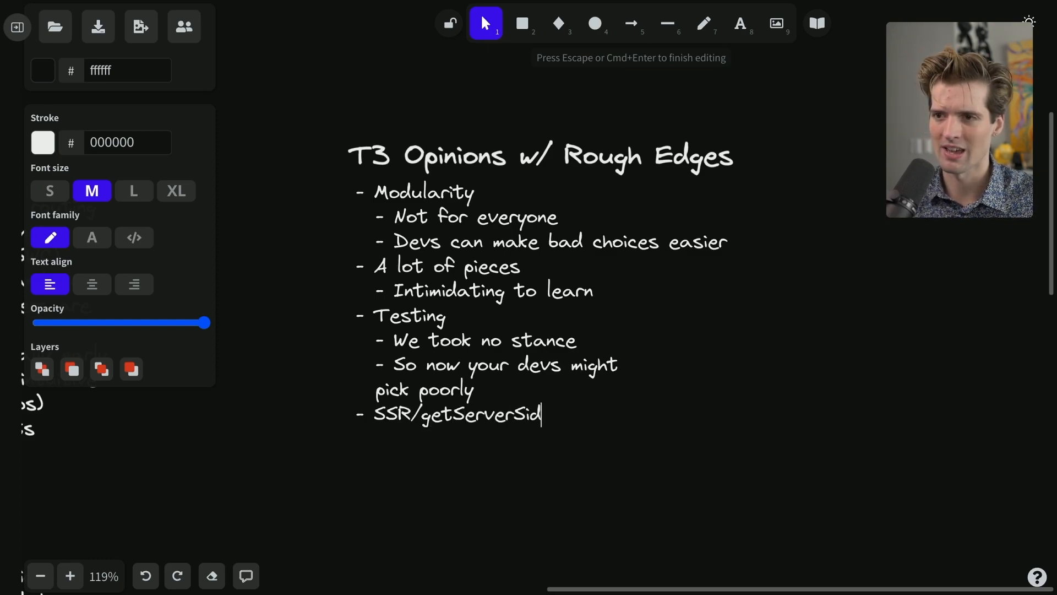
type("eProps")
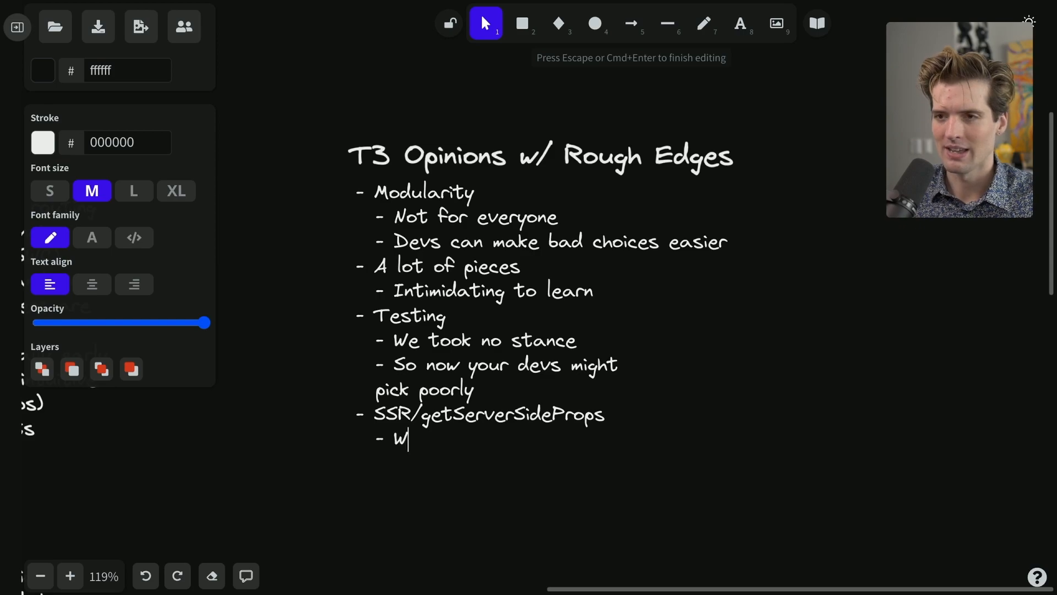
type("e DON'T fetch data")
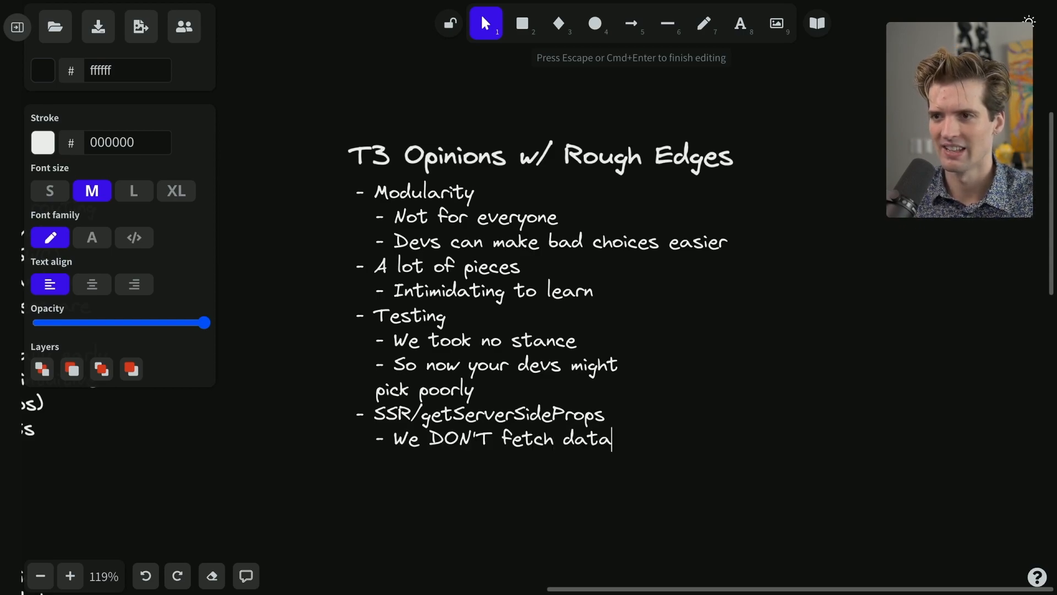
type("on first paint")
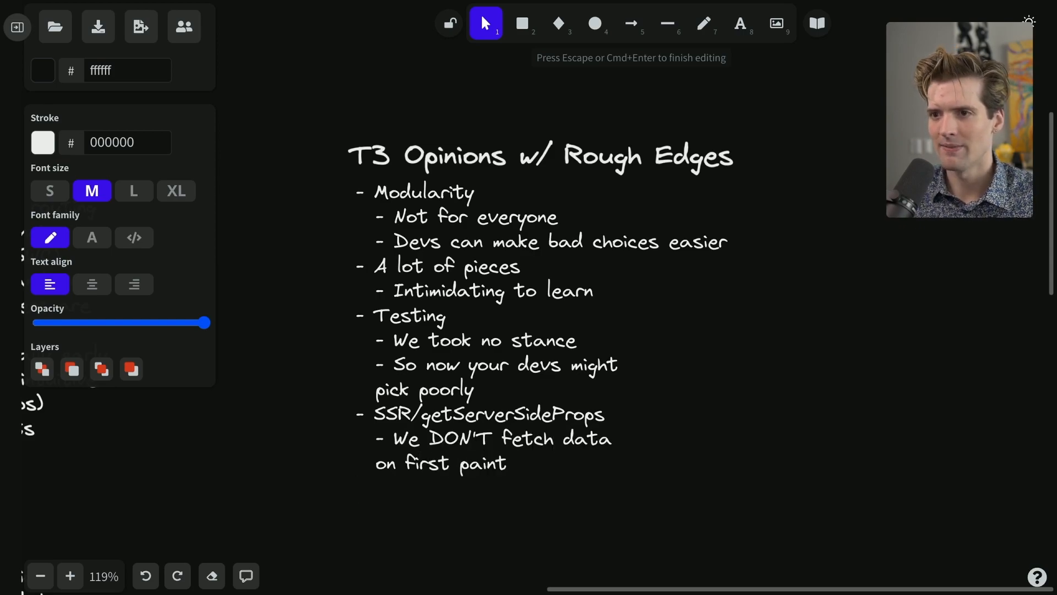
key("Enter")
type("-")
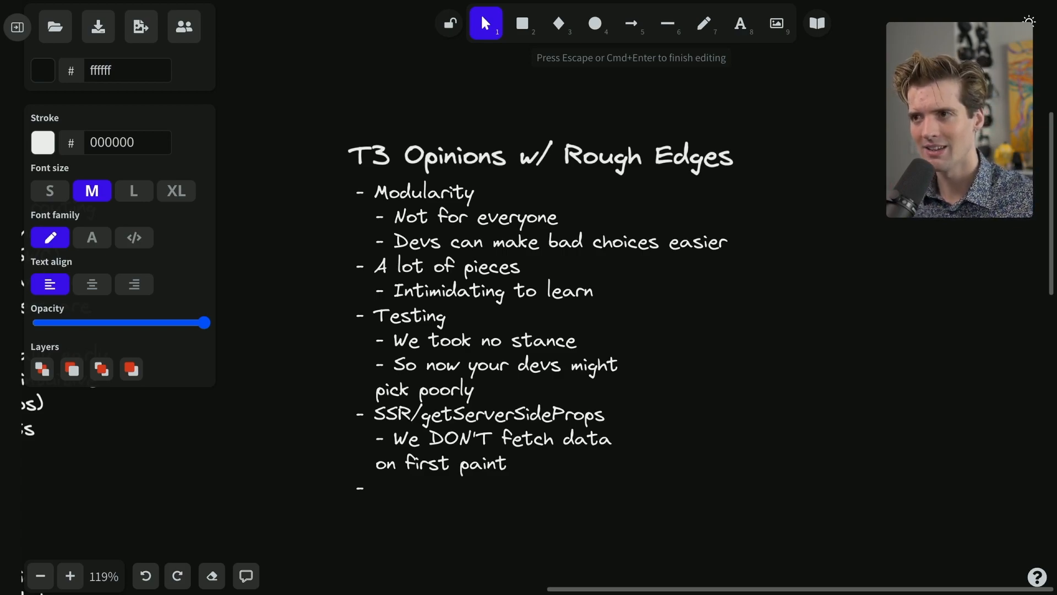
left_click(377, 486)
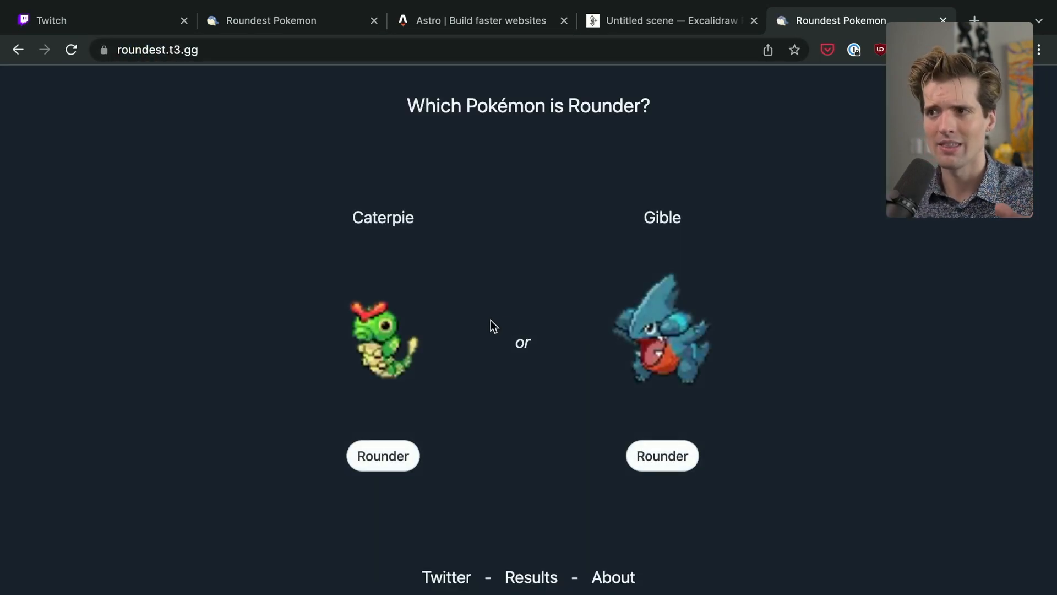
Inspect the Roundest page and view the document's response in the Network panel
right_click(492, 326)
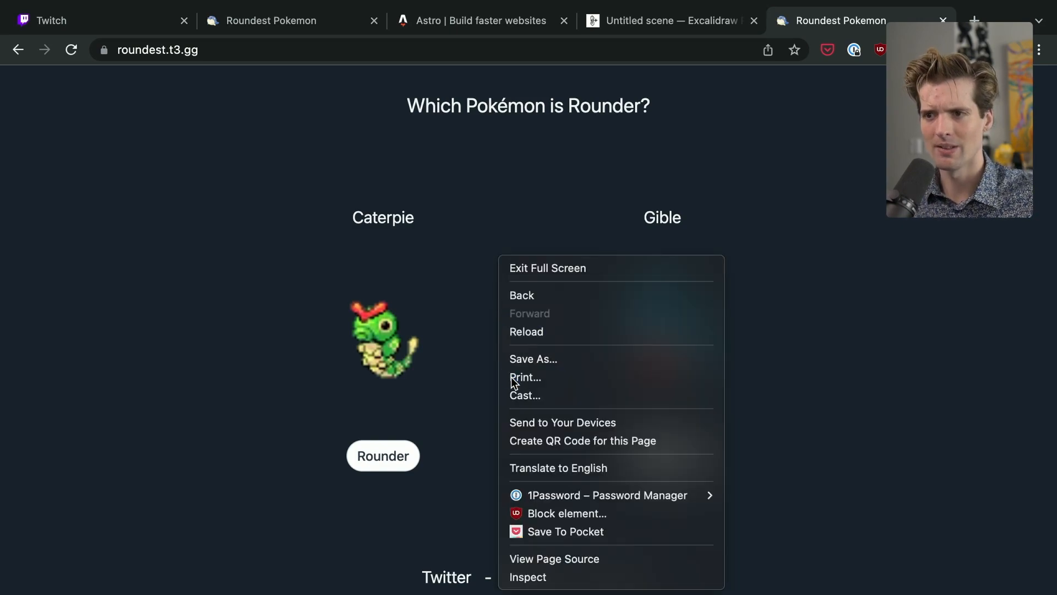
left_click(527, 576)
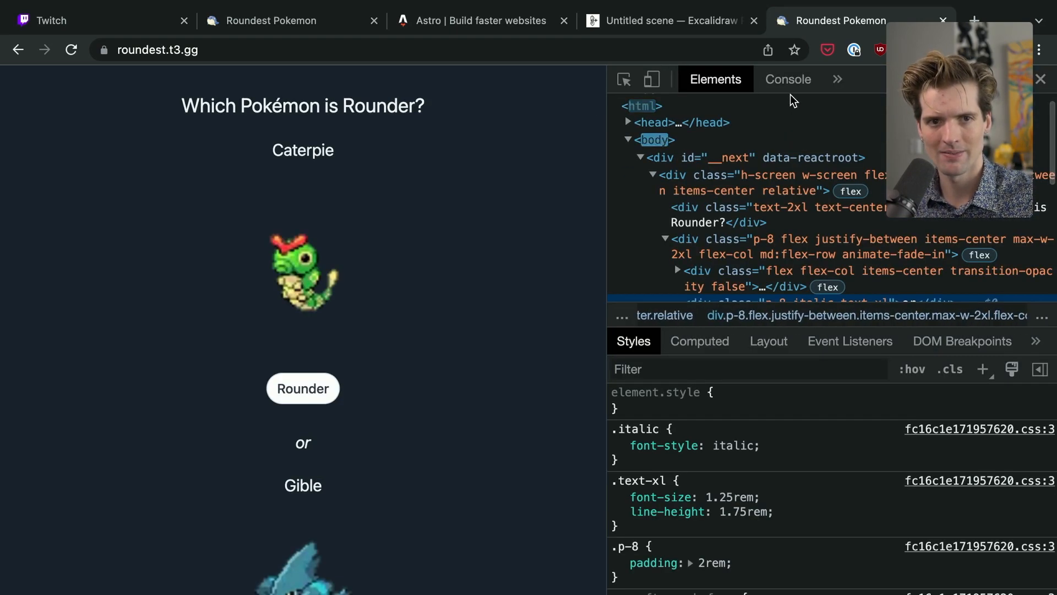
left_click(837, 79)
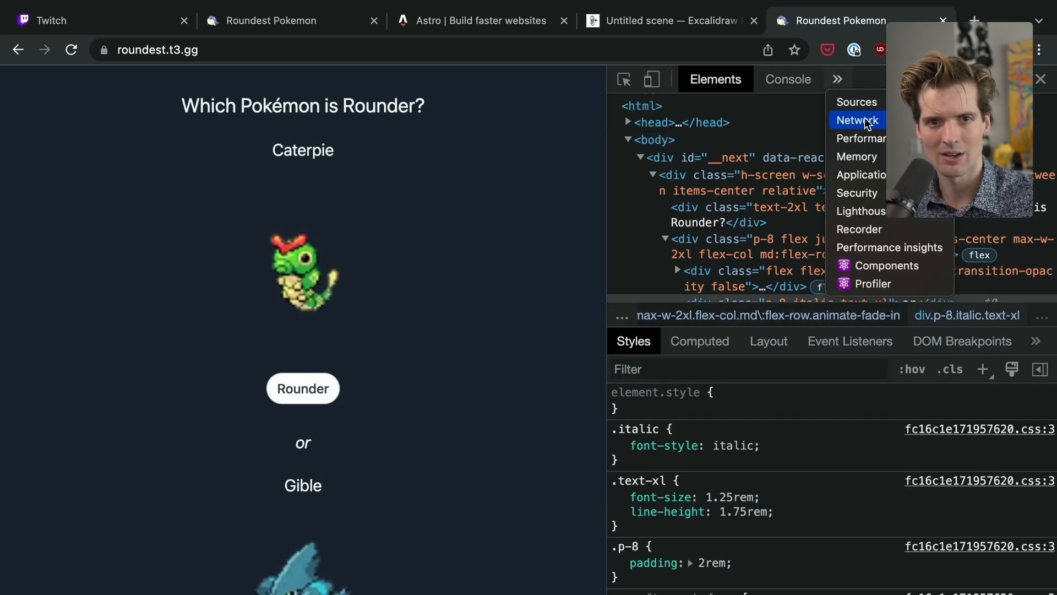
left_click(856, 120)
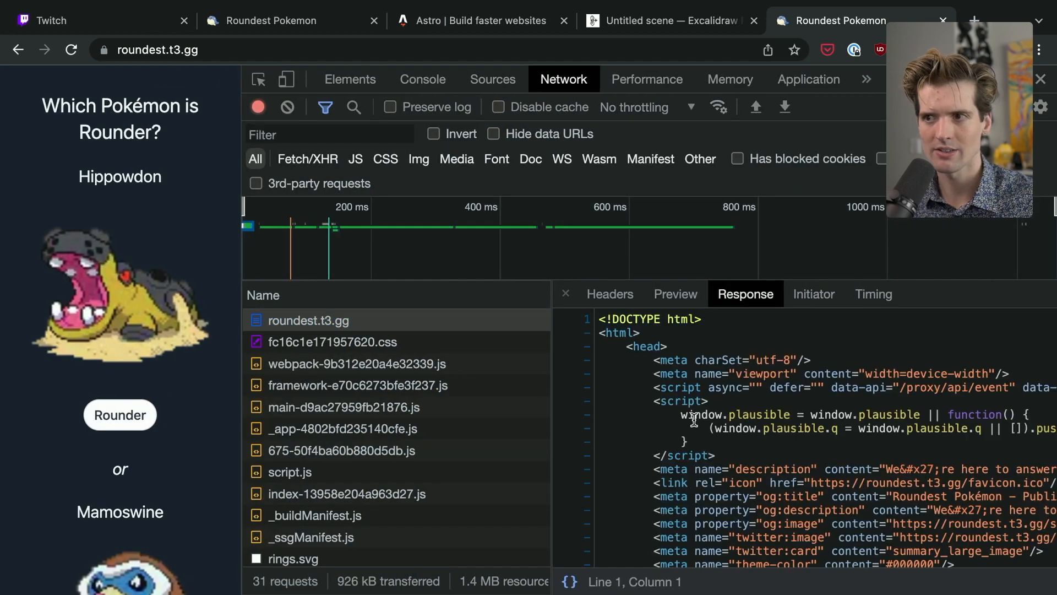
scroll("down", 3)
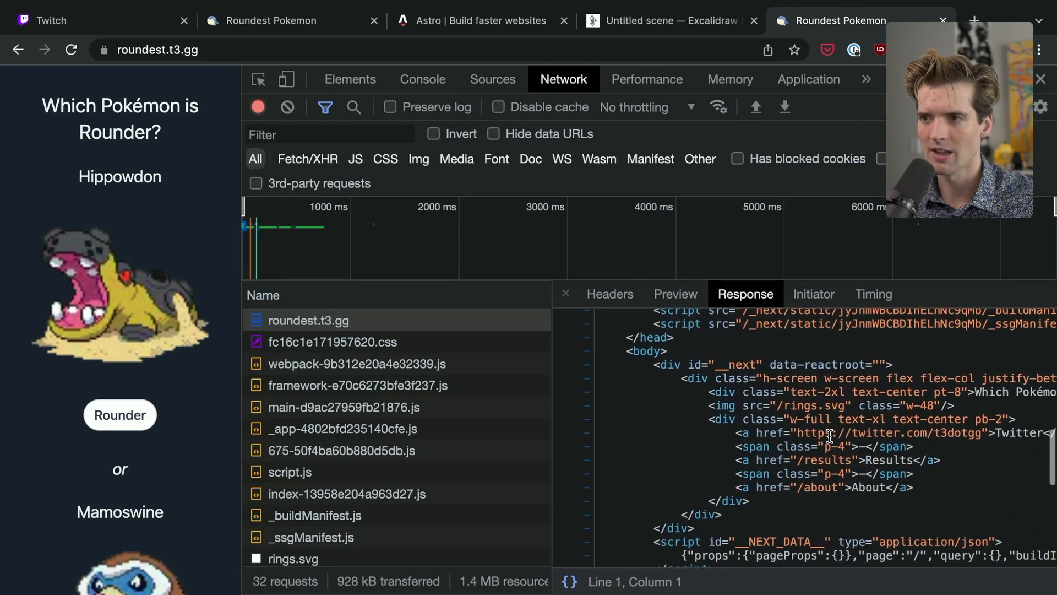
scroll("down", 3)
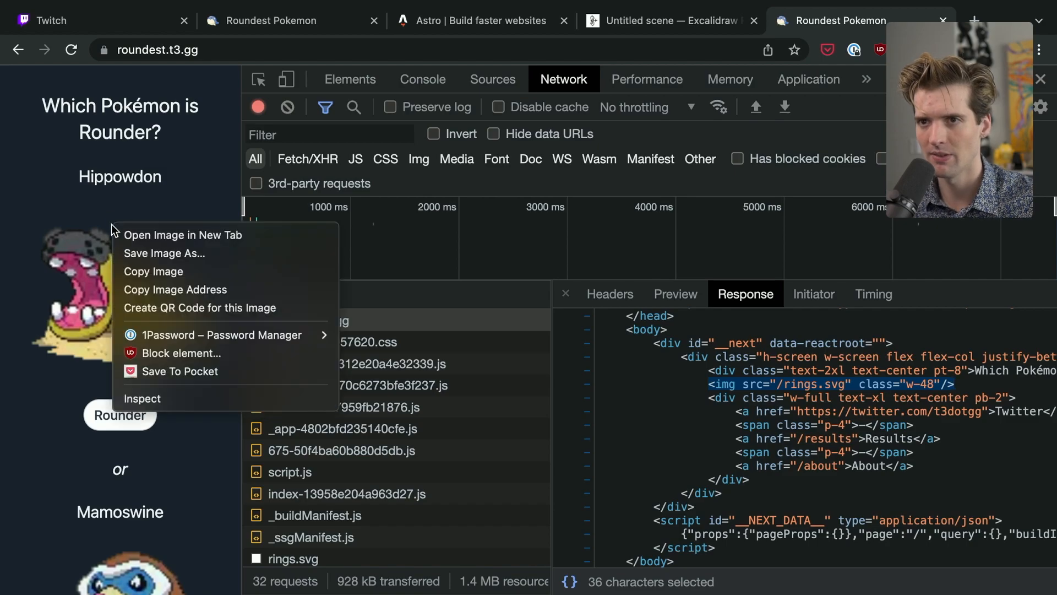
Inspect the Hippowdon image element to see its size and source
left_click(142, 397)
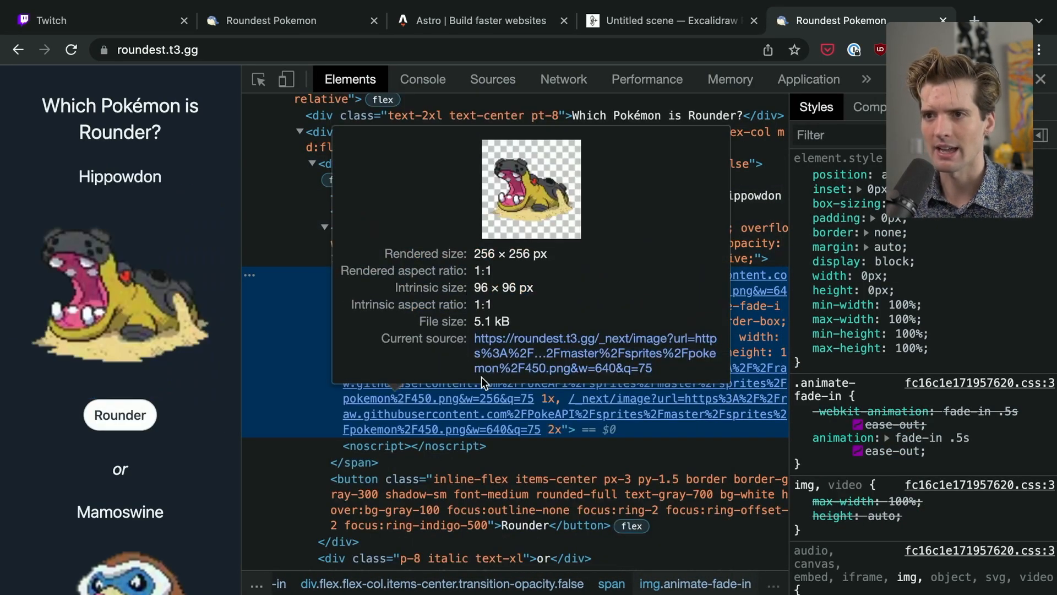
mouse_move(431, 419)
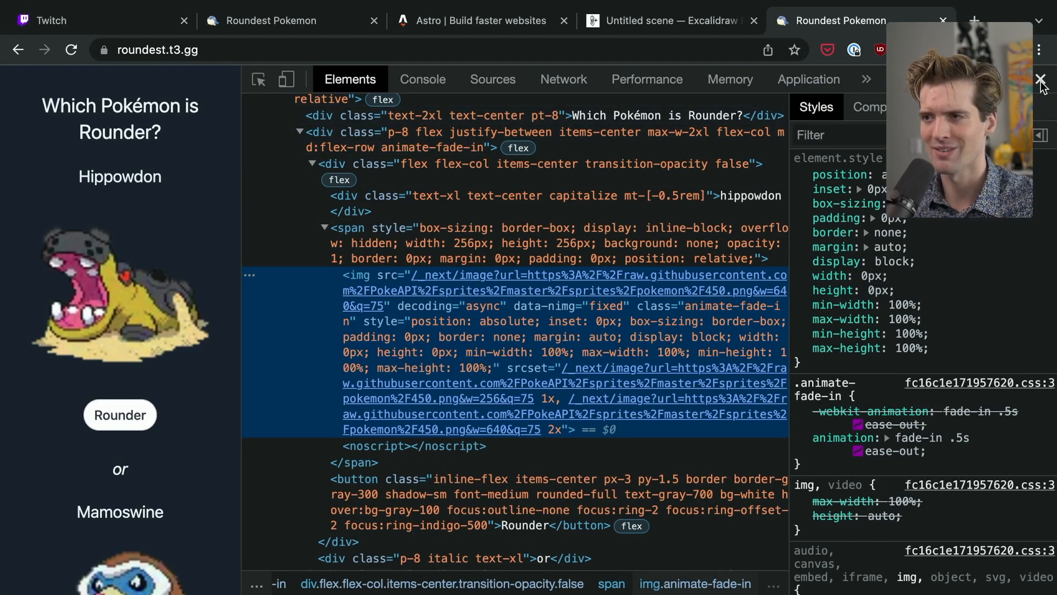
Close the developer tools so the Roundest Pokemon page loads the next matchup
left_click(1040, 79)
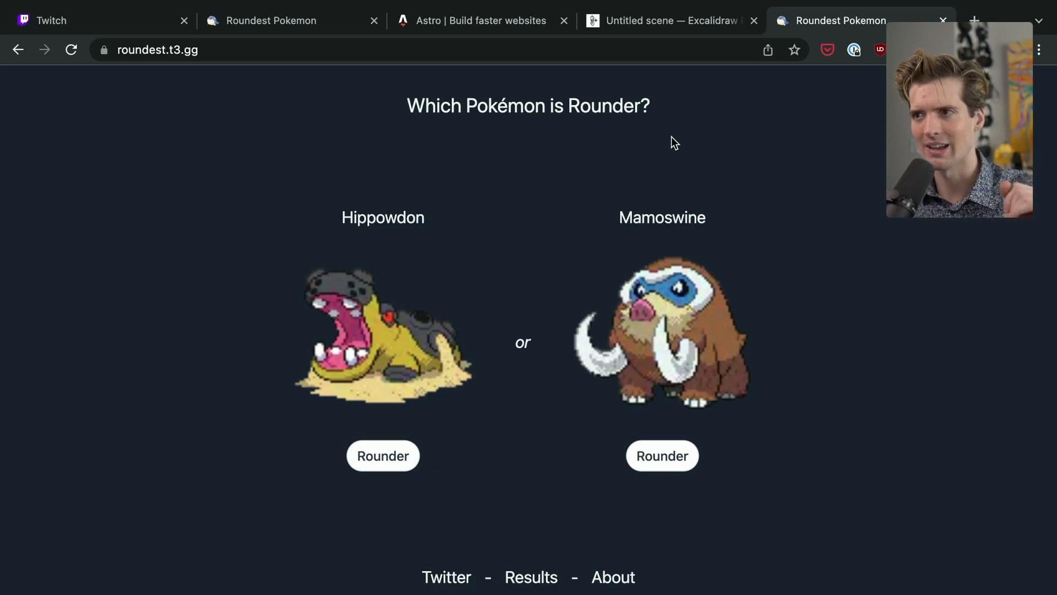
mouse_move(689, 149)
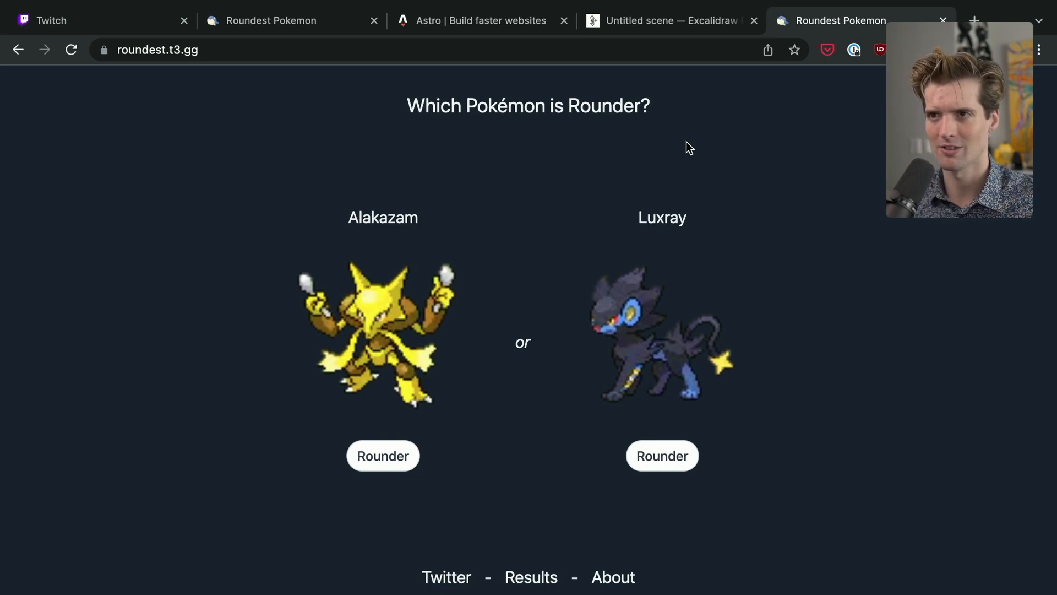
mouse_move(489, 80)
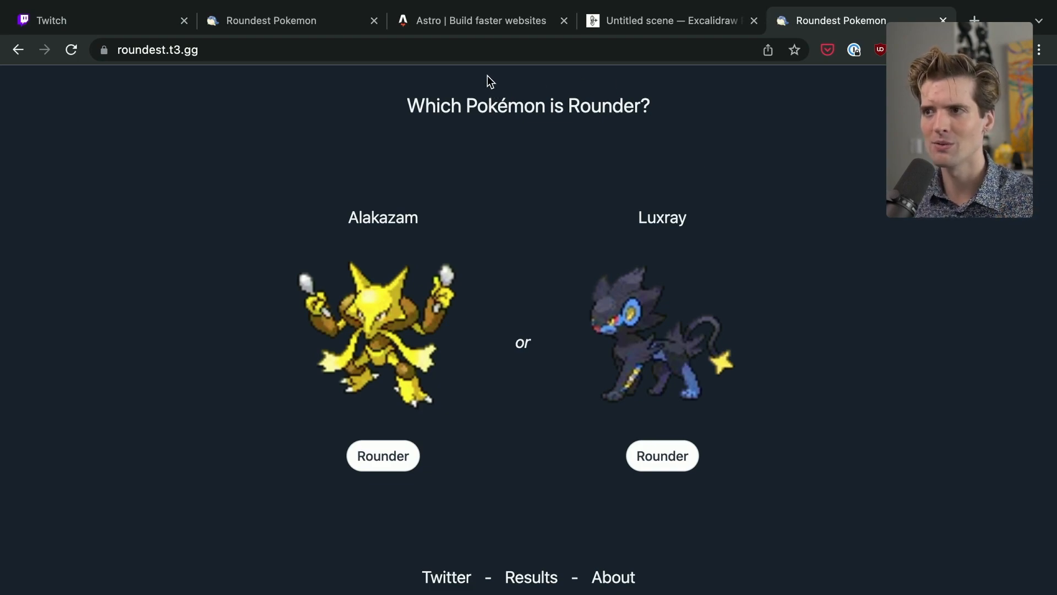
mouse_move(24, 73)
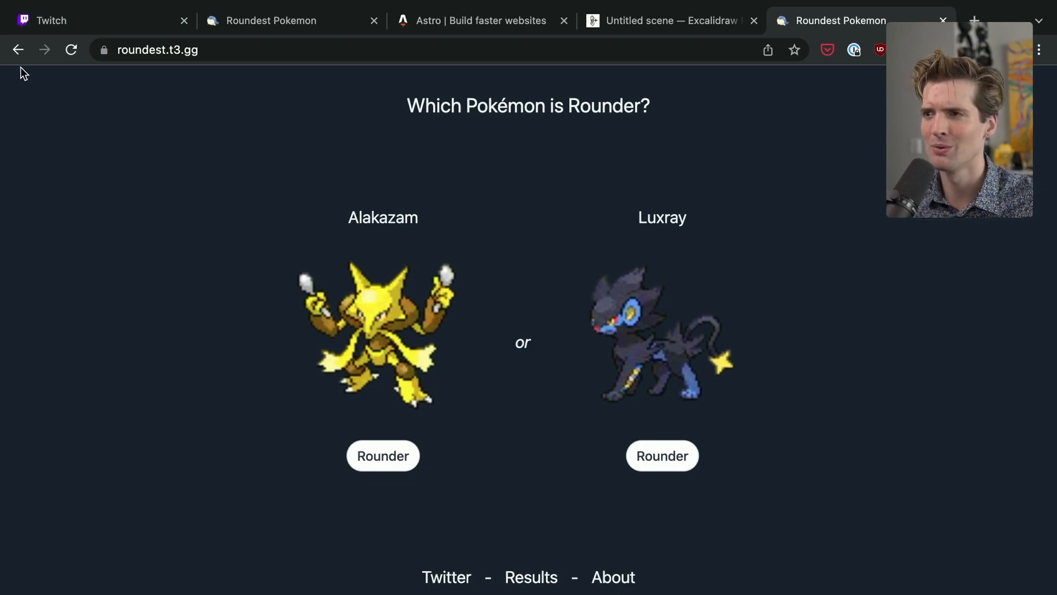
mouse_move(162, 56)
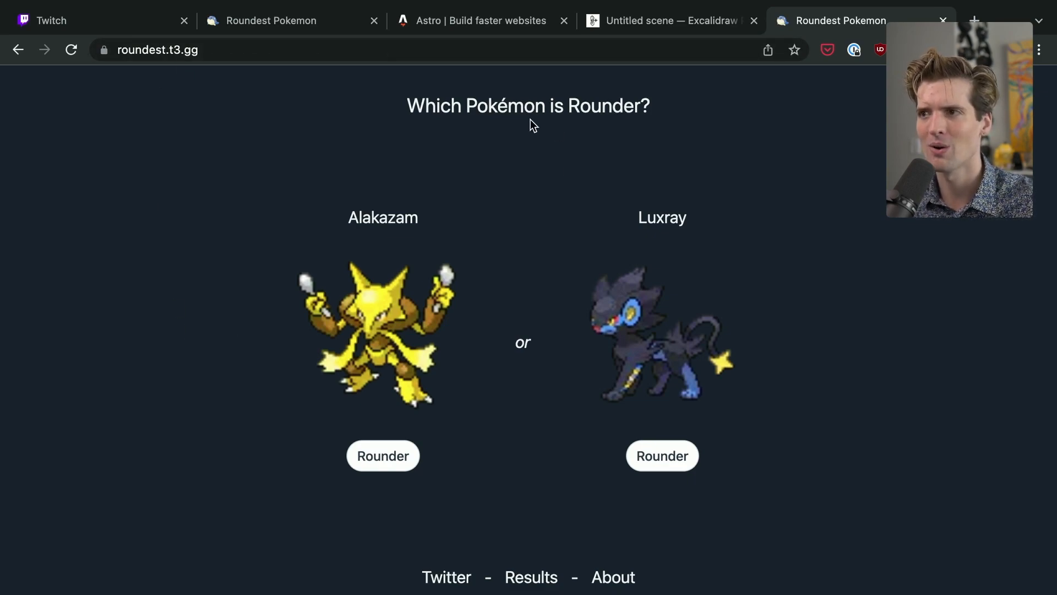
mouse_move(476, 320)
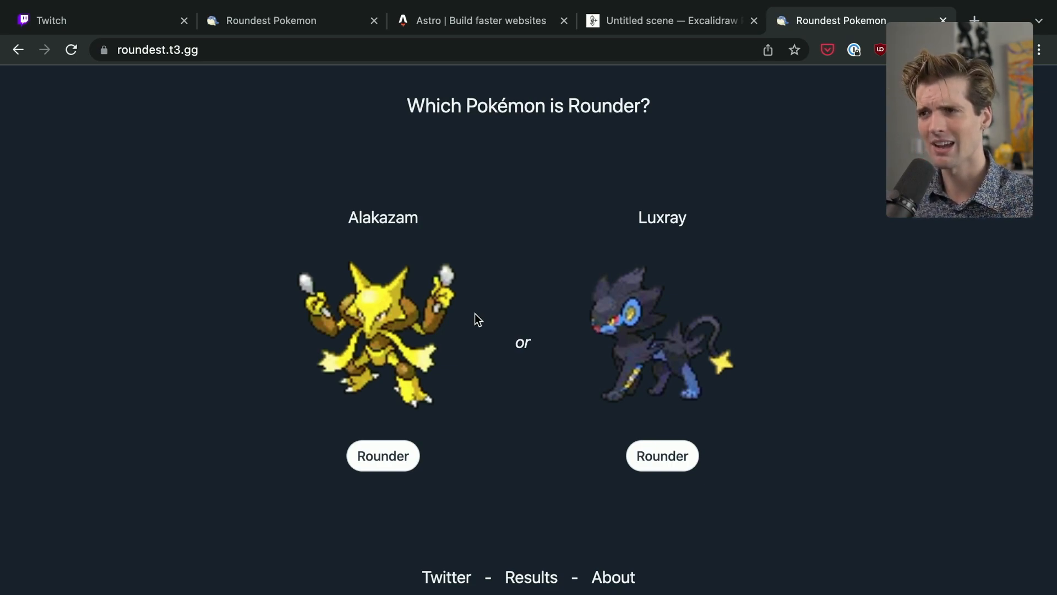
mouse_move(717, 295)
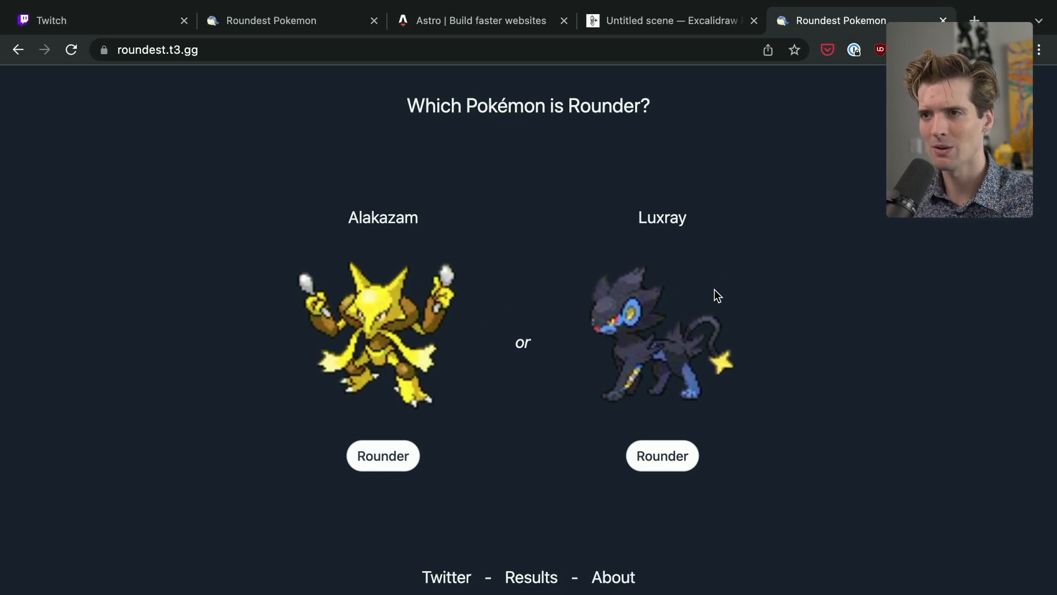
mouse_move(521, 199)
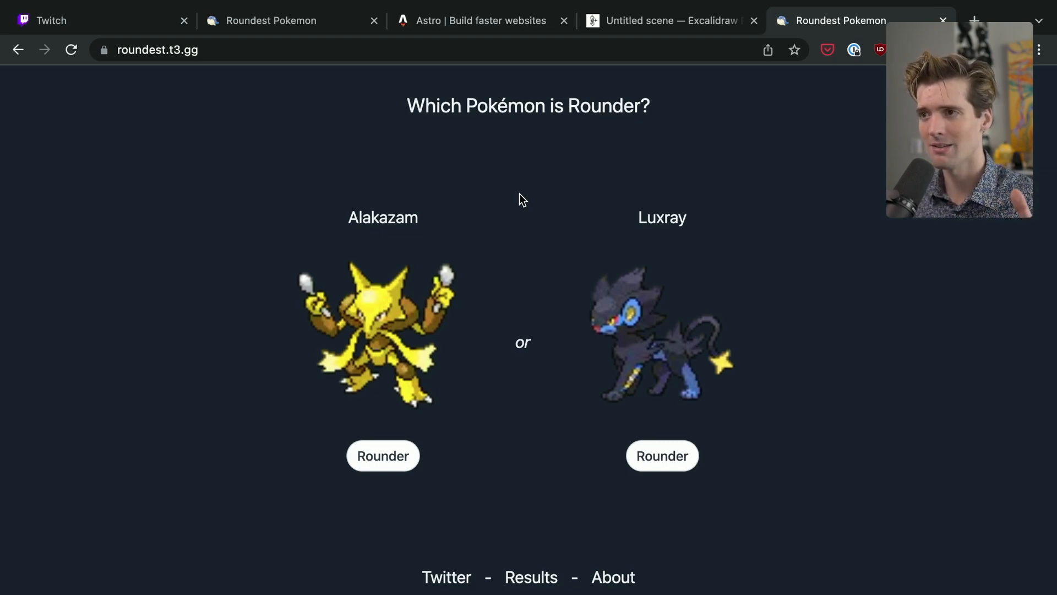
mouse_move(542, 201)
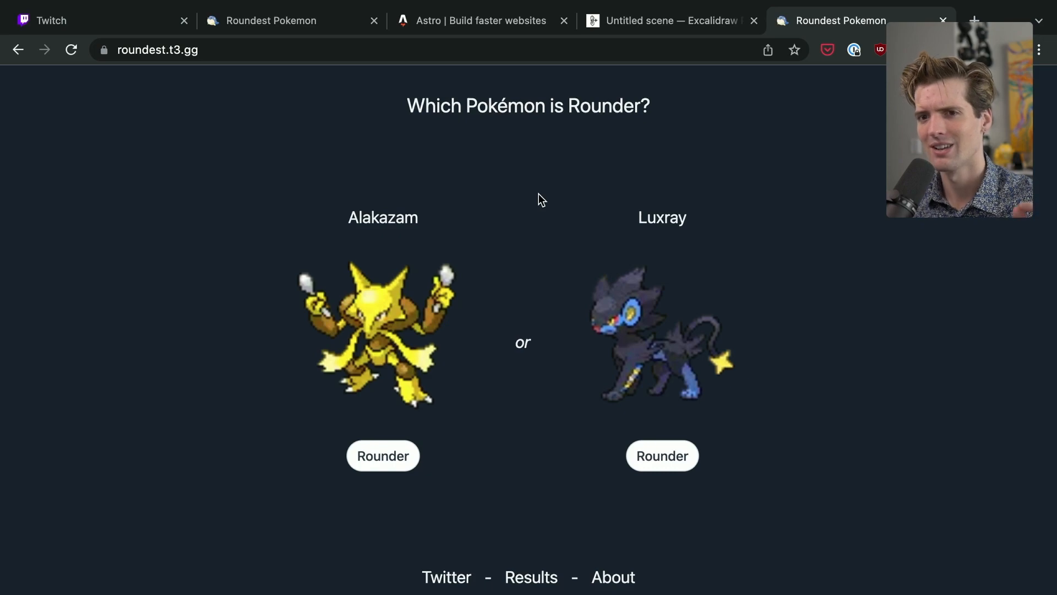
Return to the Excalidraw board and resume editing the T3 Opinions list text
left_click(670, 20)
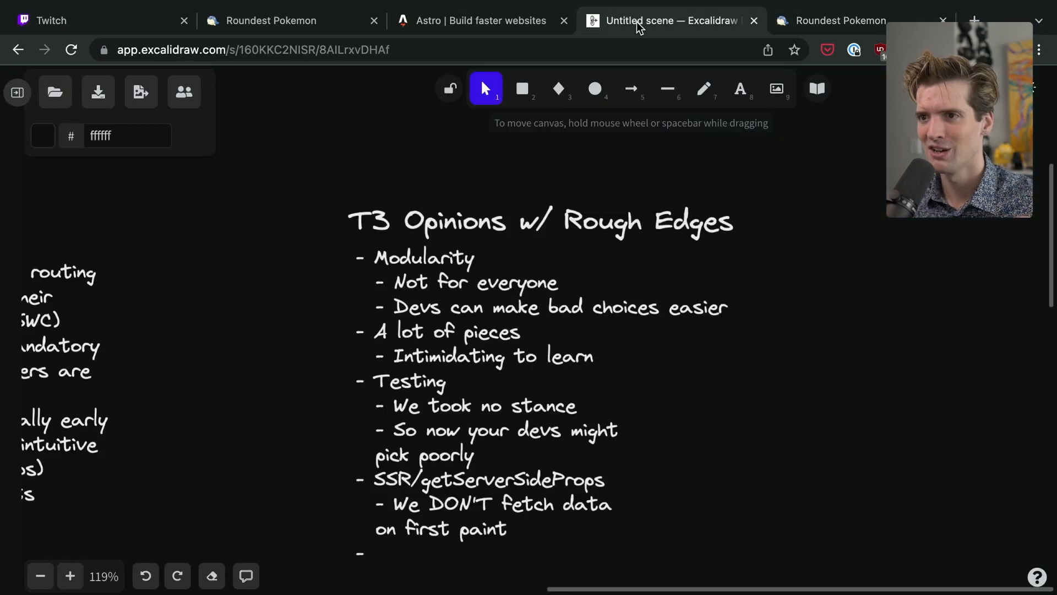
scroll("down", 3)
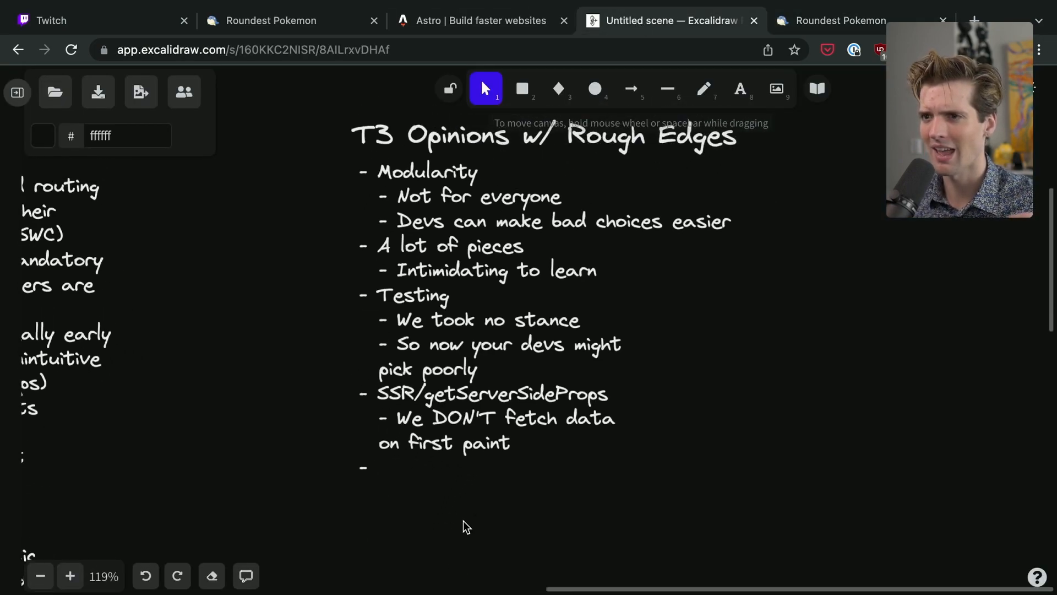
double_click(490, 393)
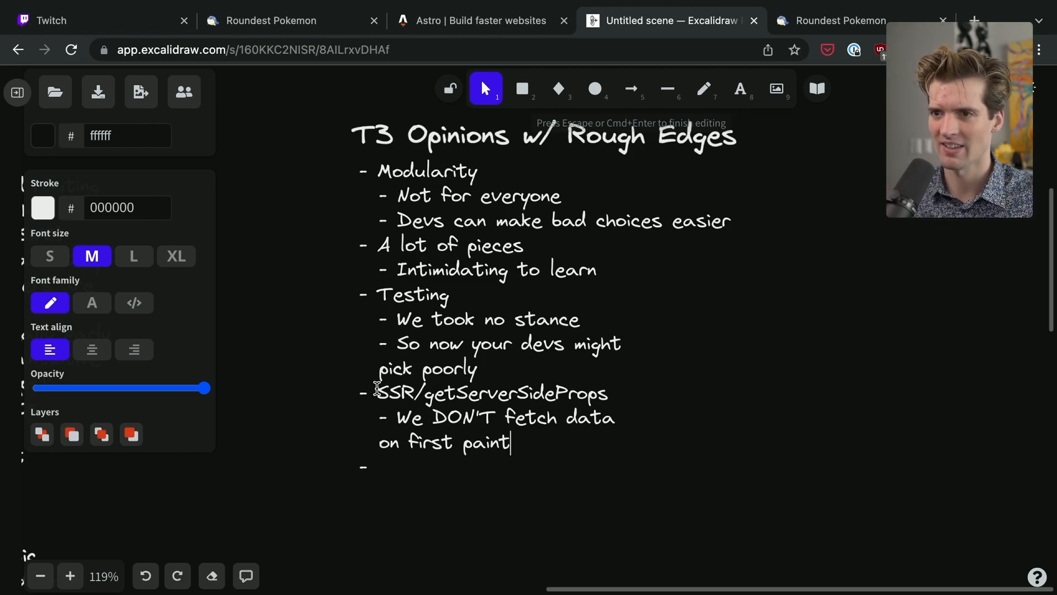
Rename the item SPA++ and finish its note "We don't help w/ gSSP at all"
type("SPA++")
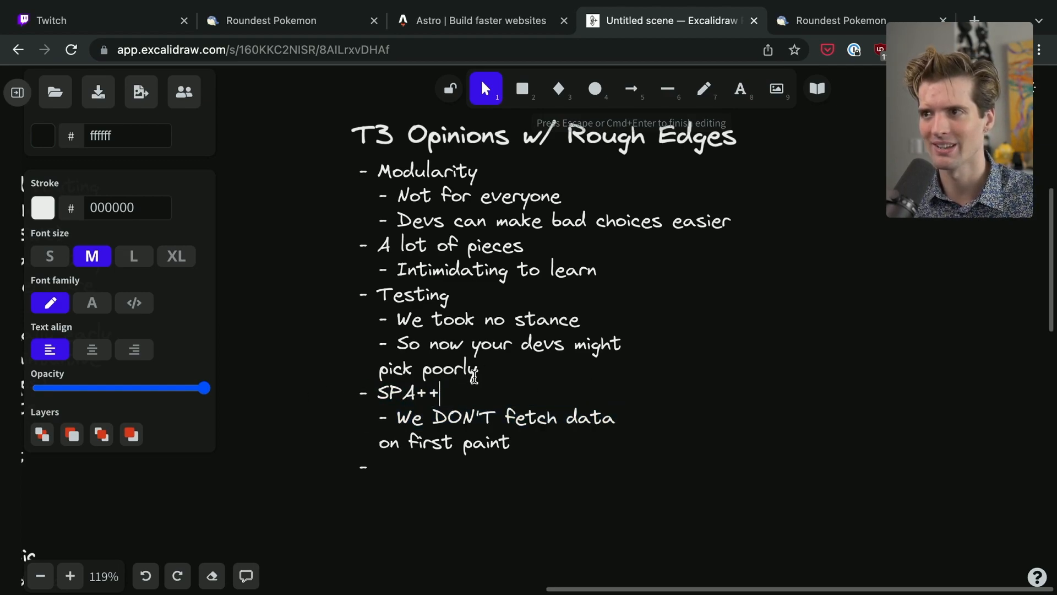
mouse_move(451, 392)
type("- We don't help")
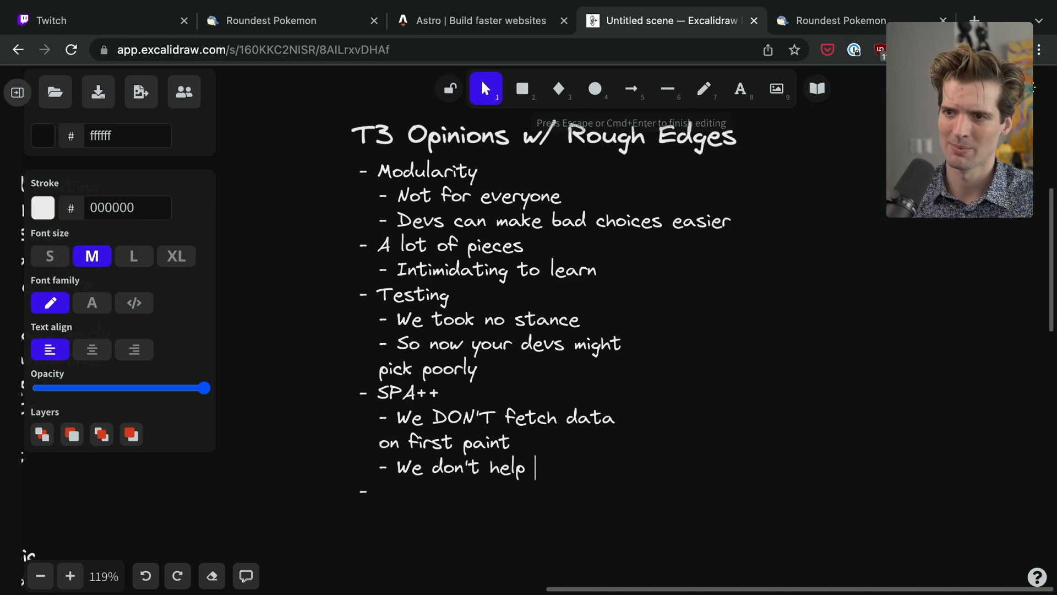
type("w/ gSSP")
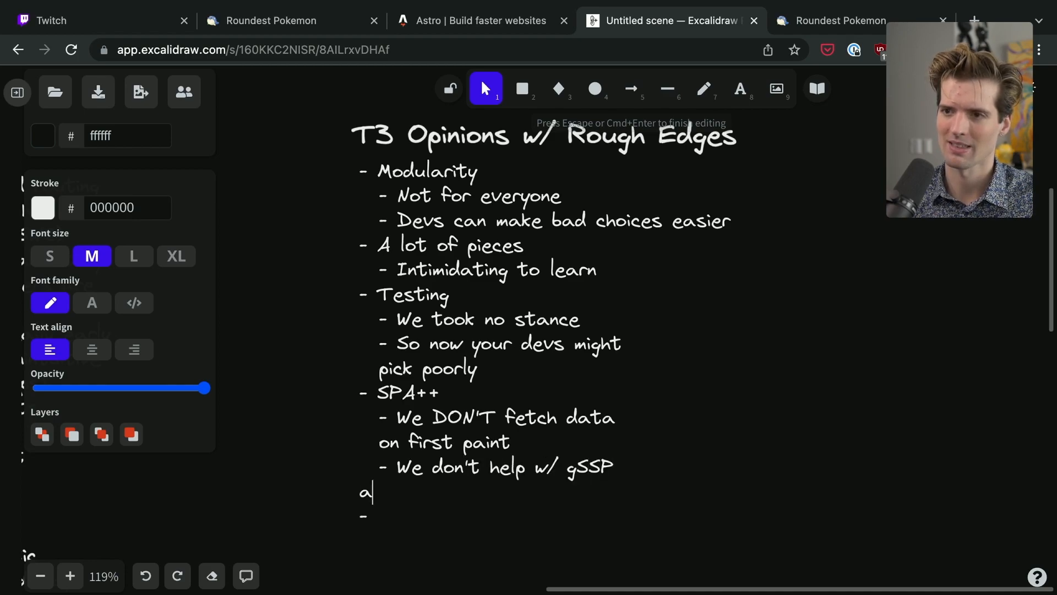
type("t all")
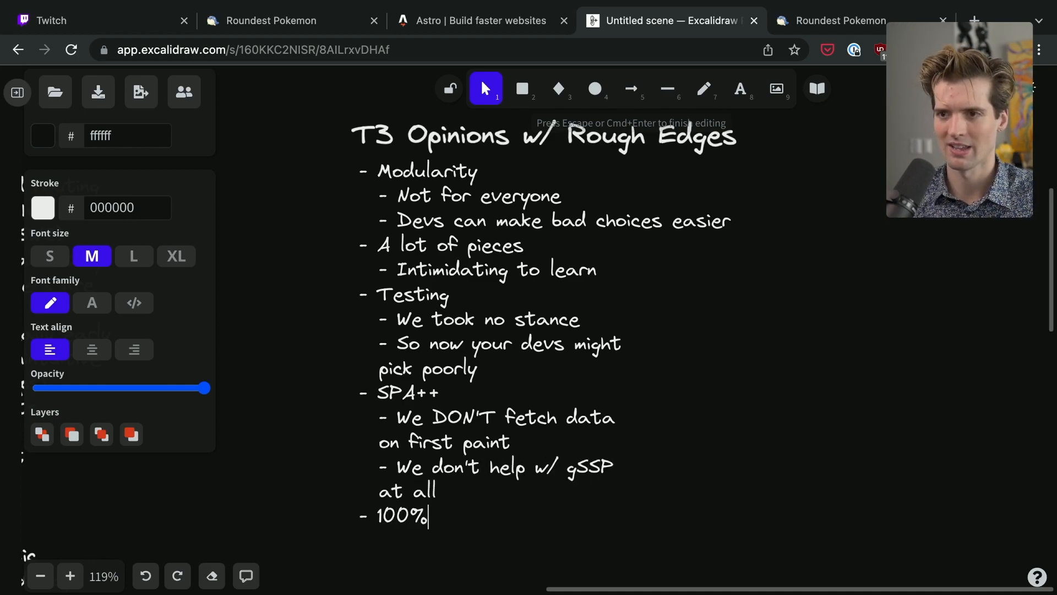
Add a "100% TS (Typescript AND typesafe)" item noting databases might not be typesafe
type("TS (Typescript AND")
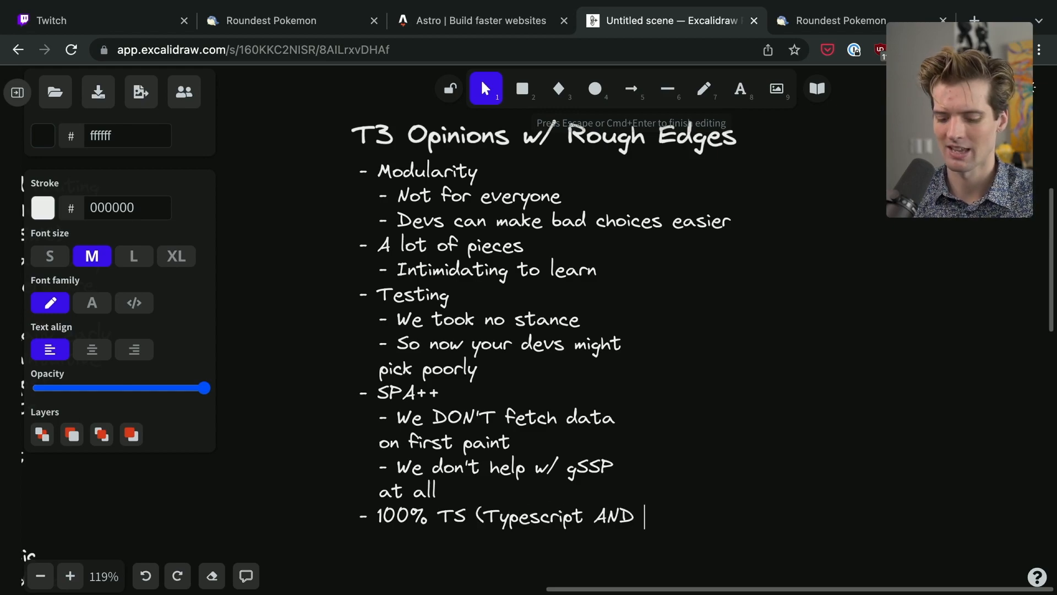
type("typesafe)")
type("- Databases m")
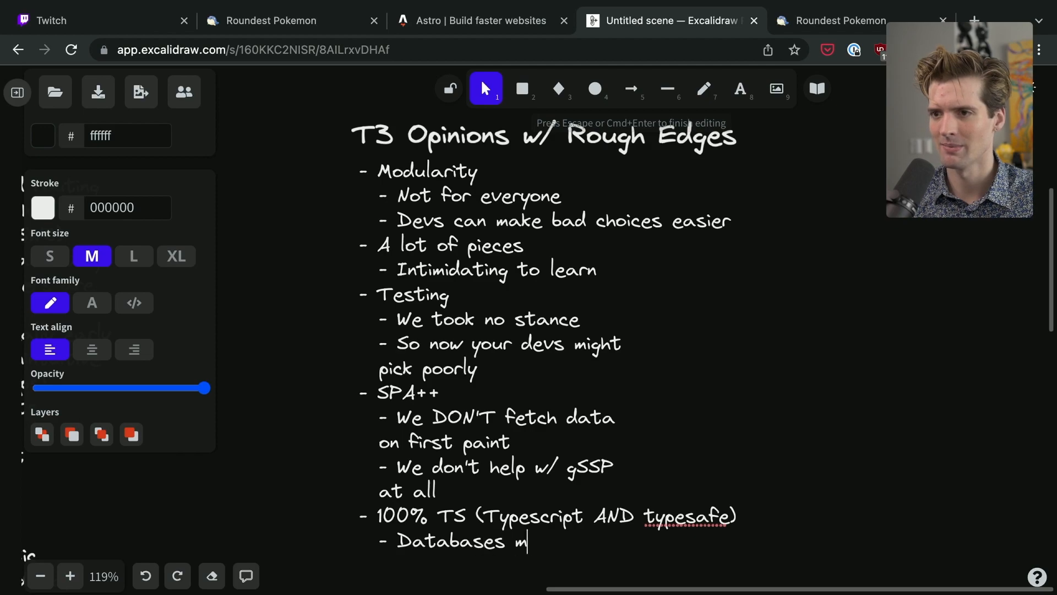
type("ight not be")
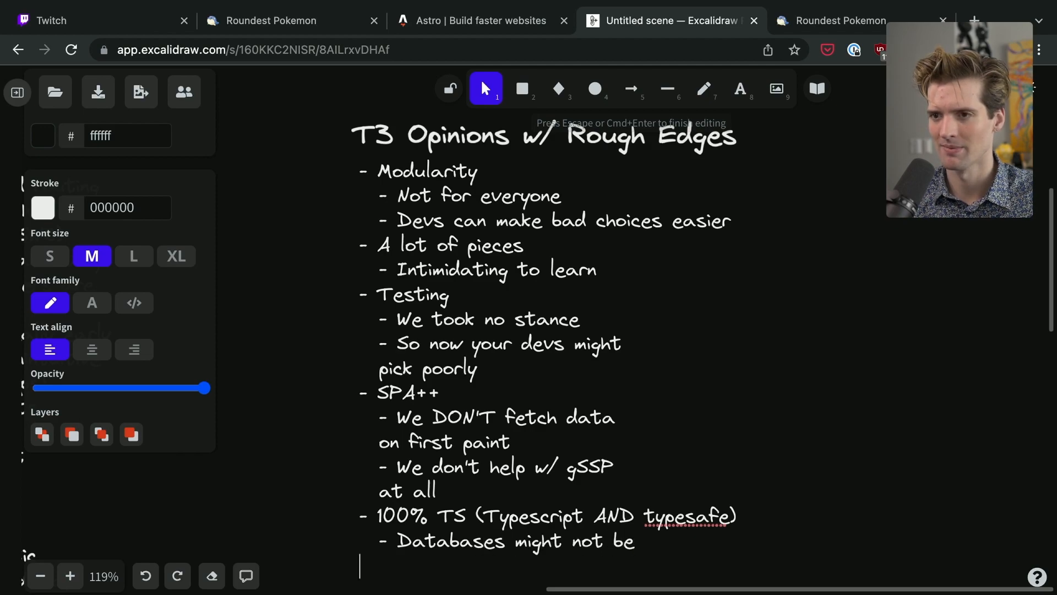
type("typesafe")
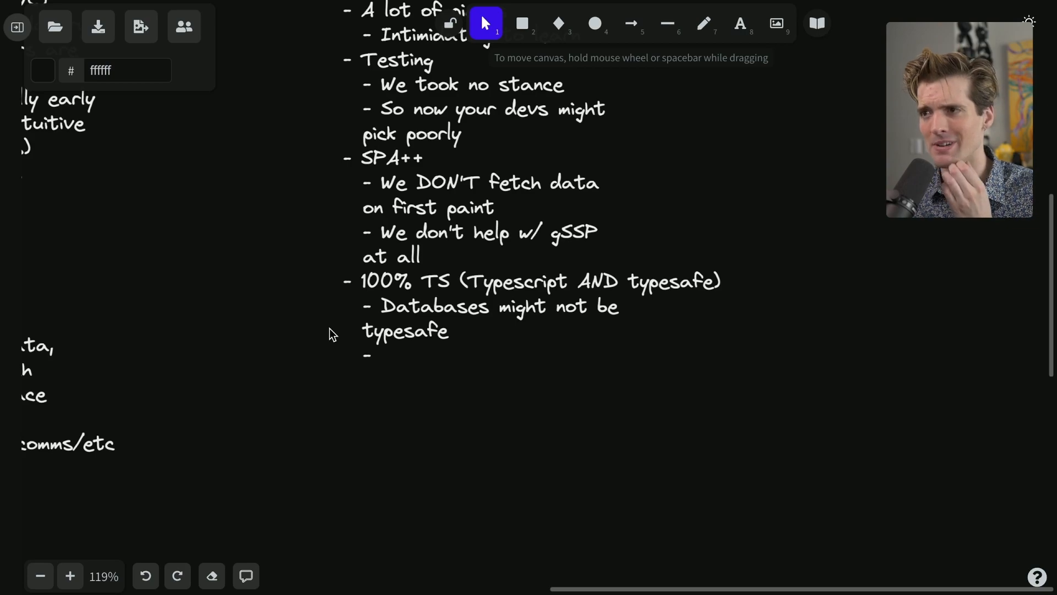
mouse_move(393, 355)
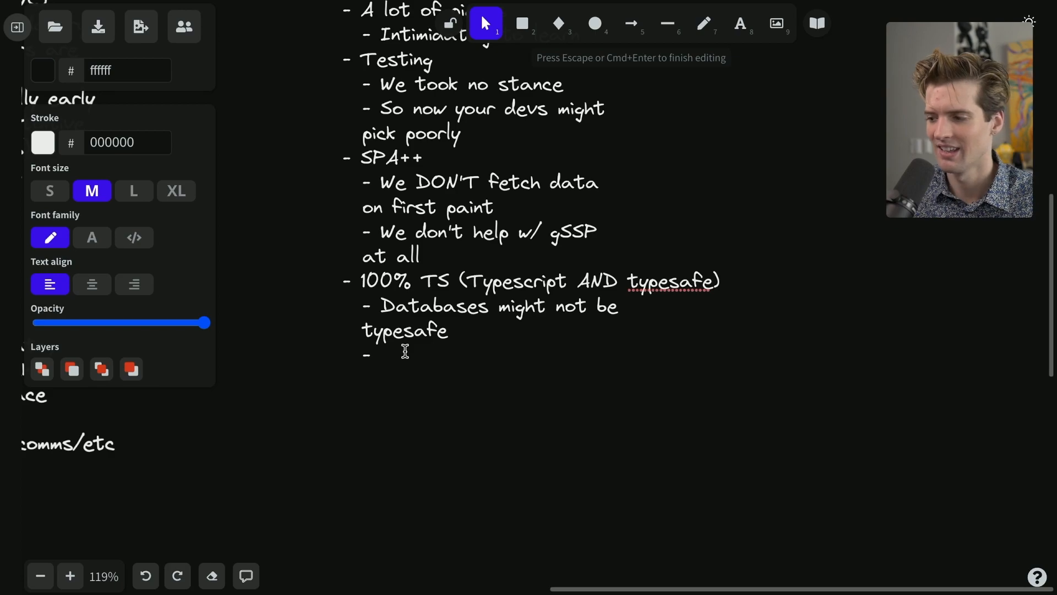
Add the sub-bullet "Typescript perf for large codebases is a thing" under 100% TS
type("Typescript perf for large codebases is a")
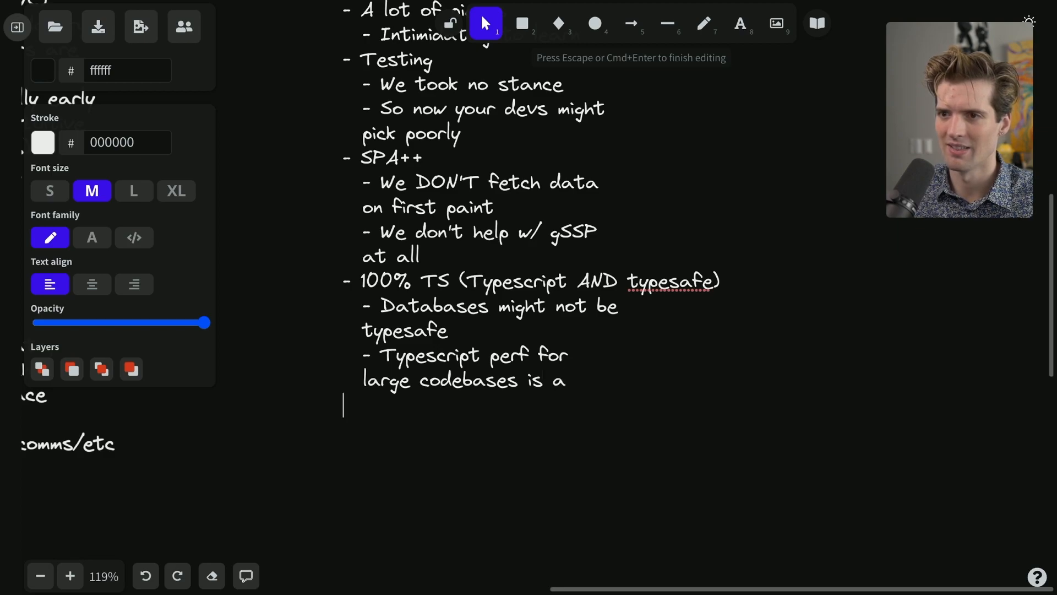
type("thing")
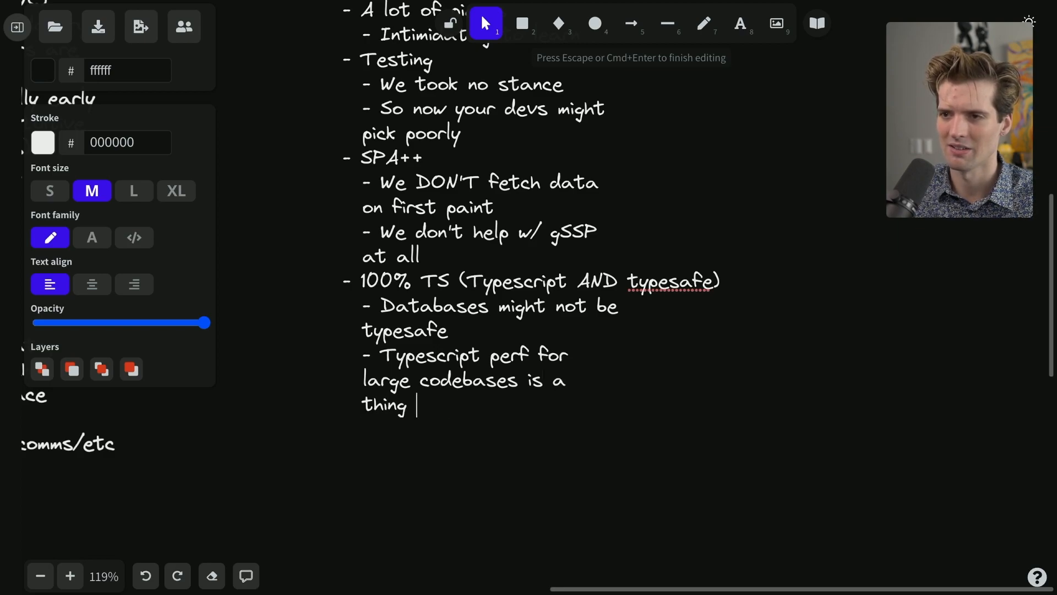
key("Backspace")
type("-")
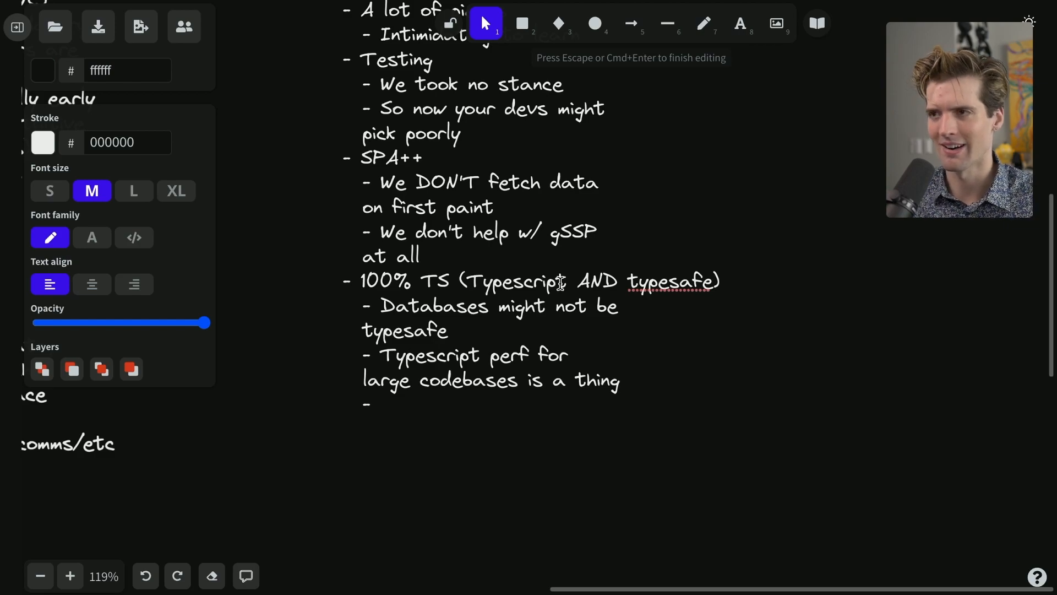
Add the sub-bullet "Server runtime perf isn't optimal" under 100% TS
type("S")
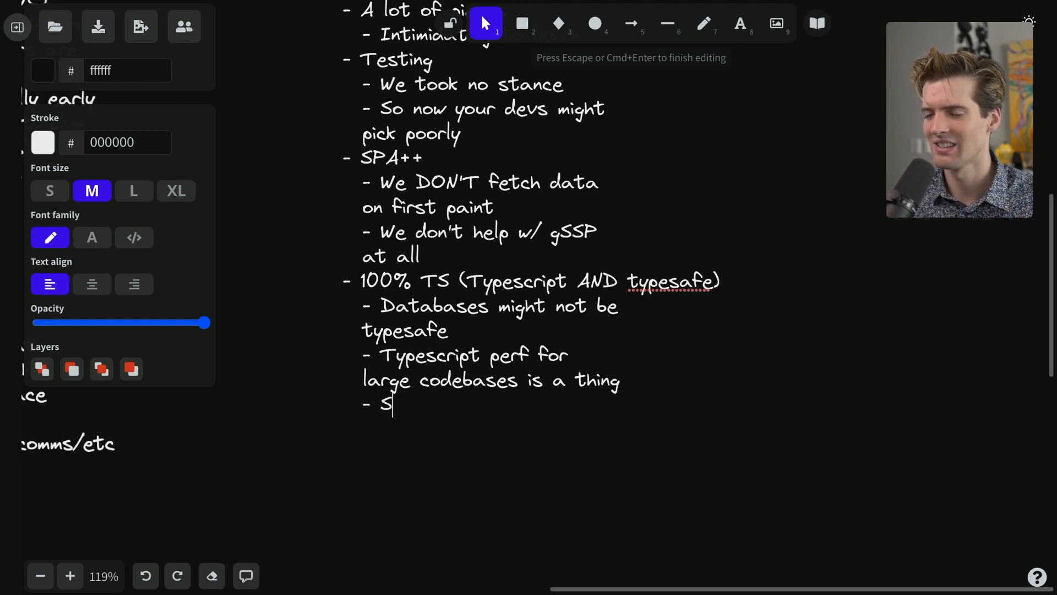
type("erver rune")
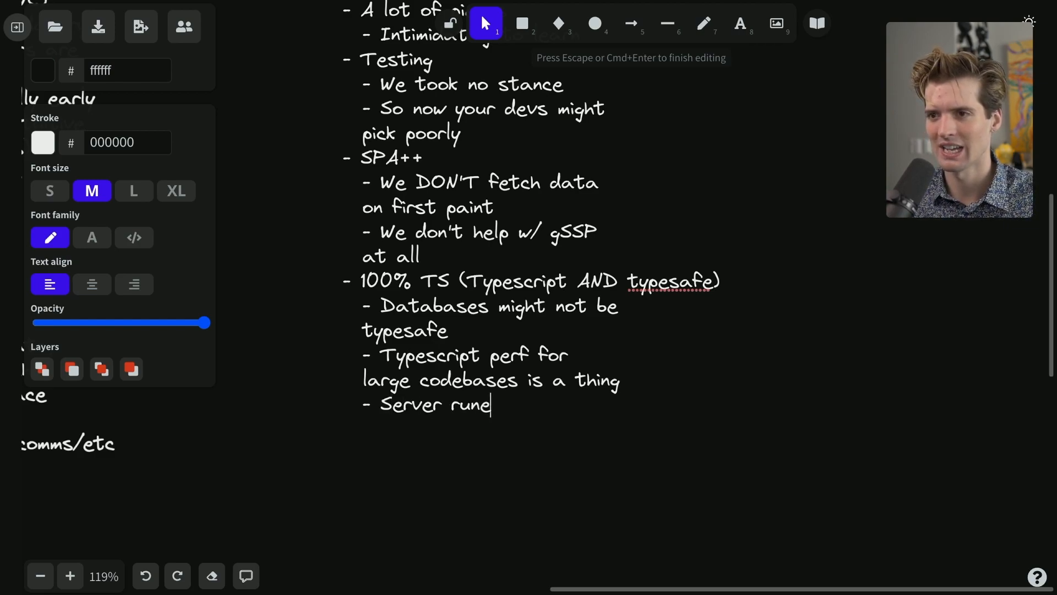
type("time perf isn't")
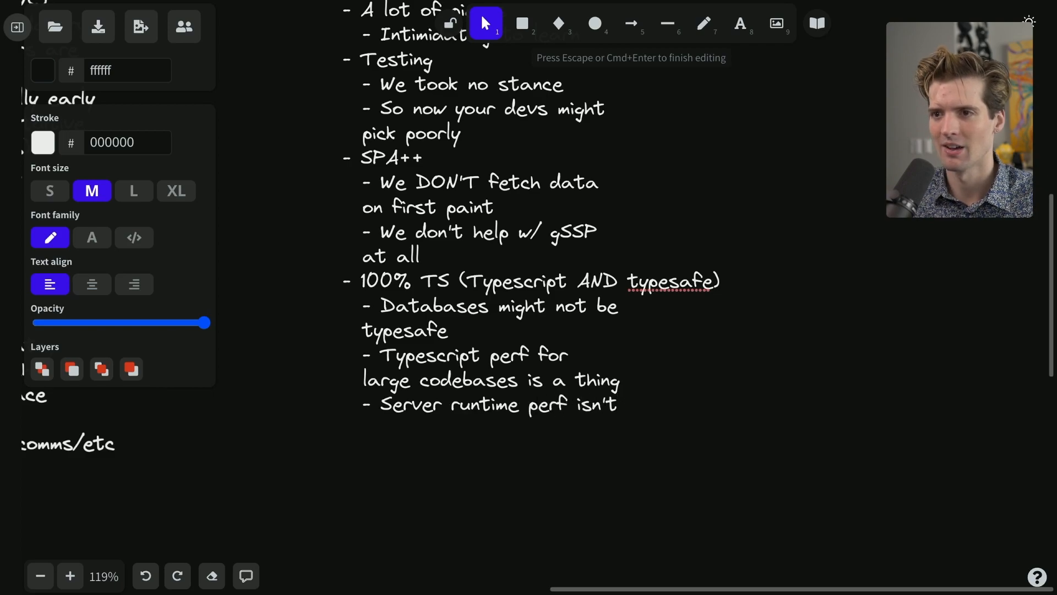
type("optimal")
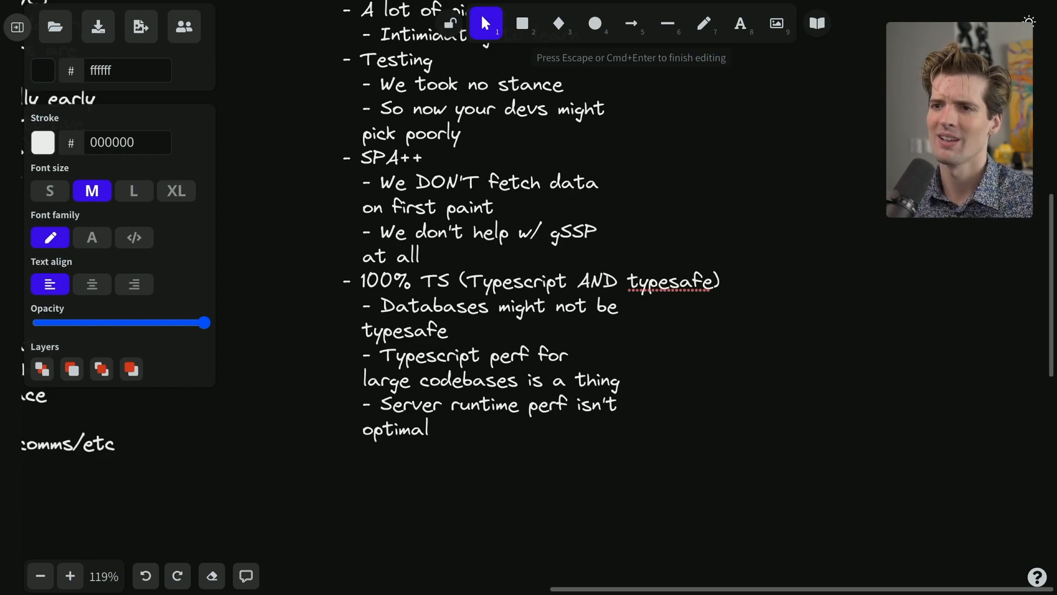
Amend the earlier bullet to read "Typescript dev perf for large codebases"
left_click(571, 281)
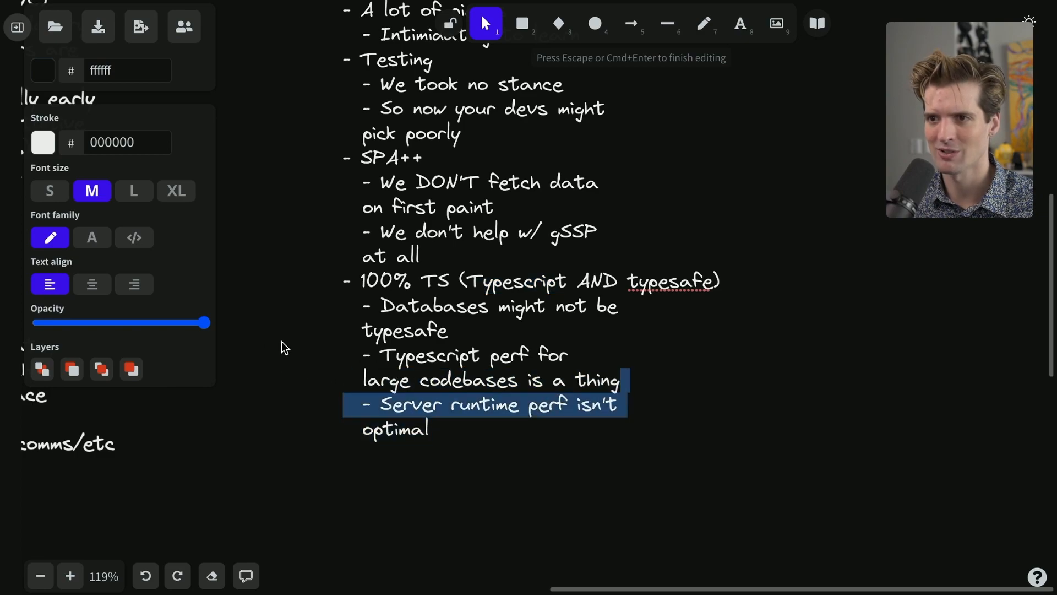
left_click(502, 356)
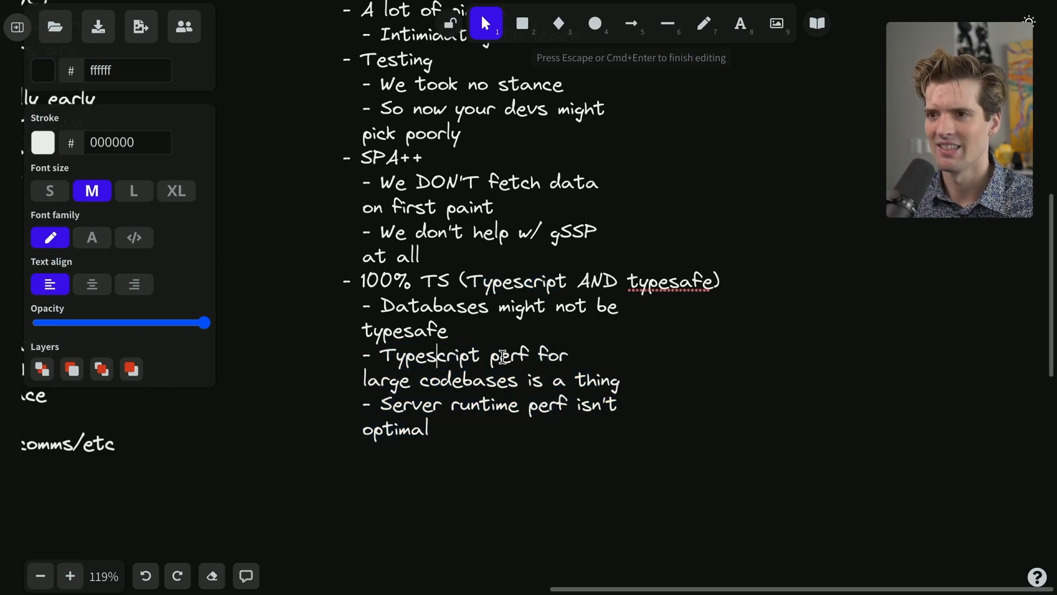
type("dev")
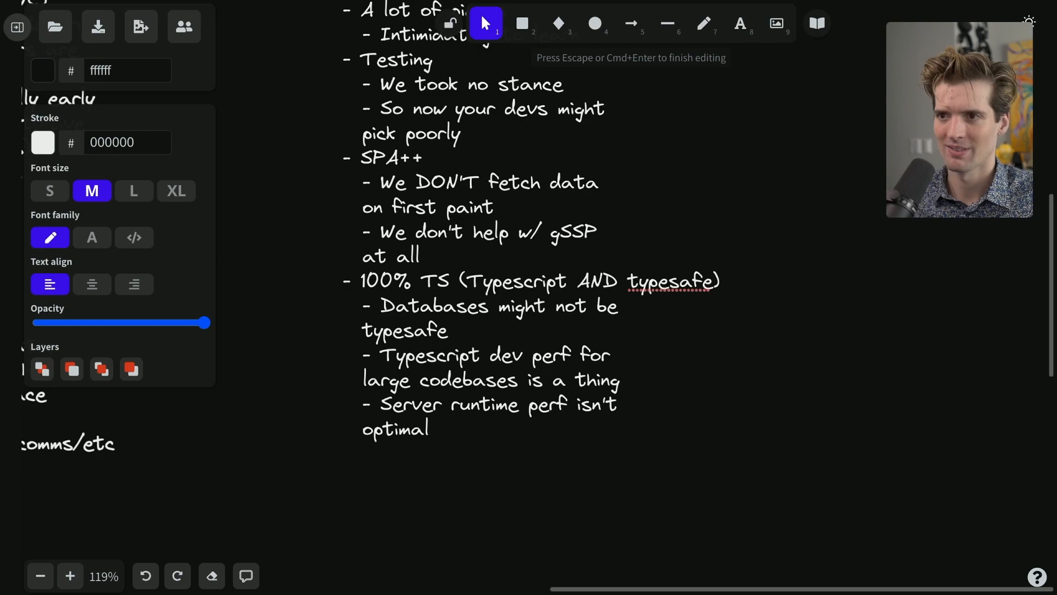
double_click(667, 281)
type("-")
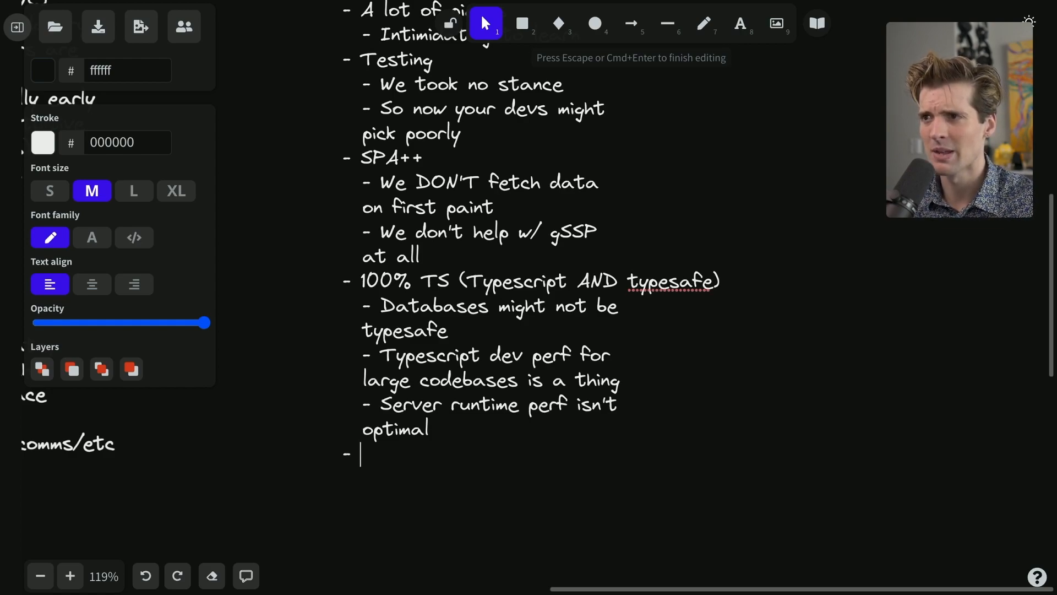
mouse_move(299, 381)
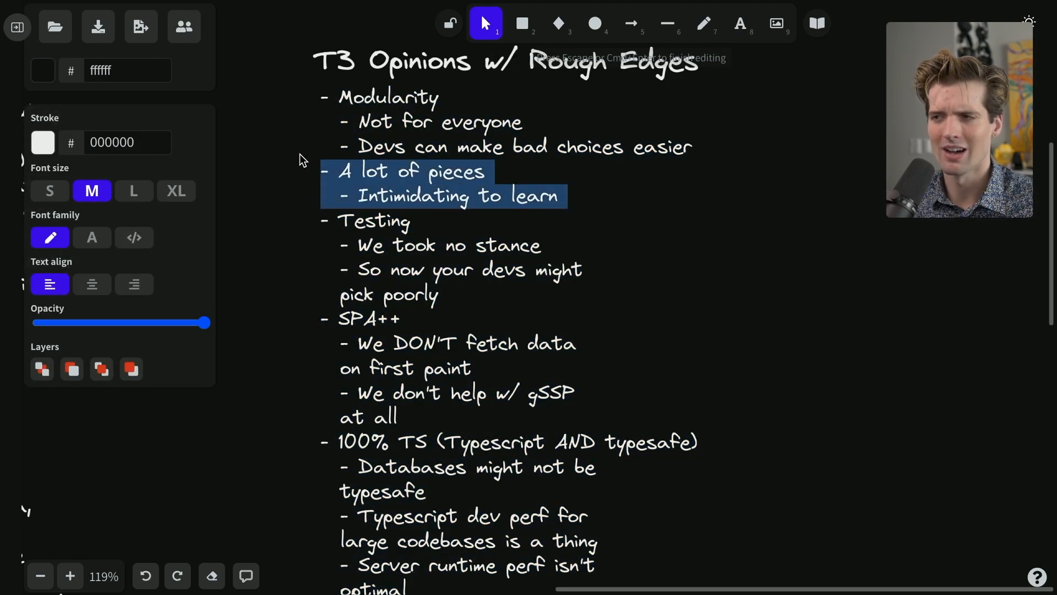
mouse_move(613, 184)
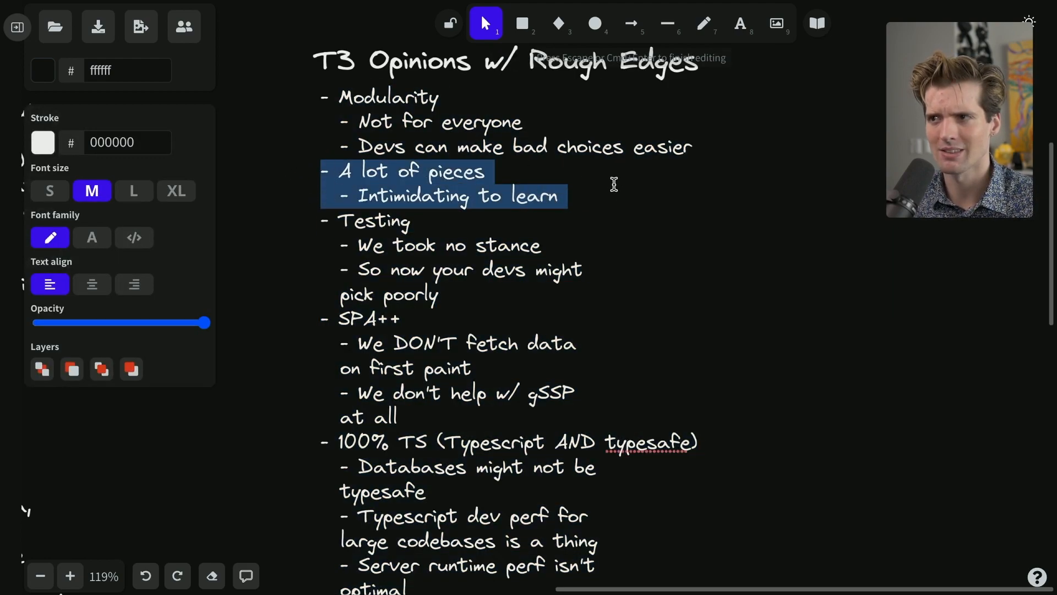
left_click(610, 186)
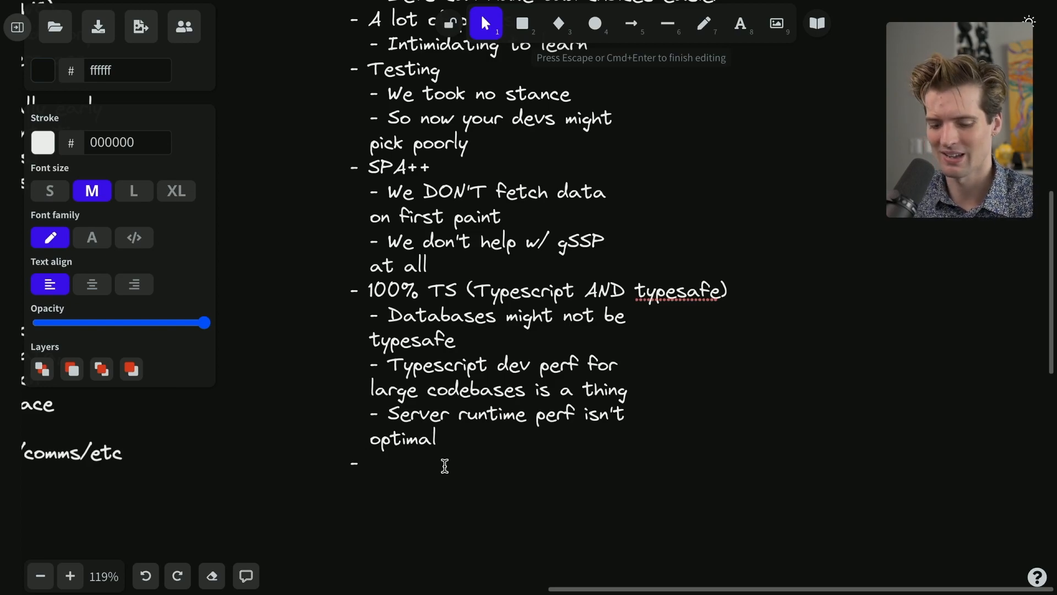
Add a Docs item: "We don't have much", blog posts and vids not enough, deferring to docs
type("Docs")
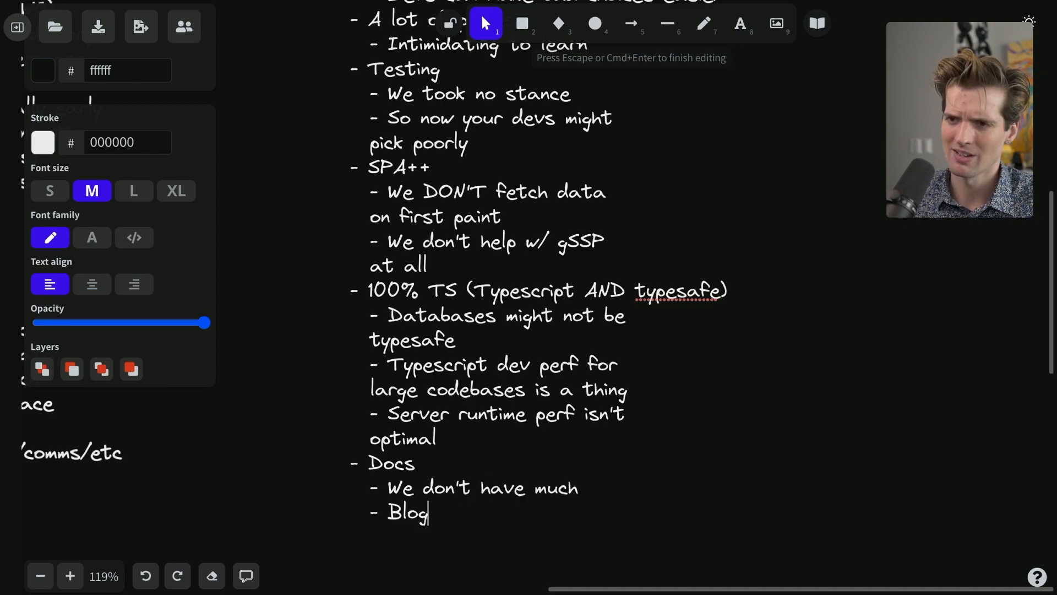
type("posts and vids are good but arguably not enough")
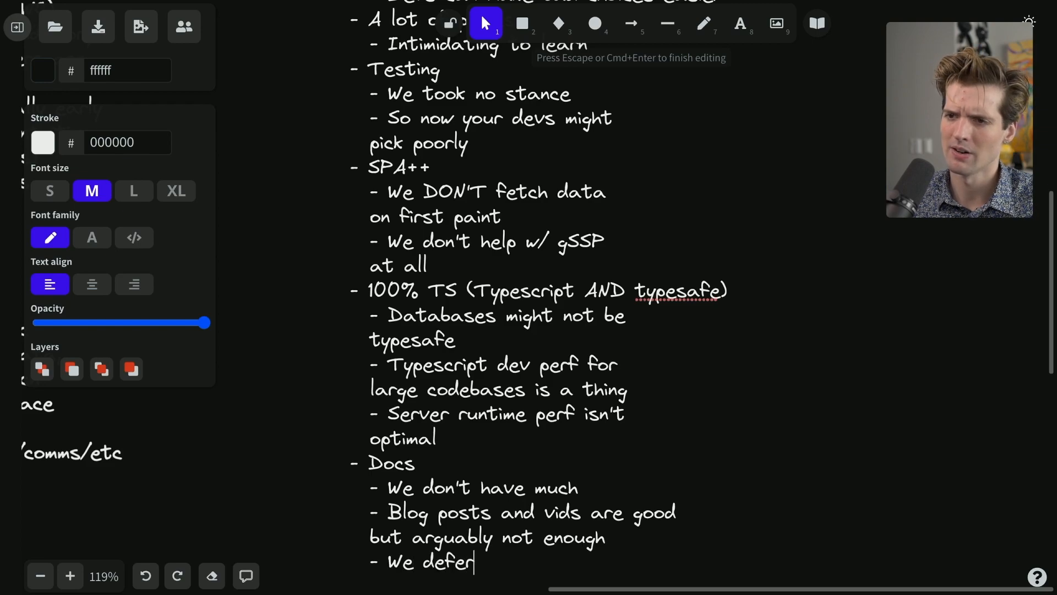
type("to docs for d")
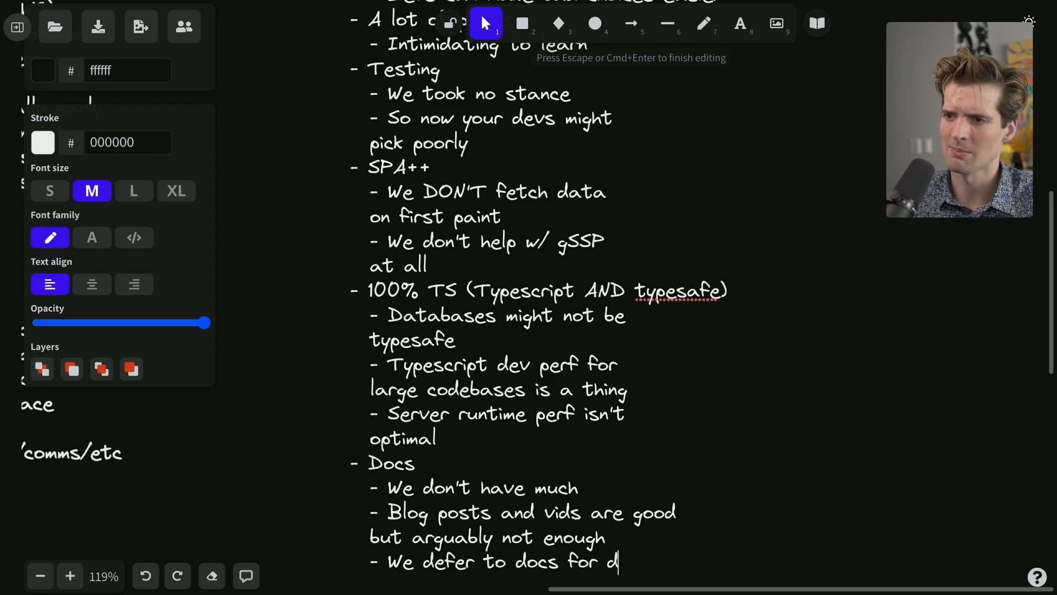